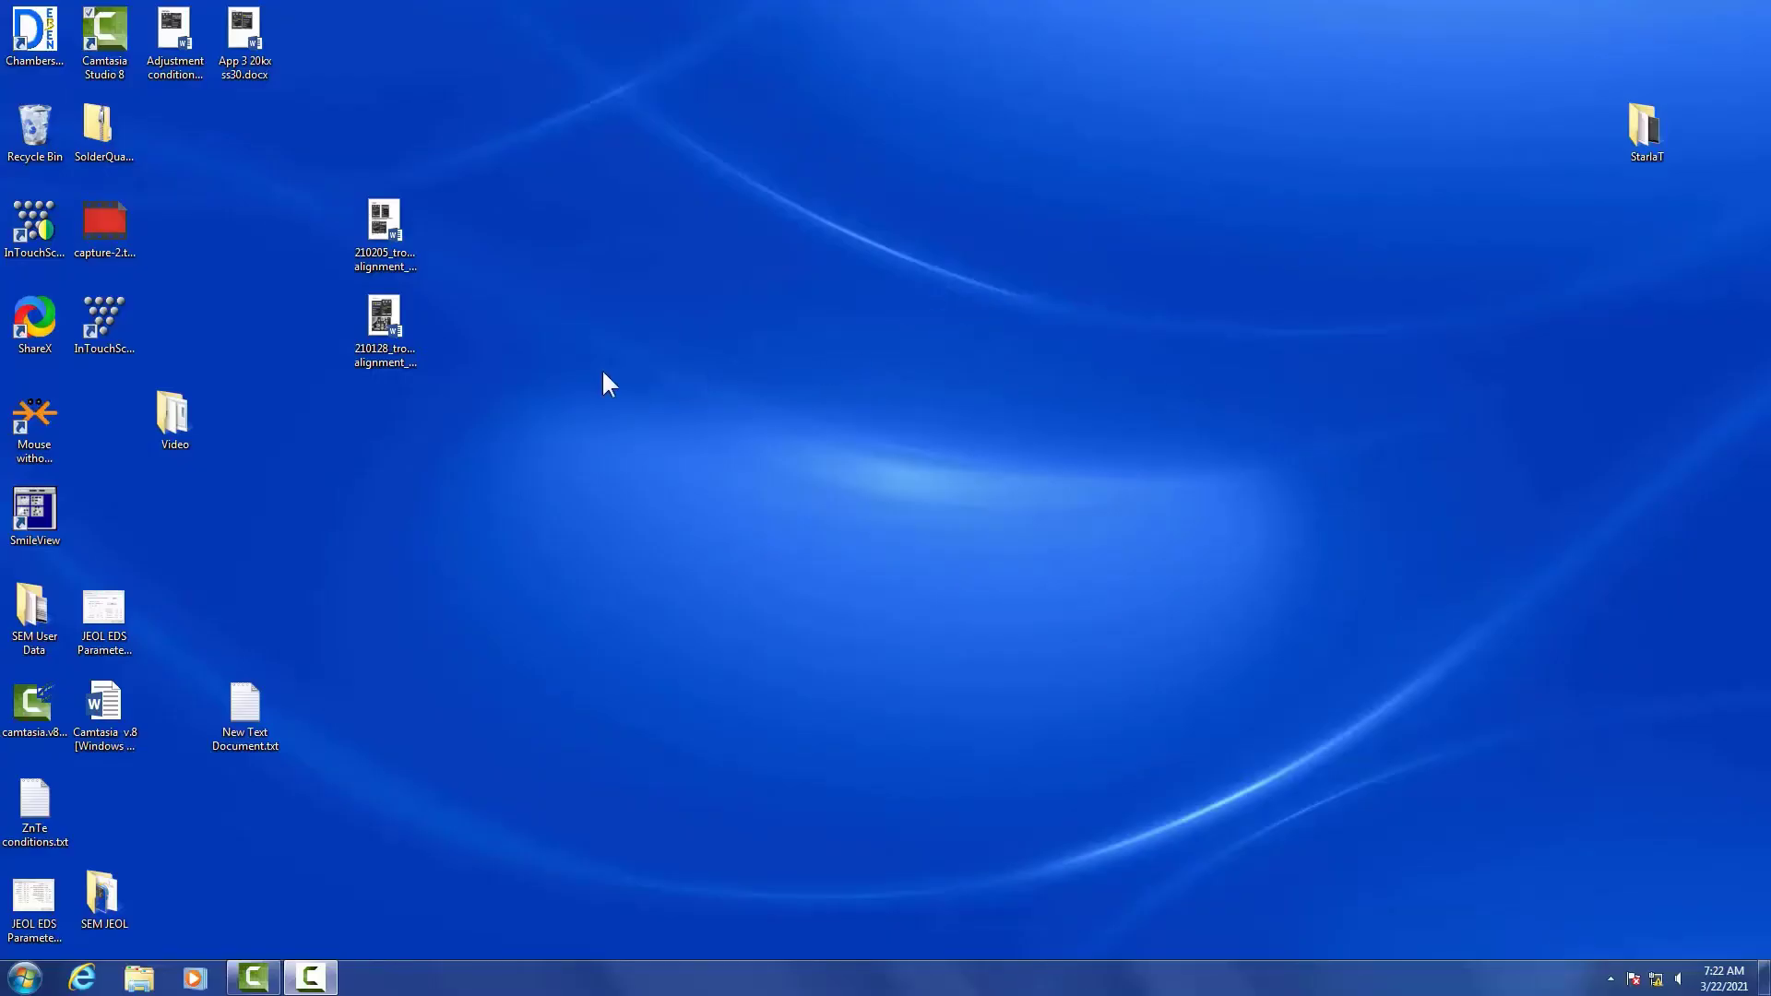
Launch the Deben Chamberscope viewer to see the live specimen chamber camera
{"action": "left_click", "coordinate": [104, 38]}
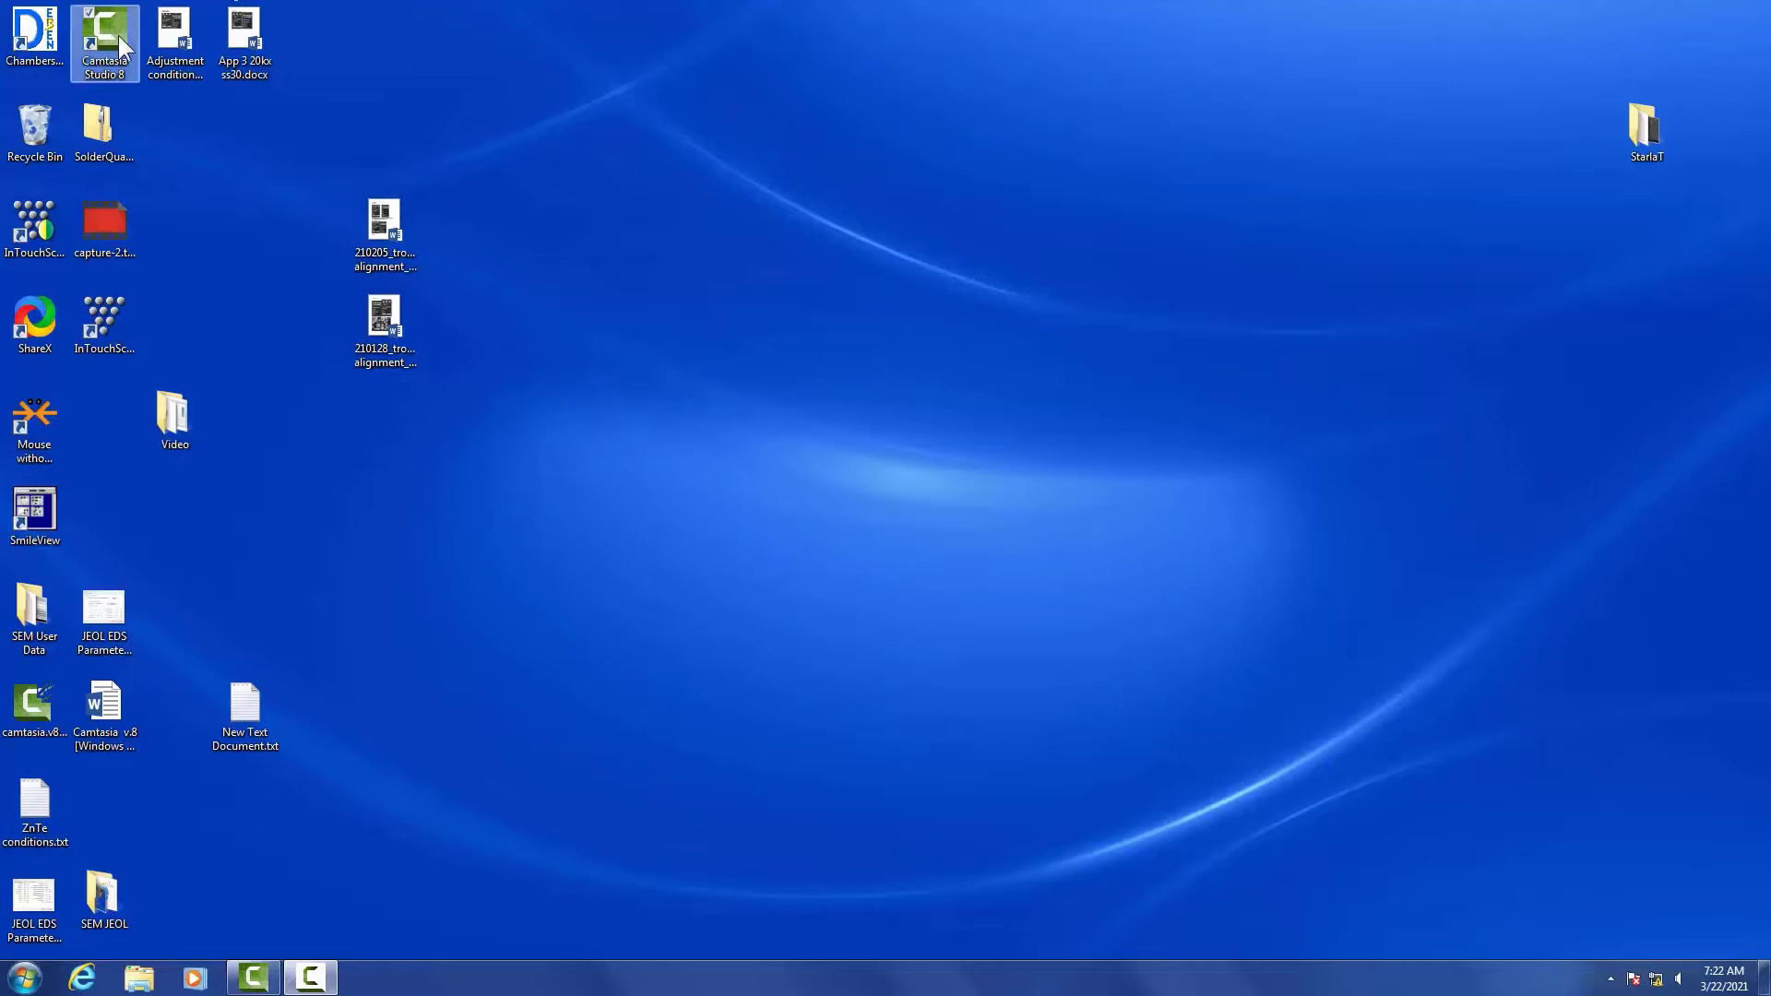
{"action": "double_click", "coordinate": [31, 31]}
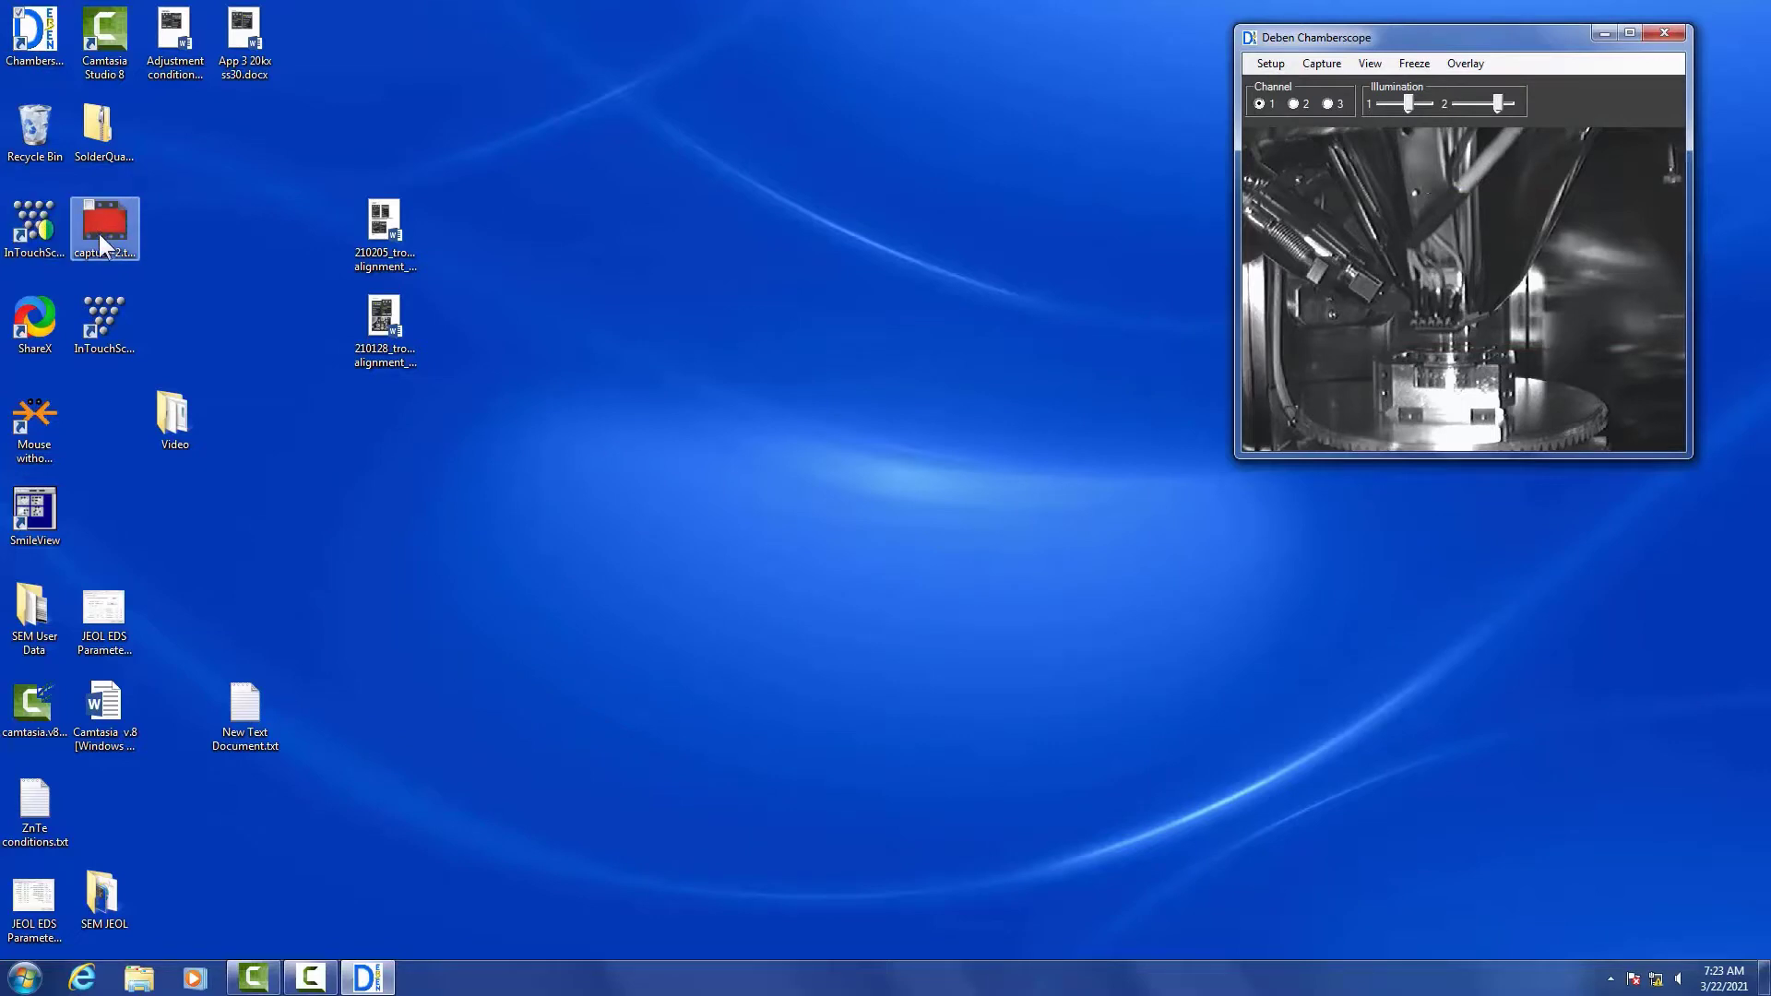
Start JEOL InTouchScope from its desktop icon and wait past the JSM-6010PLUS splash screen
{"action": "double_click", "coordinate": [34, 222]}
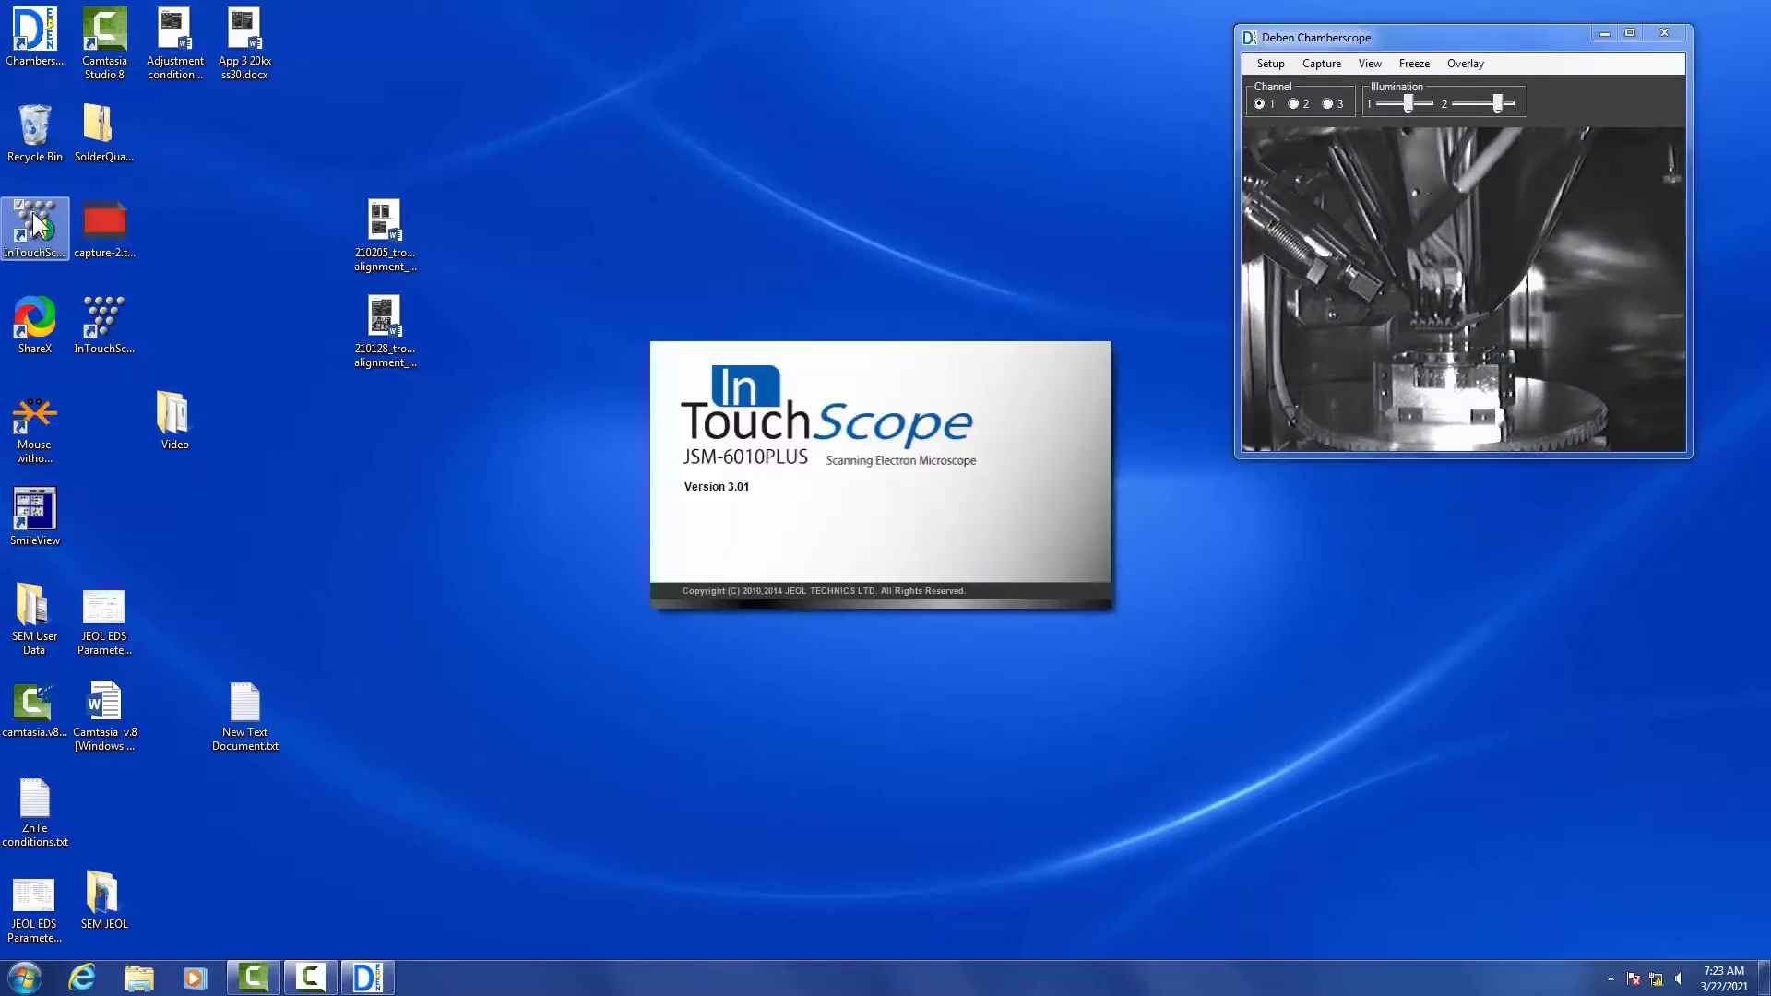
{"action": "mouse_move", "coordinate": [786, 512]}
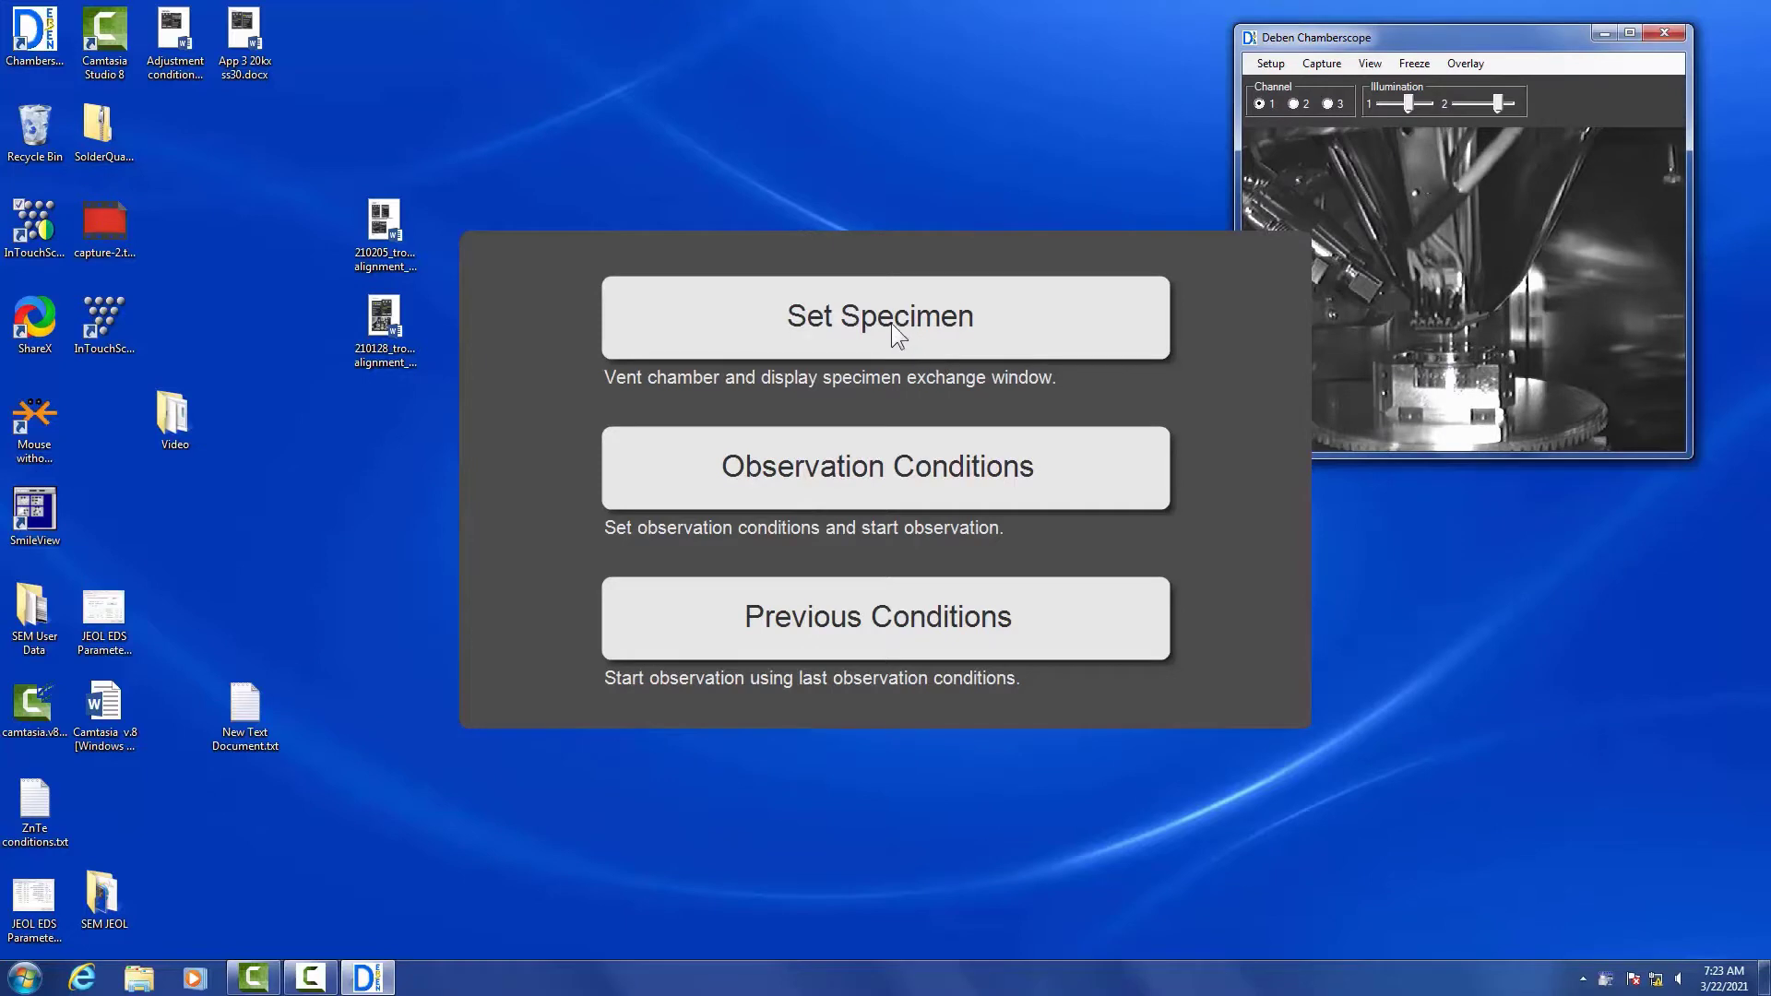
Vent the chamber via Set Specimen and raise the specimen height to 3mm
{"action": "left_click", "coordinate": [884, 317]}
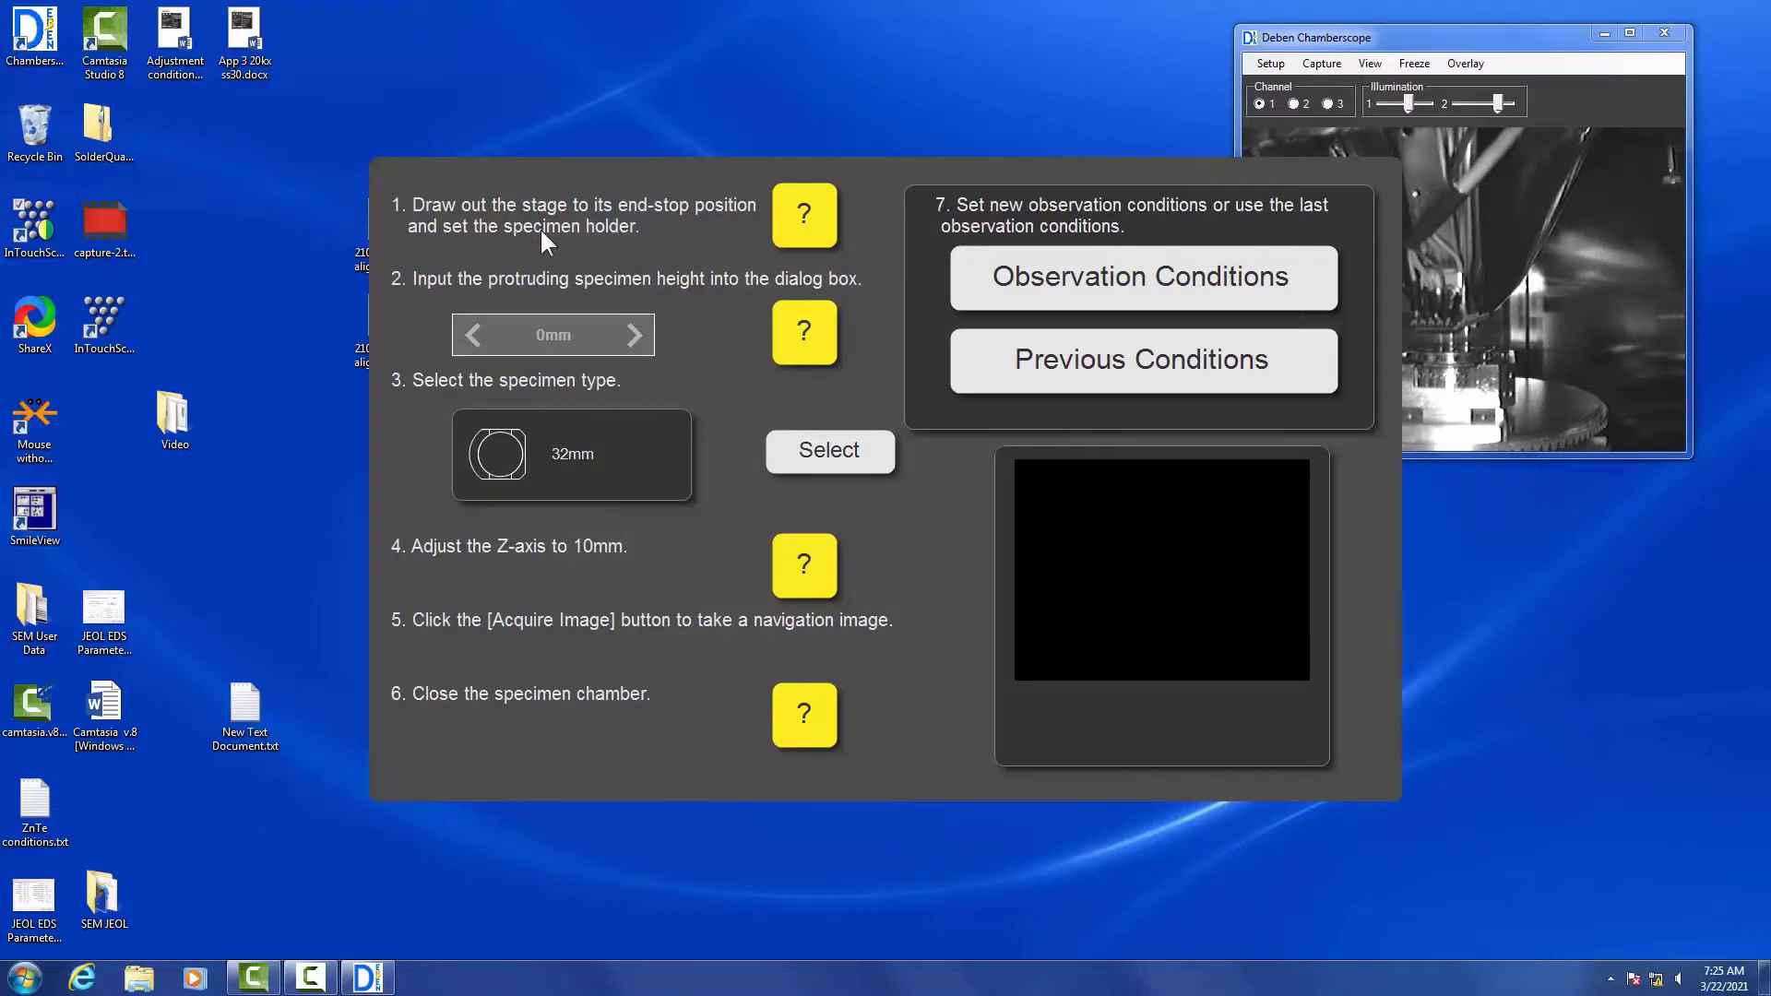
{"action": "left_click", "coordinate": [634, 335]}
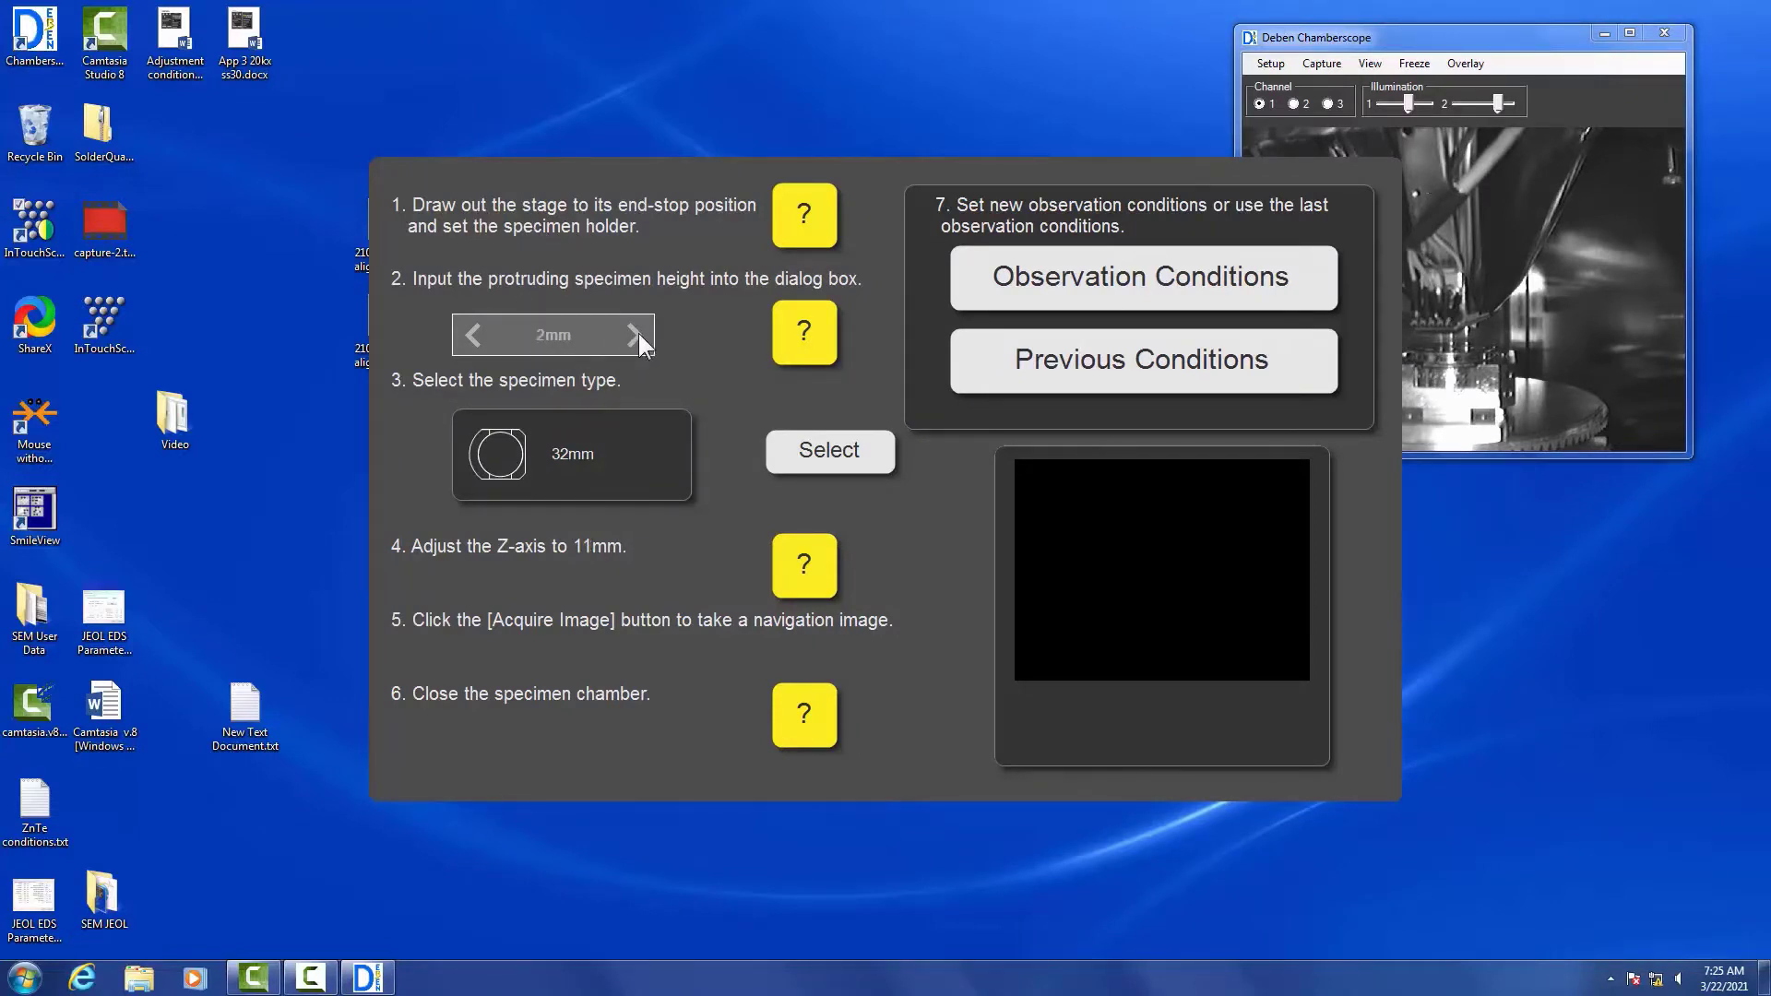
{"action": "left_click", "coordinate": [634, 334]}
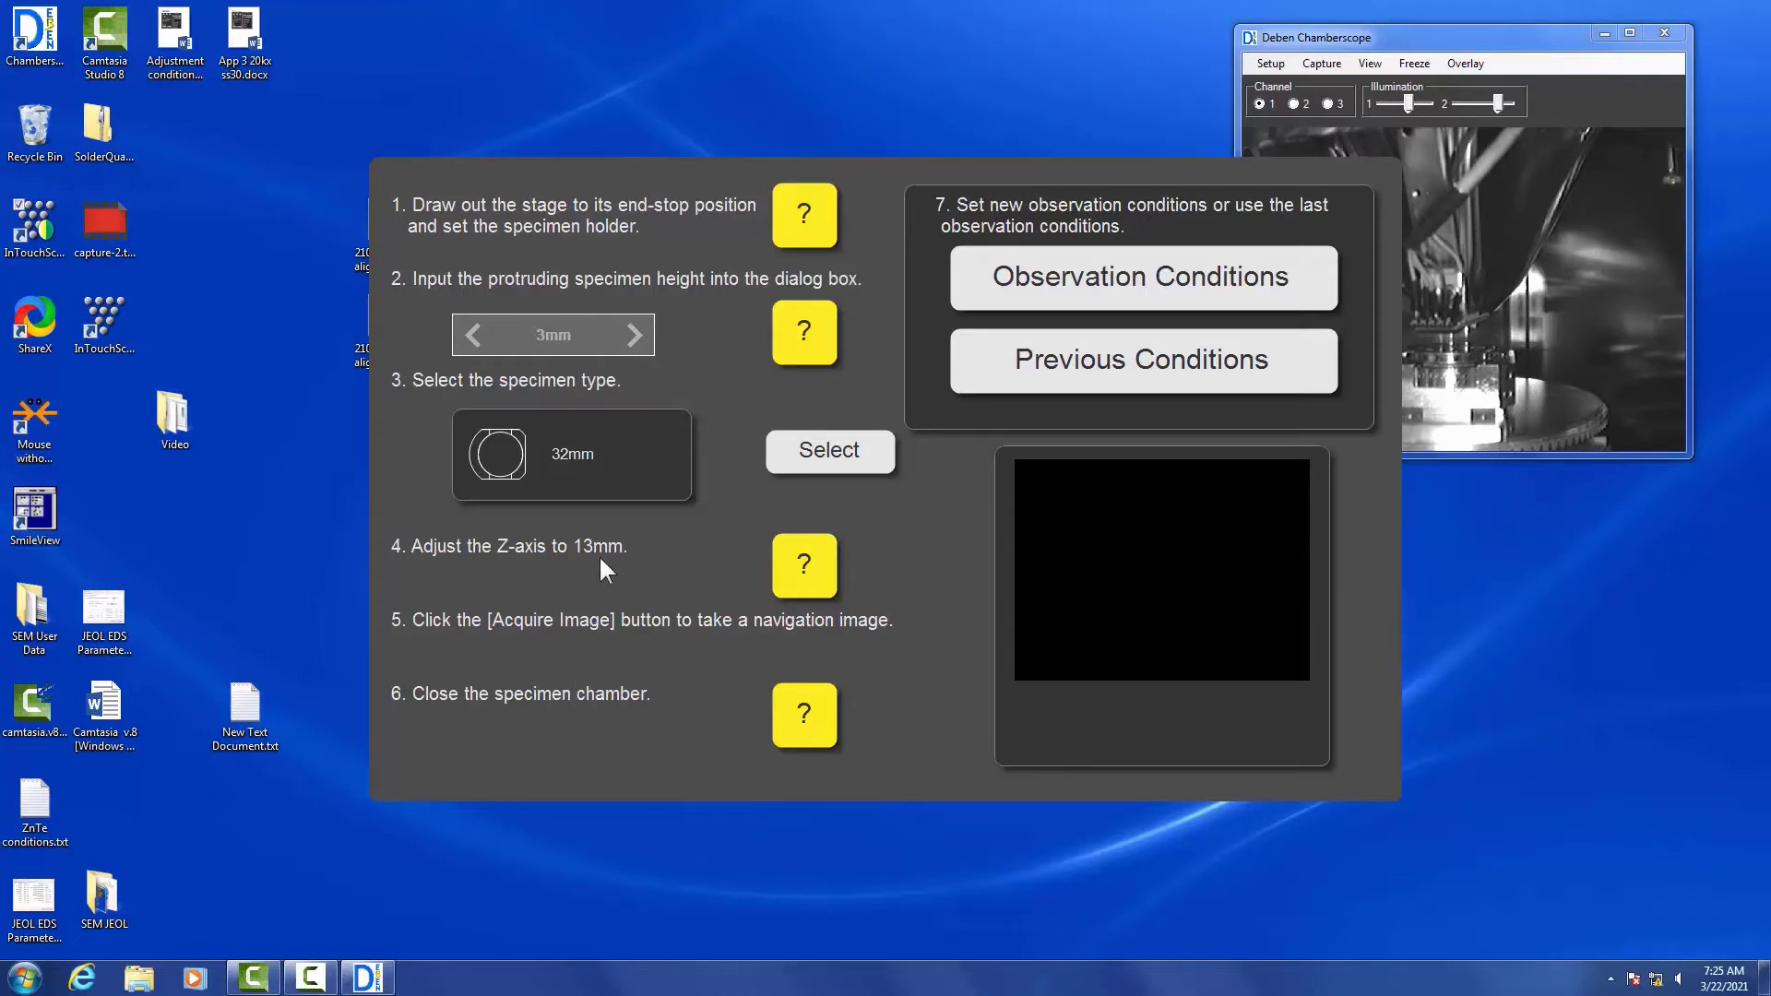
{"action": "mouse_move", "coordinate": [615, 561]}
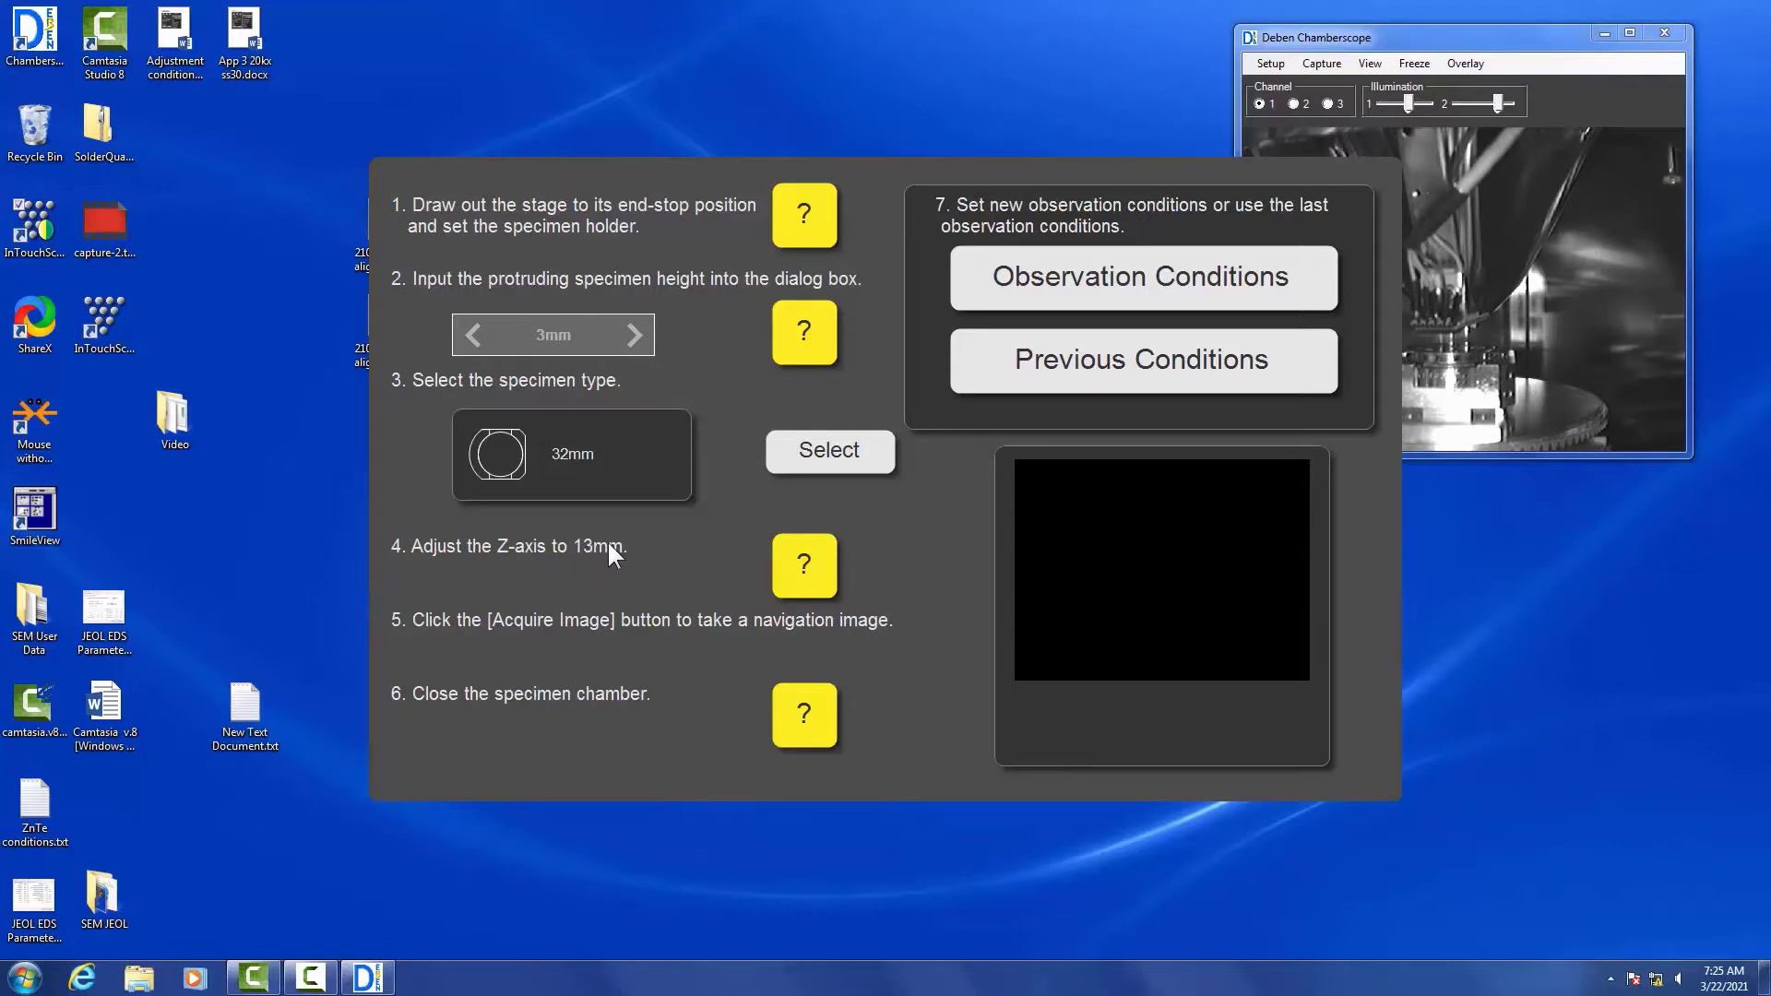
{"action": "mouse_move", "coordinate": [502, 455]}
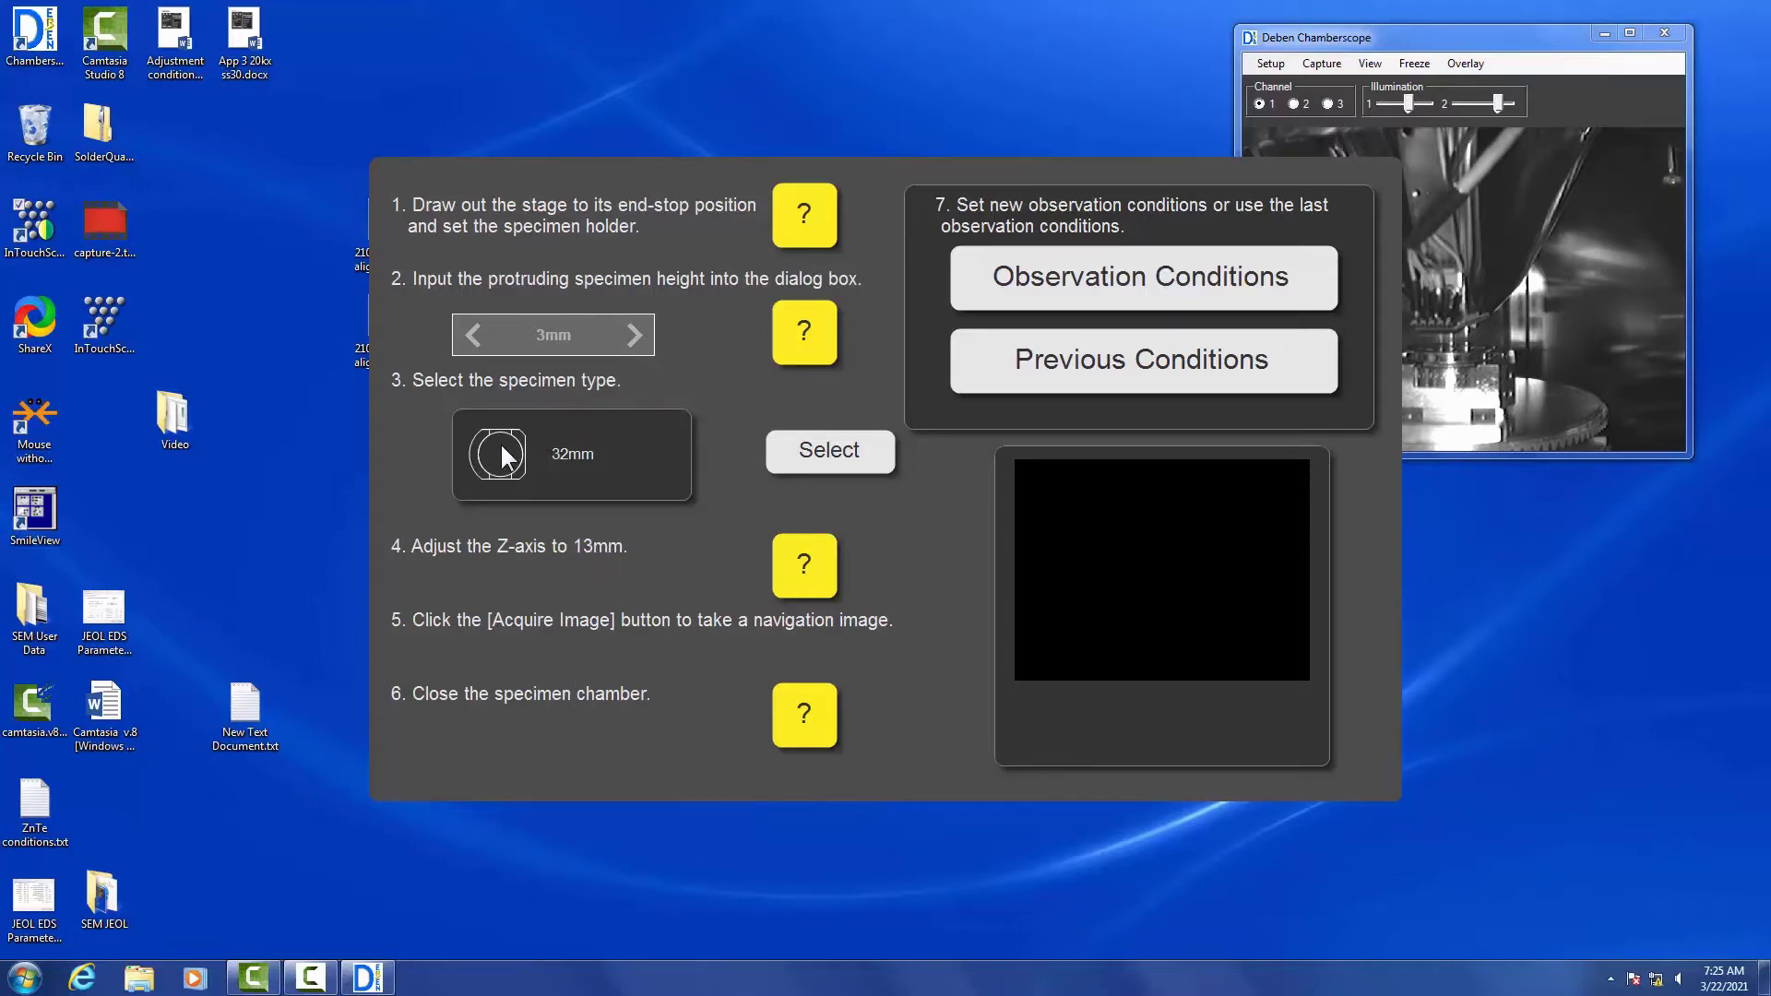
{"action": "mouse_move", "coordinate": [826, 578]}
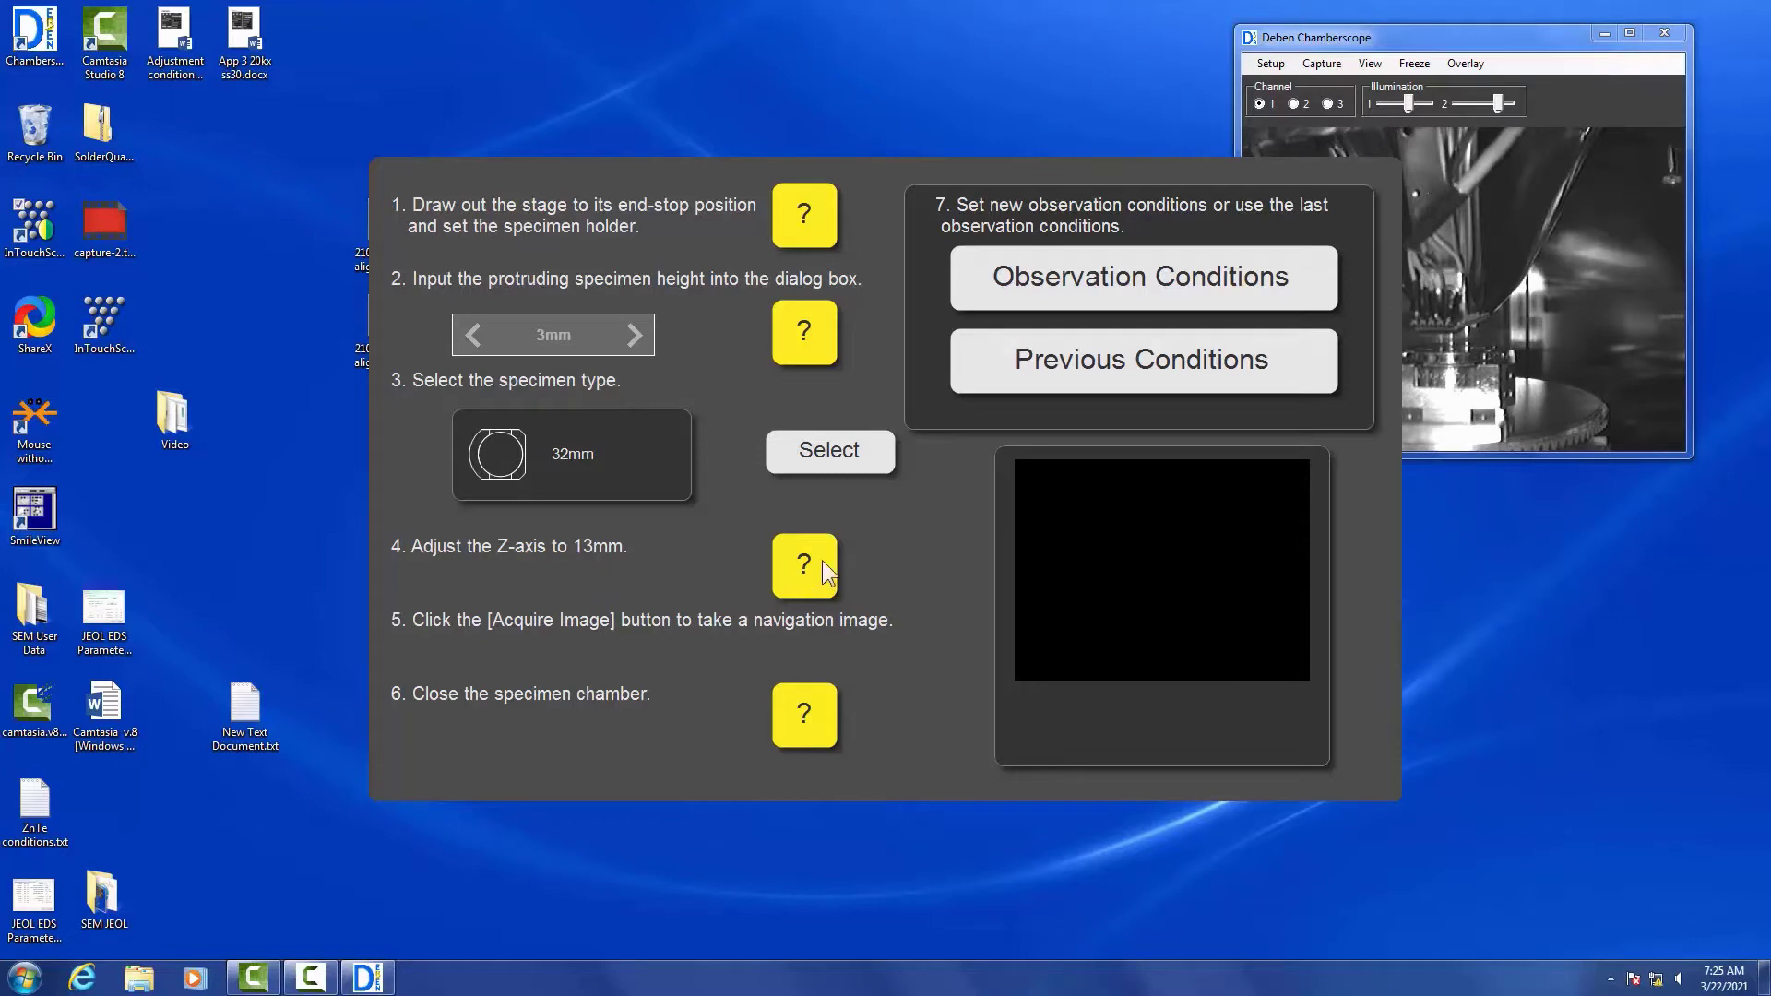
Review the help illustrations for the setup steps, including Z-axis adjustment
{"action": "left_click", "coordinate": [803, 566]}
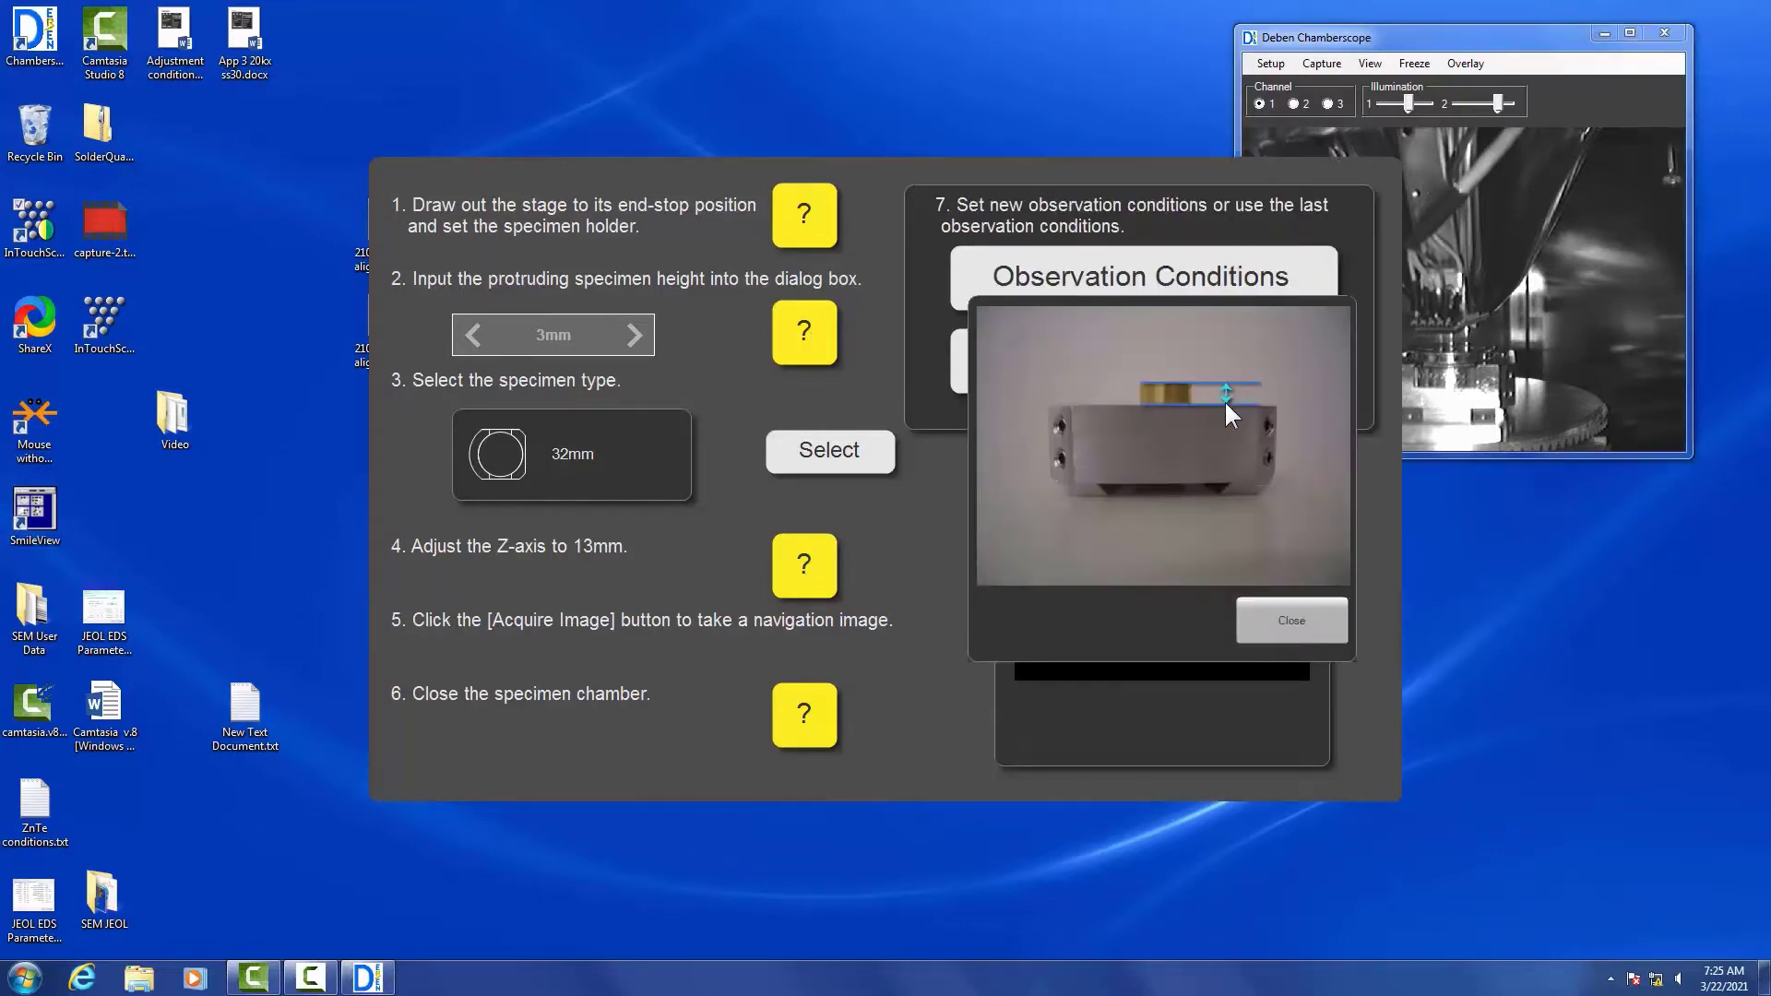
{"action": "mouse_move", "coordinate": [597, 572]}
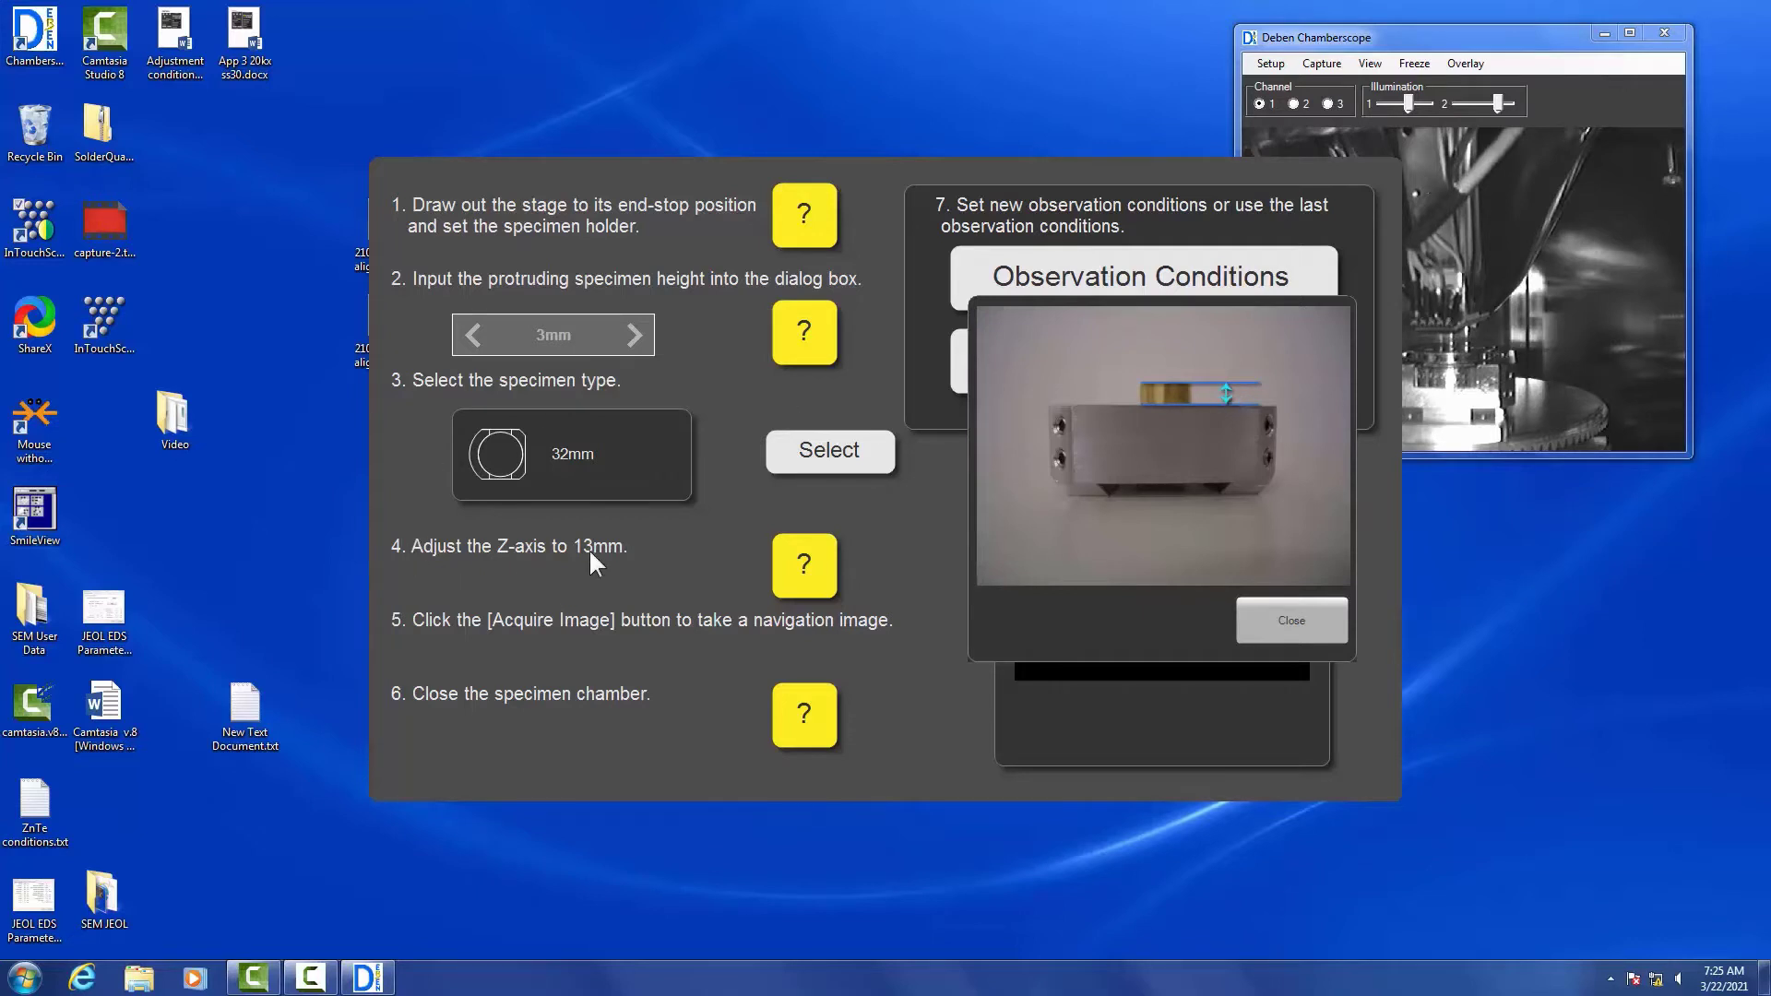
{"action": "left_click", "coordinate": [1291, 621]}
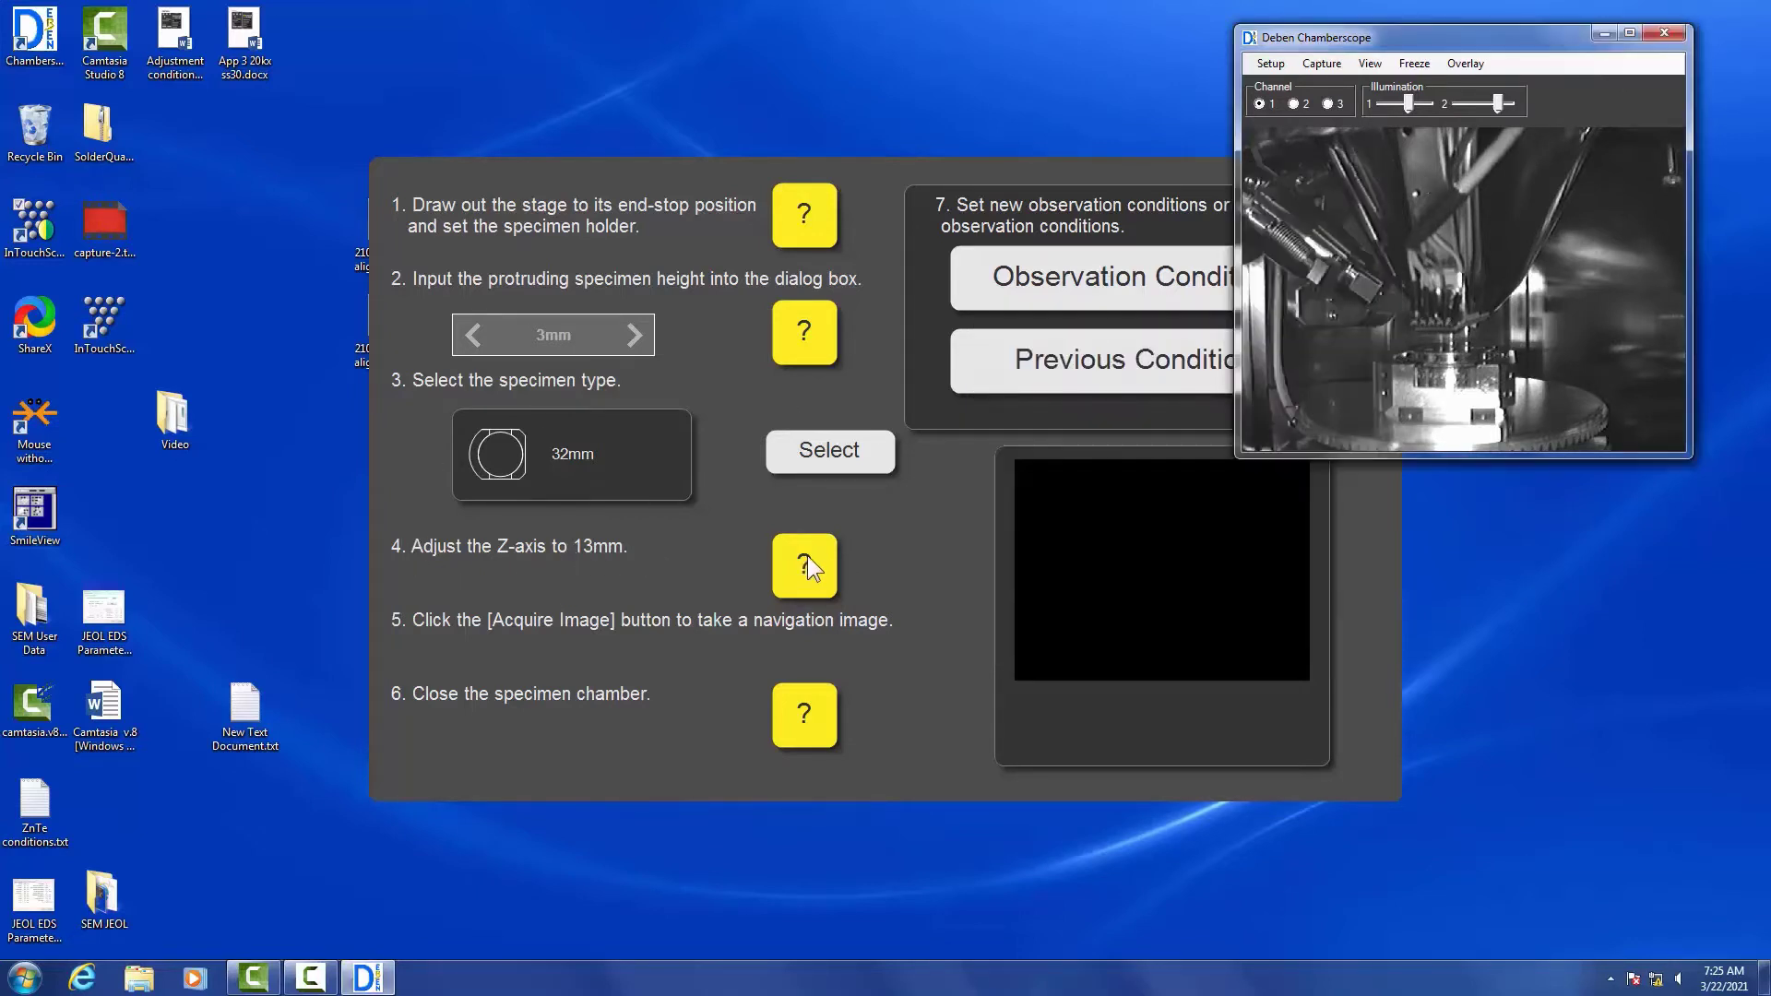
{"action": "left_click", "coordinate": [804, 566]}
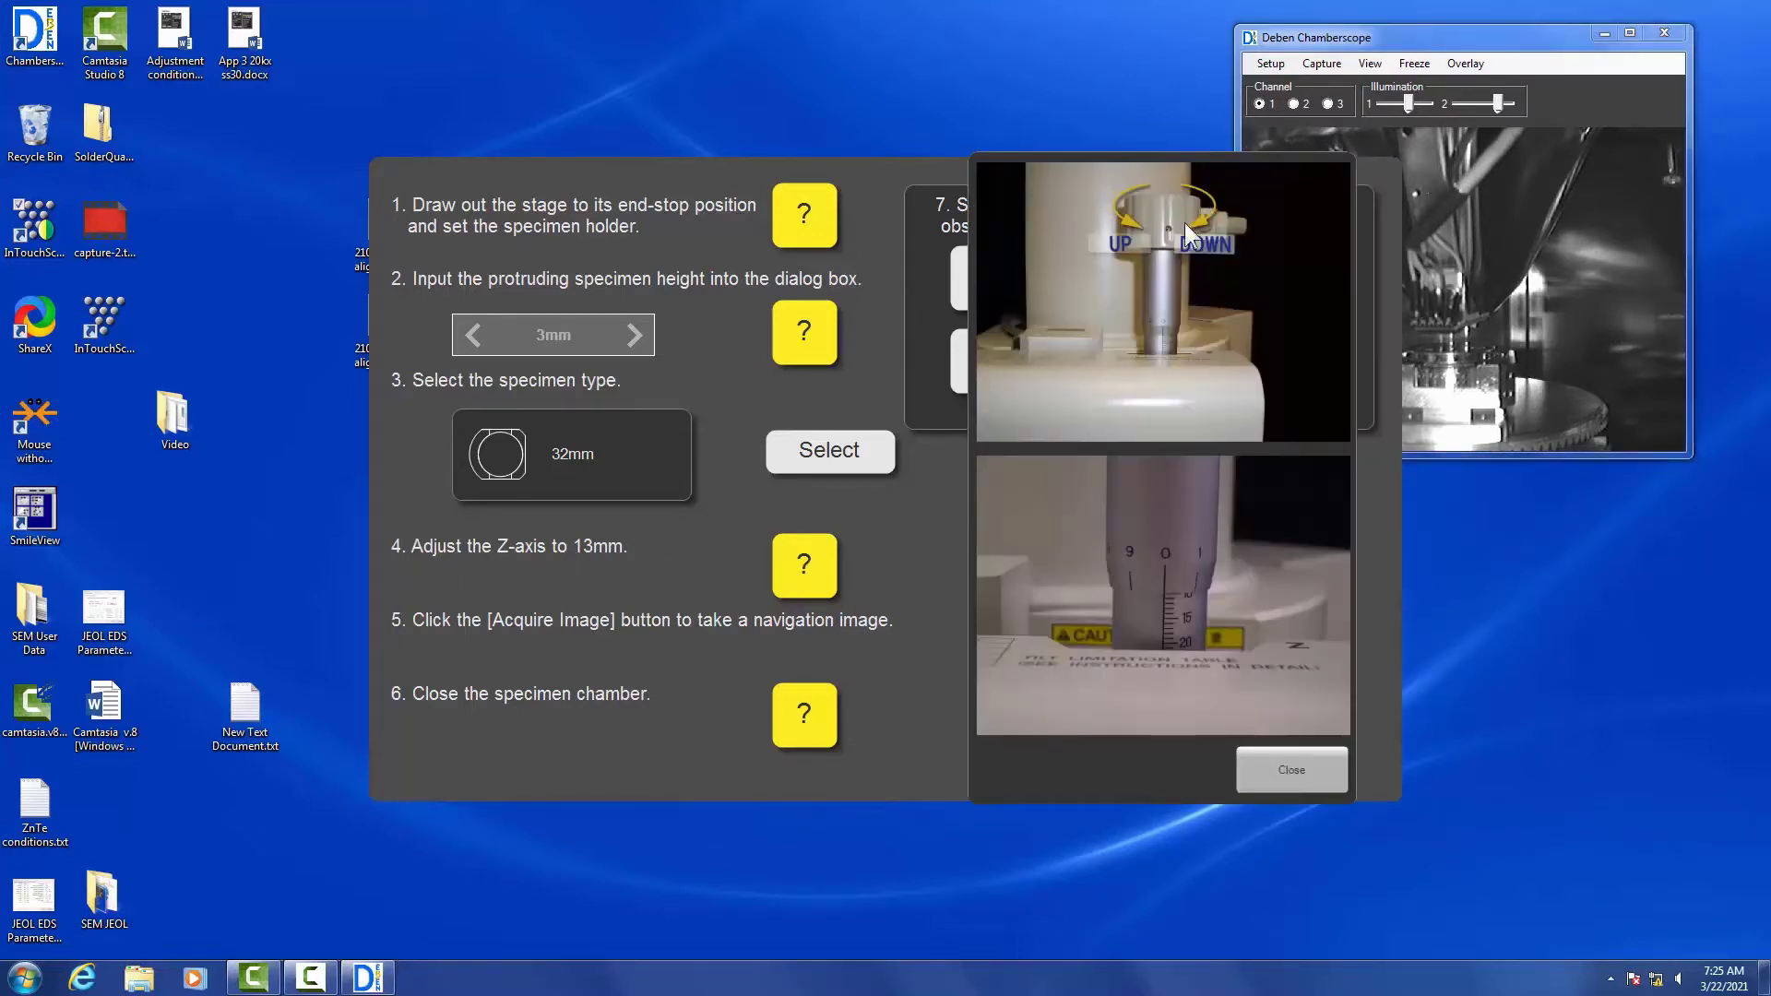
{"action": "mouse_move", "coordinate": [1173, 622]}
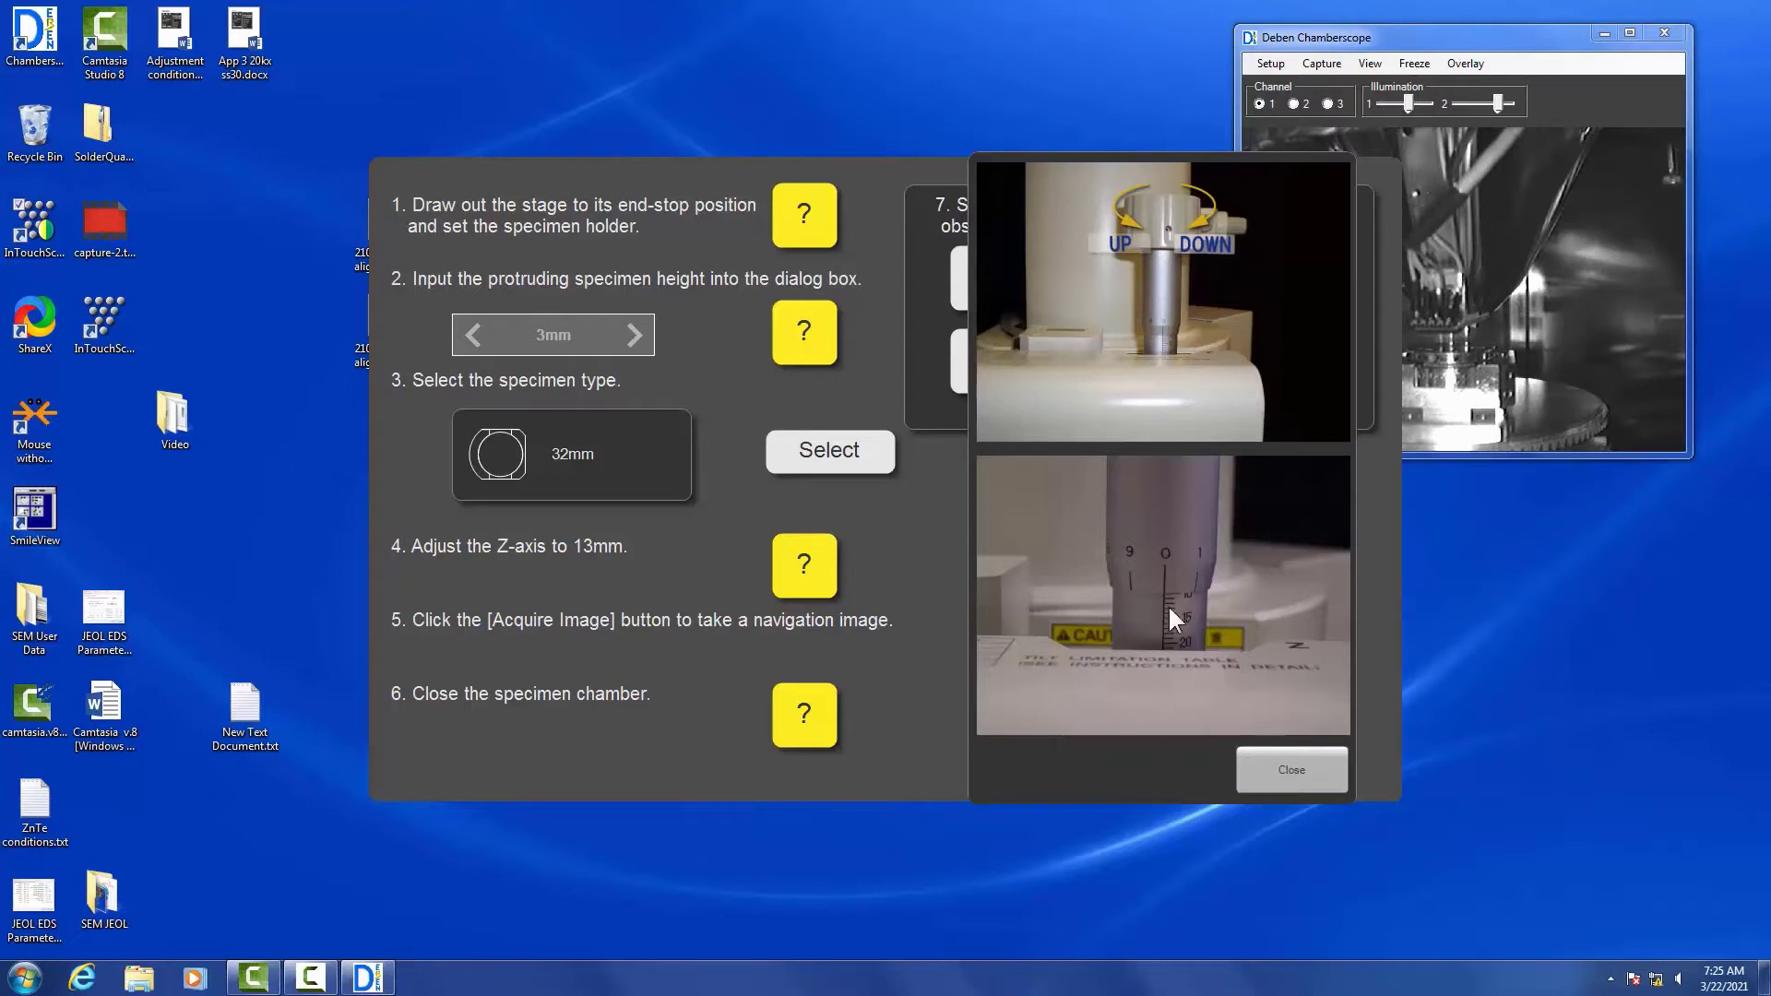
{"action": "mouse_move", "coordinate": [860, 584]}
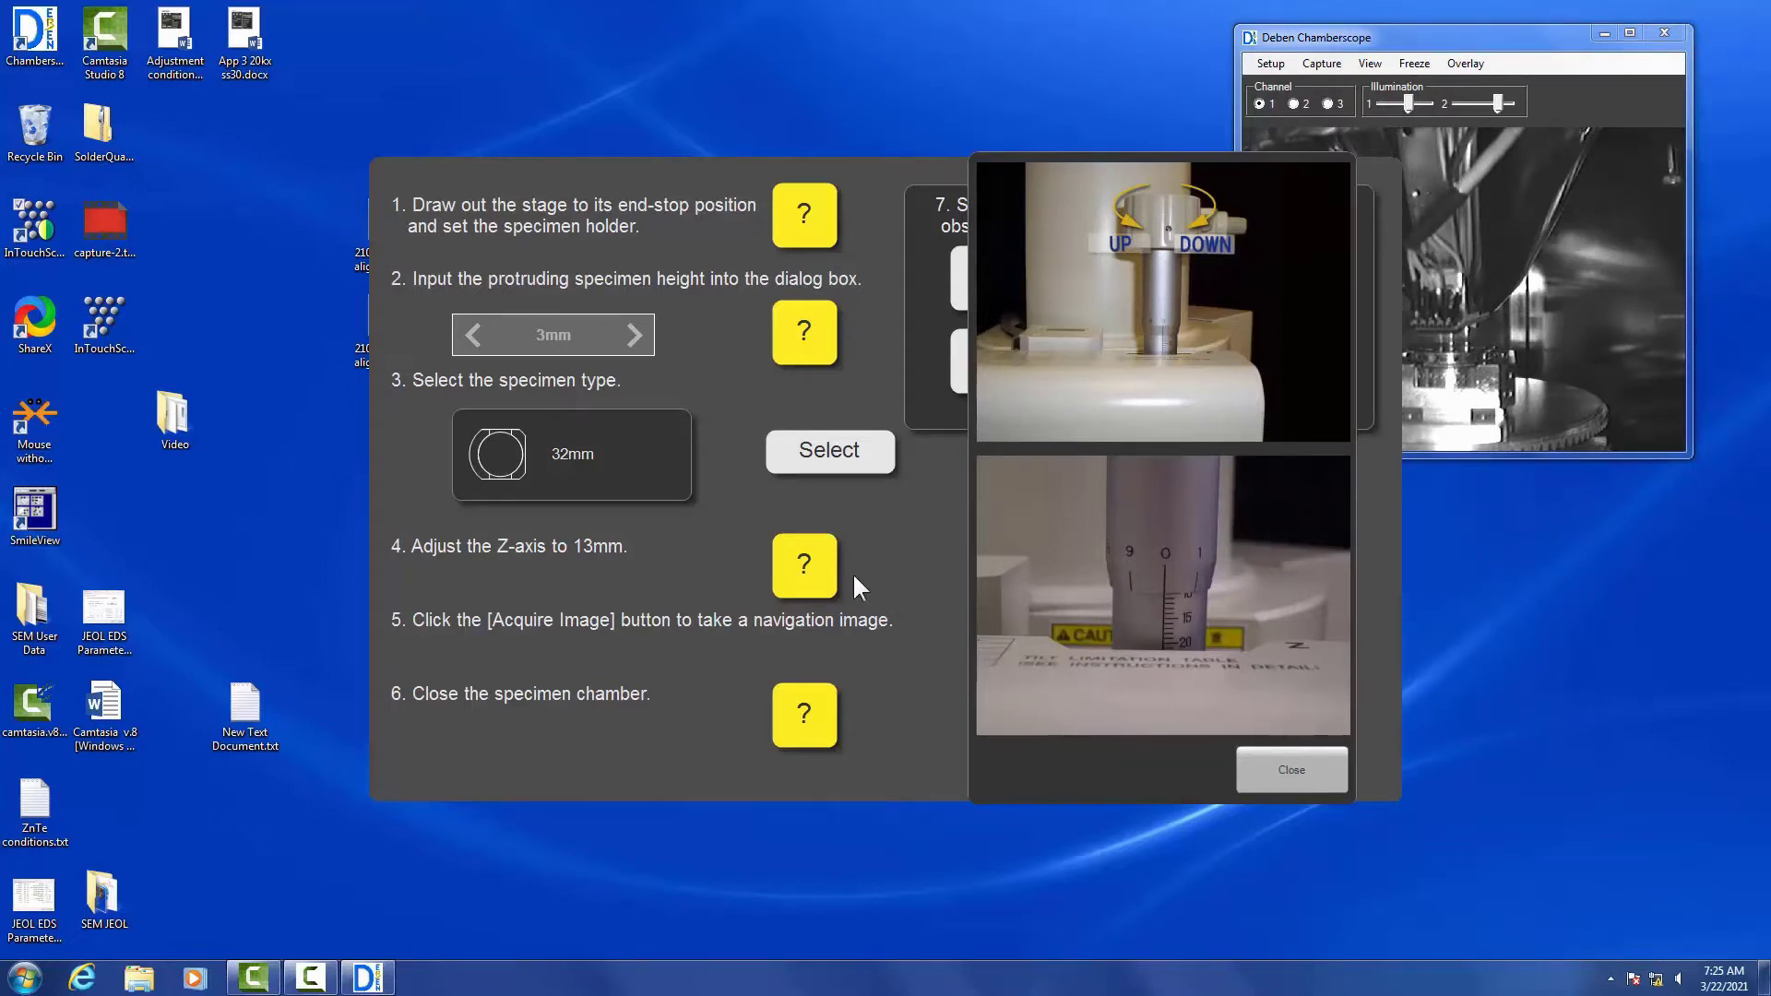
{"action": "left_click", "coordinate": [1291, 770]}
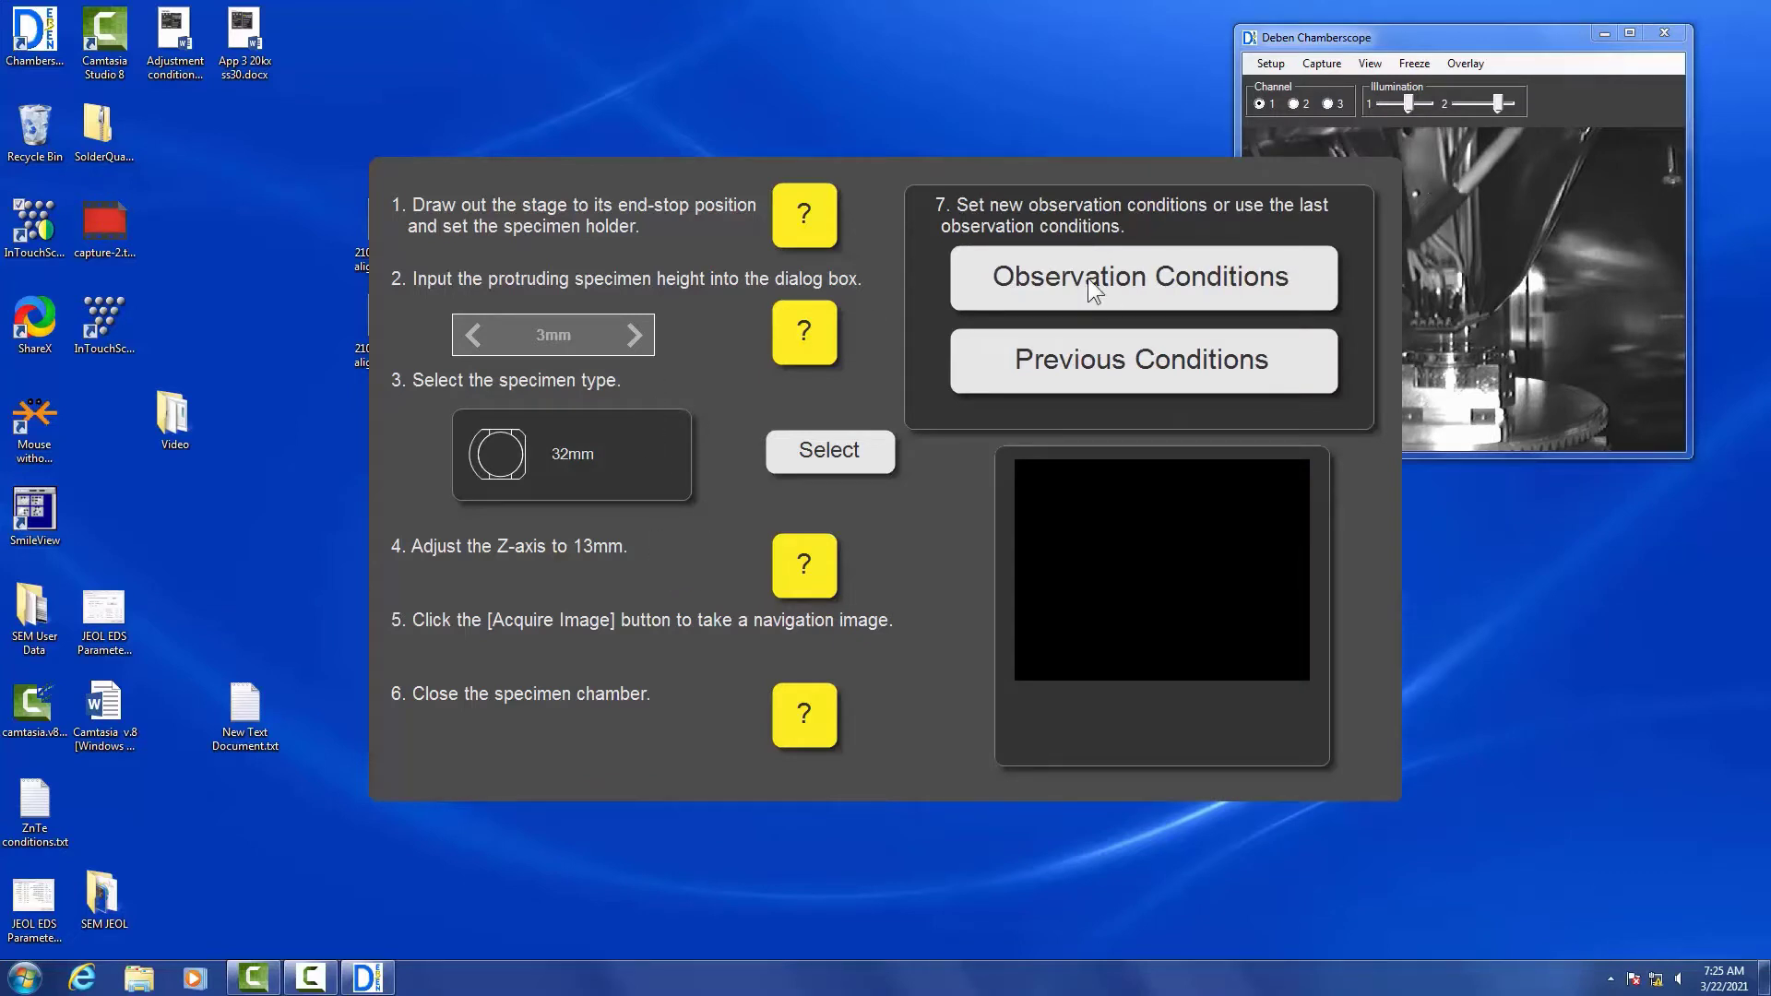
Choose Metals / Minerals conditions for a conductive specimen with EDS, then start observation
{"action": "left_click", "coordinate": [1142, 277]}
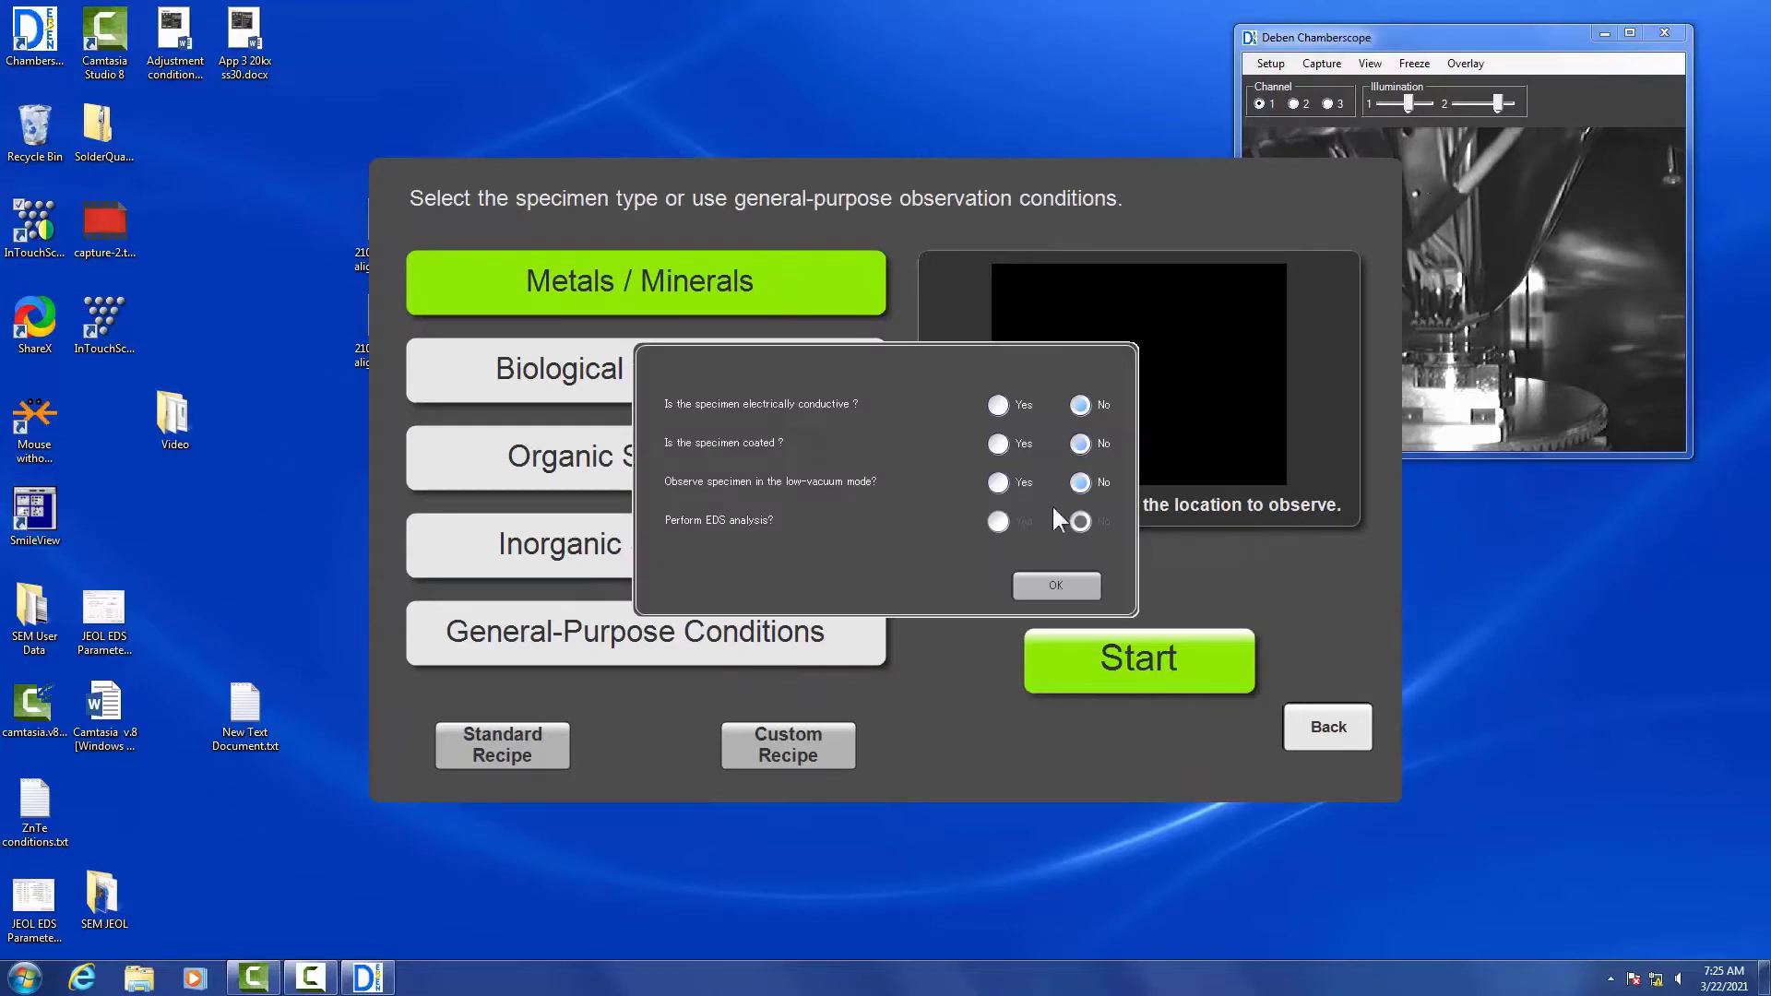
{"action": "left_click", "coordinate": [998, 405]}
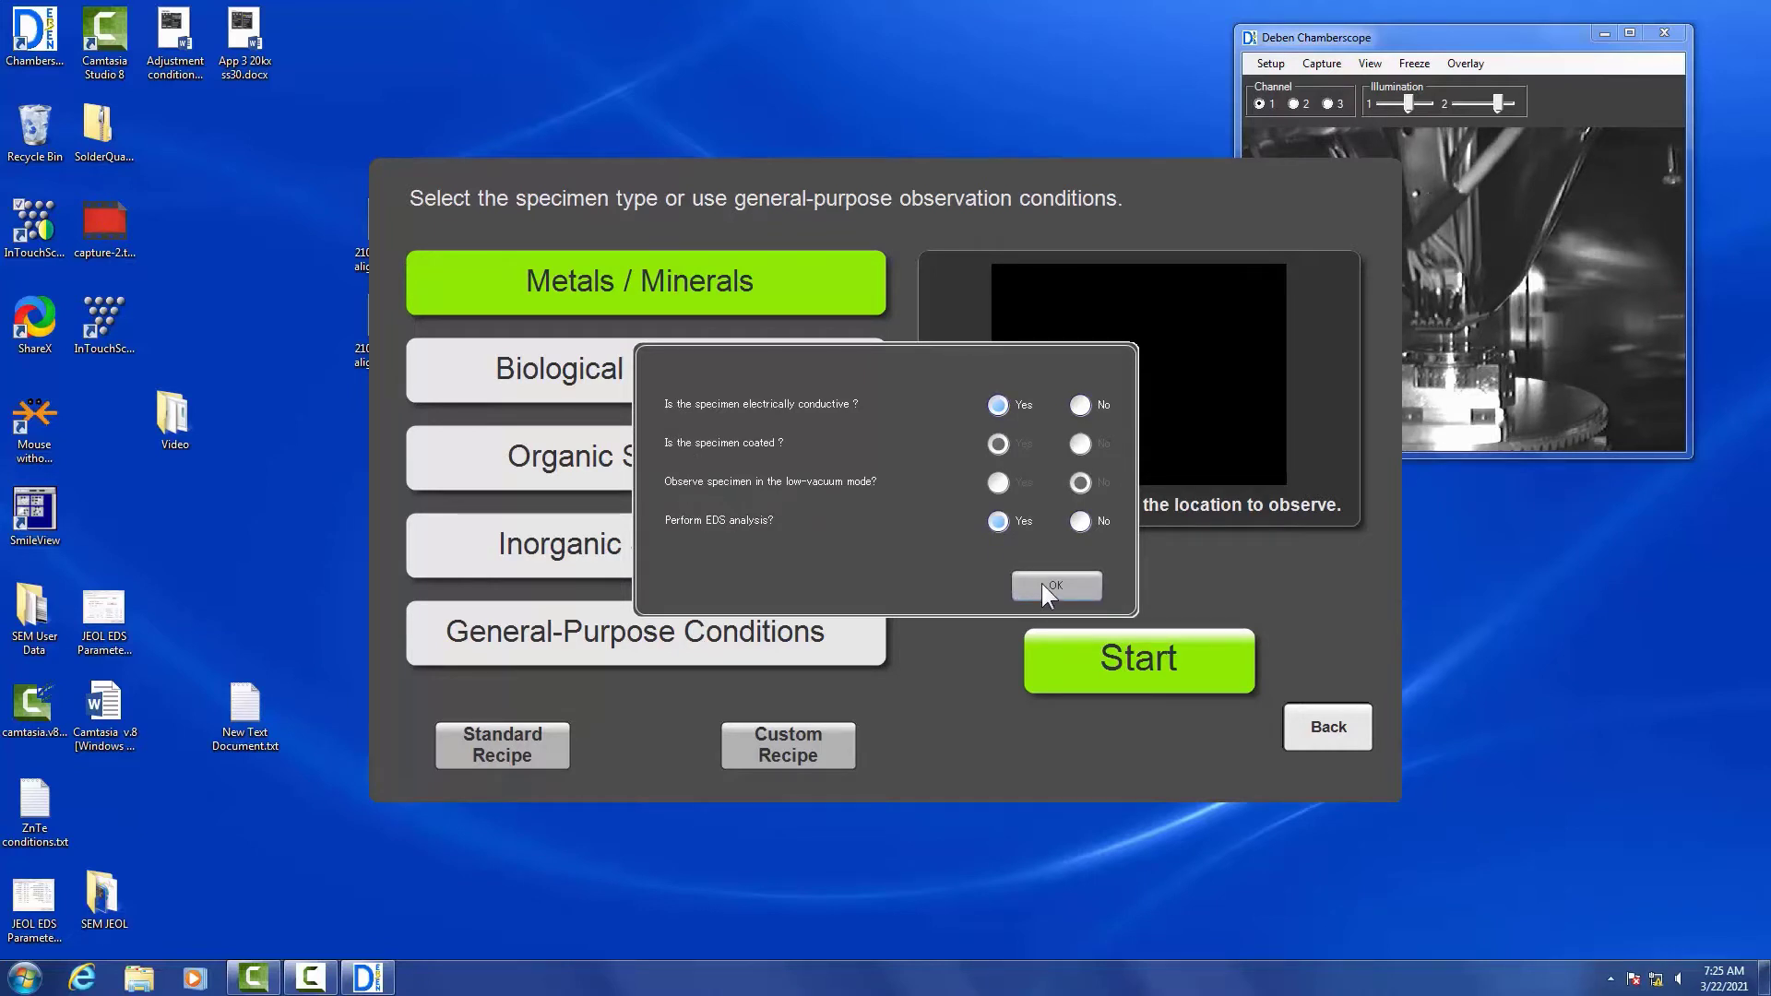
{"action": "left_click", "coordinate": [1056, 585]}
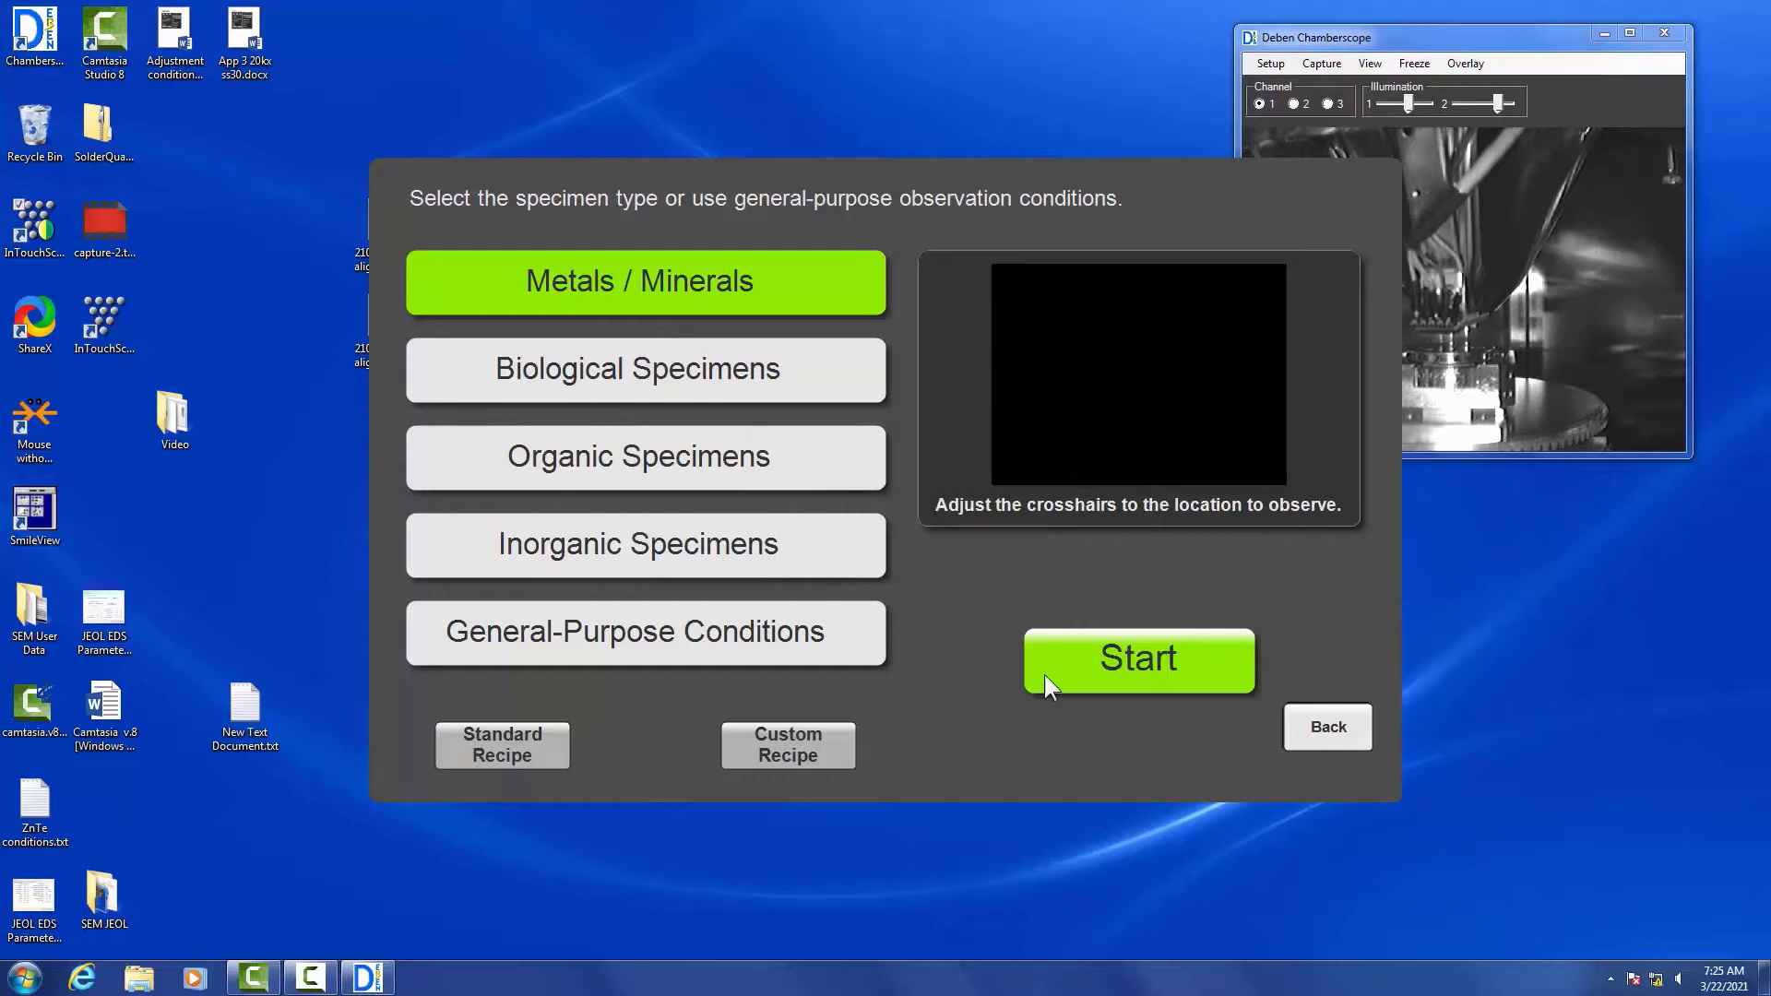
{"action": "left_click", "coordinate": [1139, 659]}
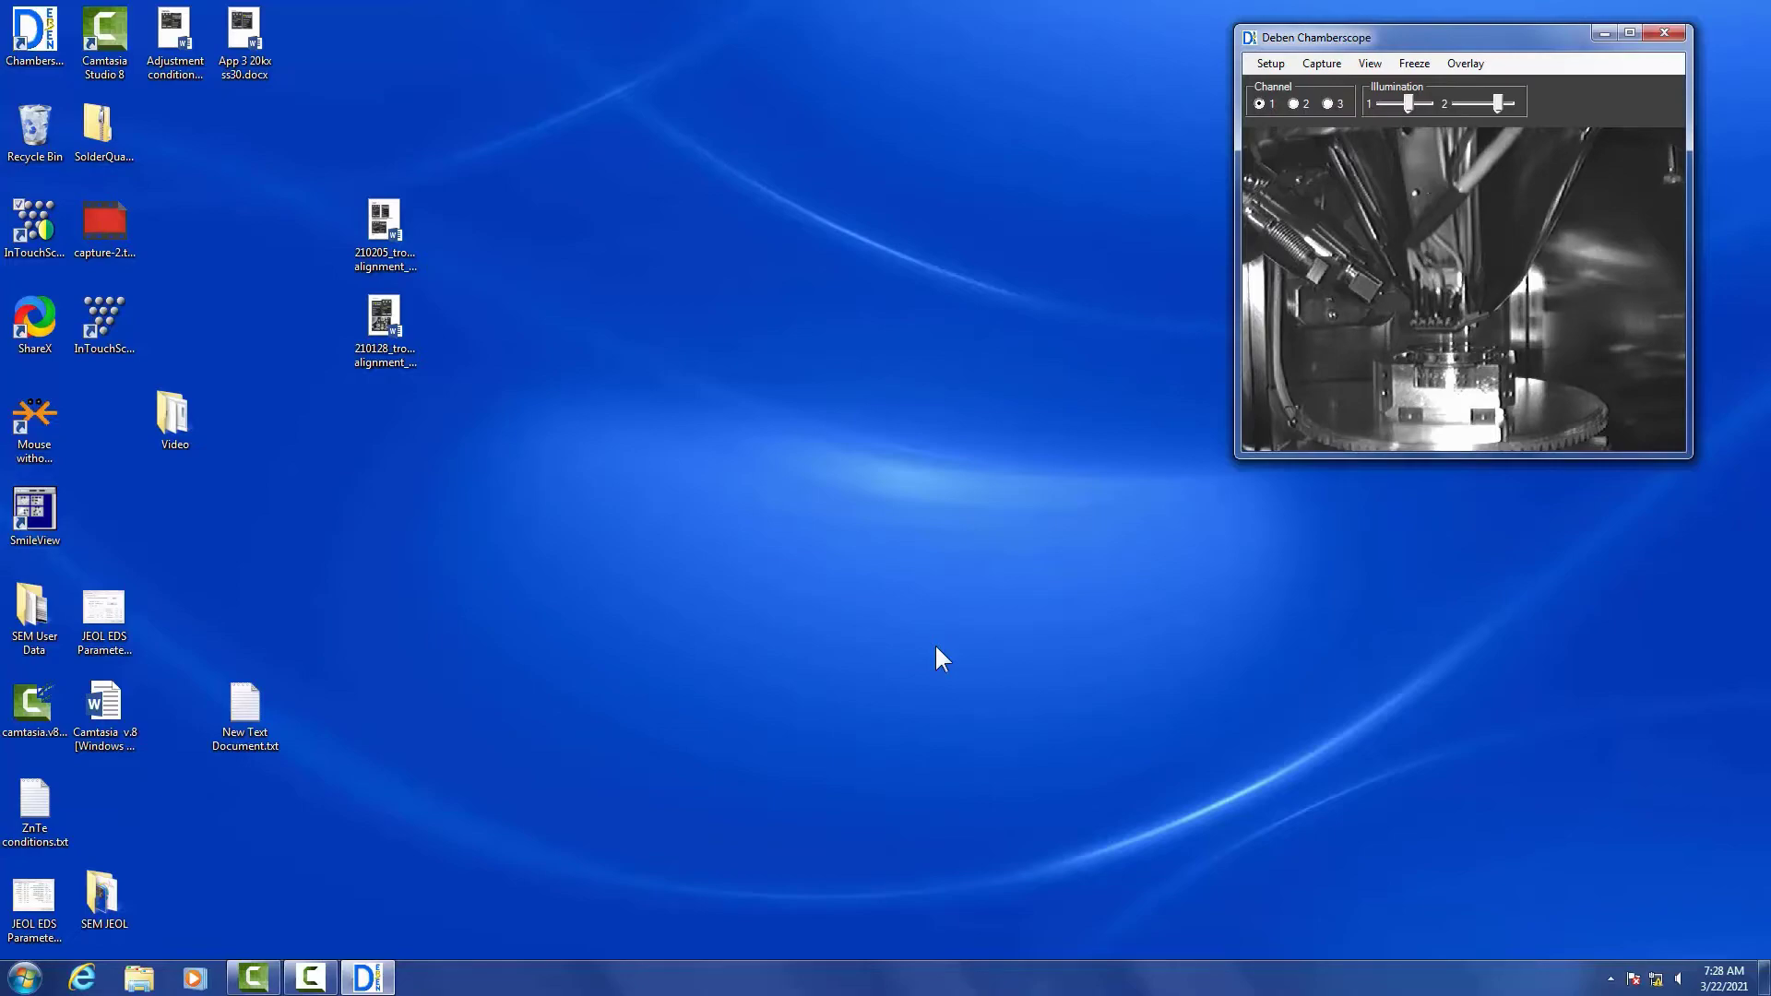
Recentre the stage on different specimen areas in the live image at x30
{"action": "left_click", "coordinate": [422, 977]}
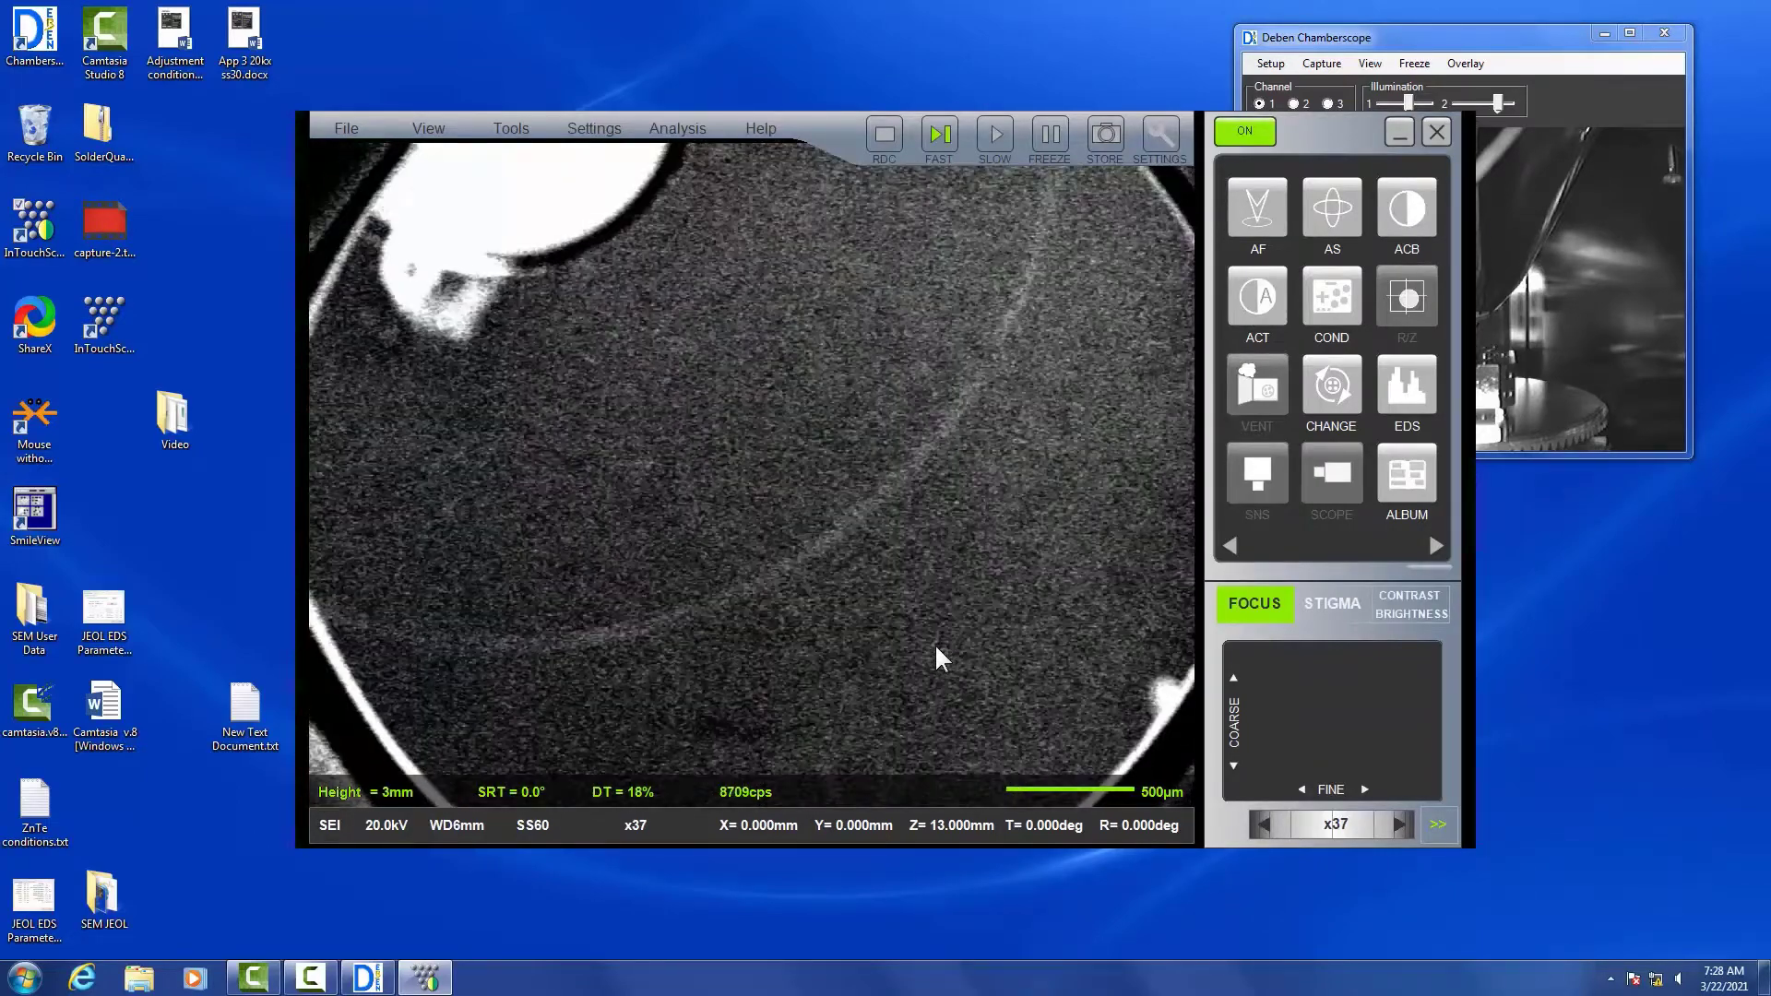
{"action": "left_click", "coordinate": [1256, 209]}
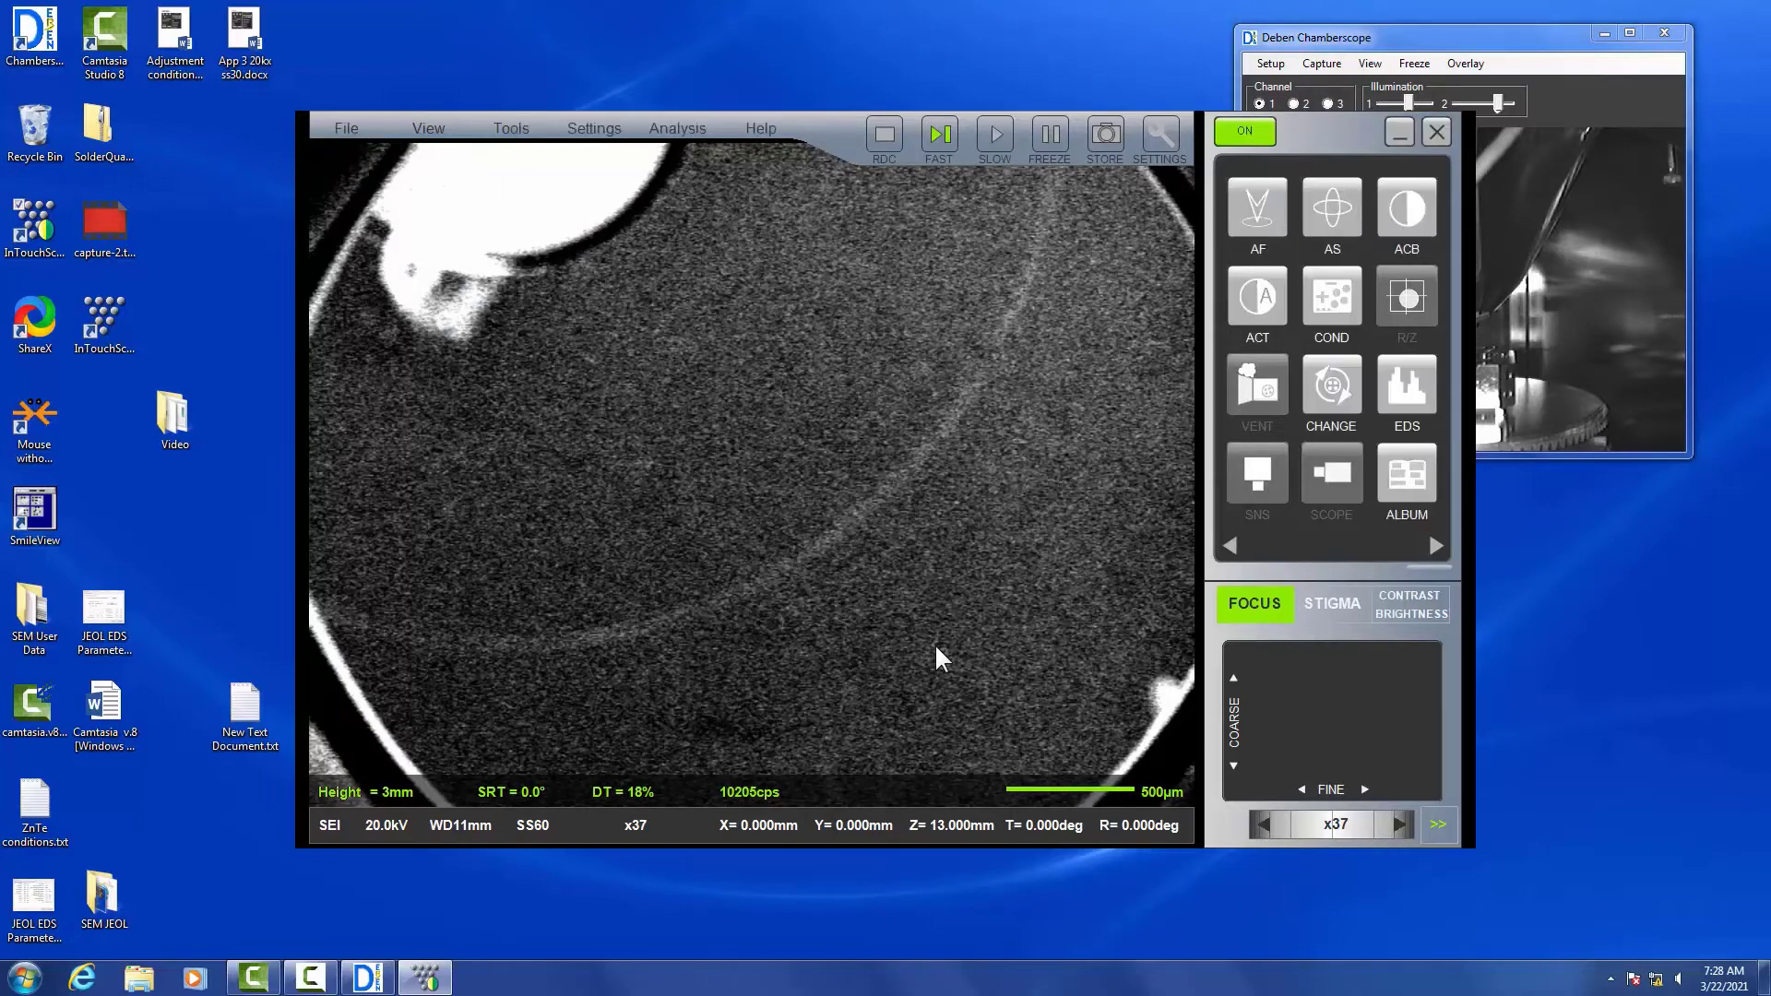
{"action": "left_click", "coordinate": [1406, 211]}
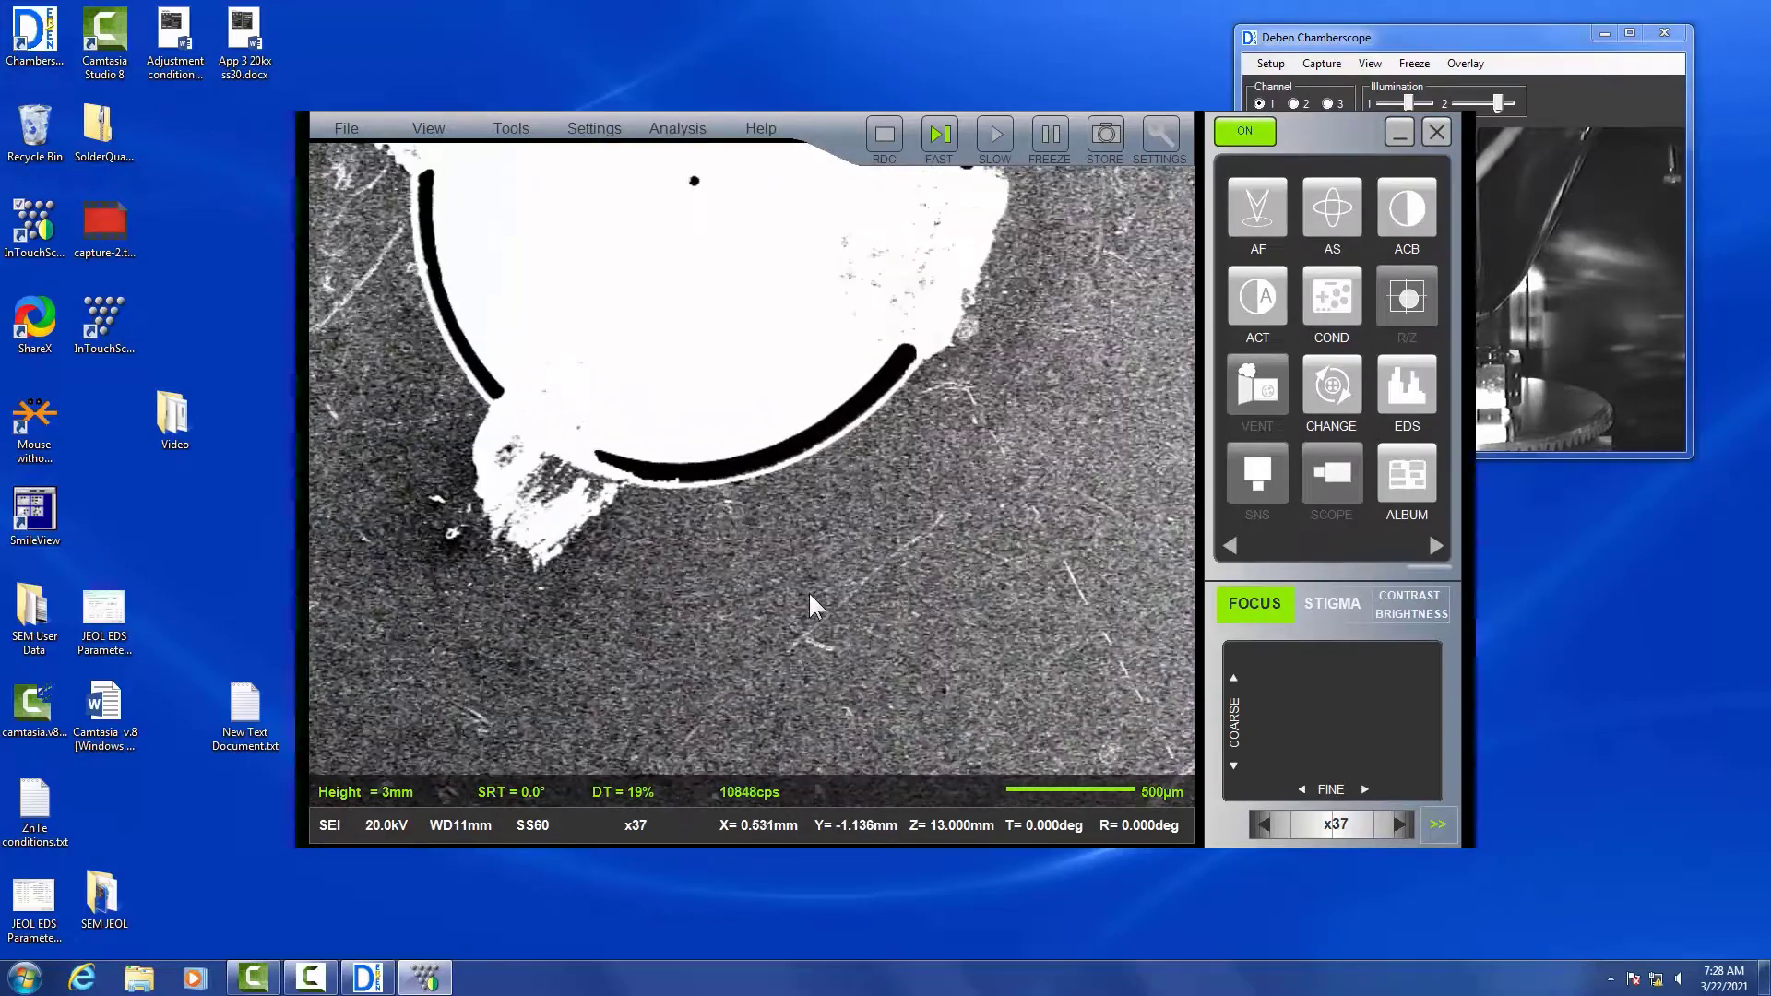
{"action": "left_click", "coordinate": [1407, 210]}
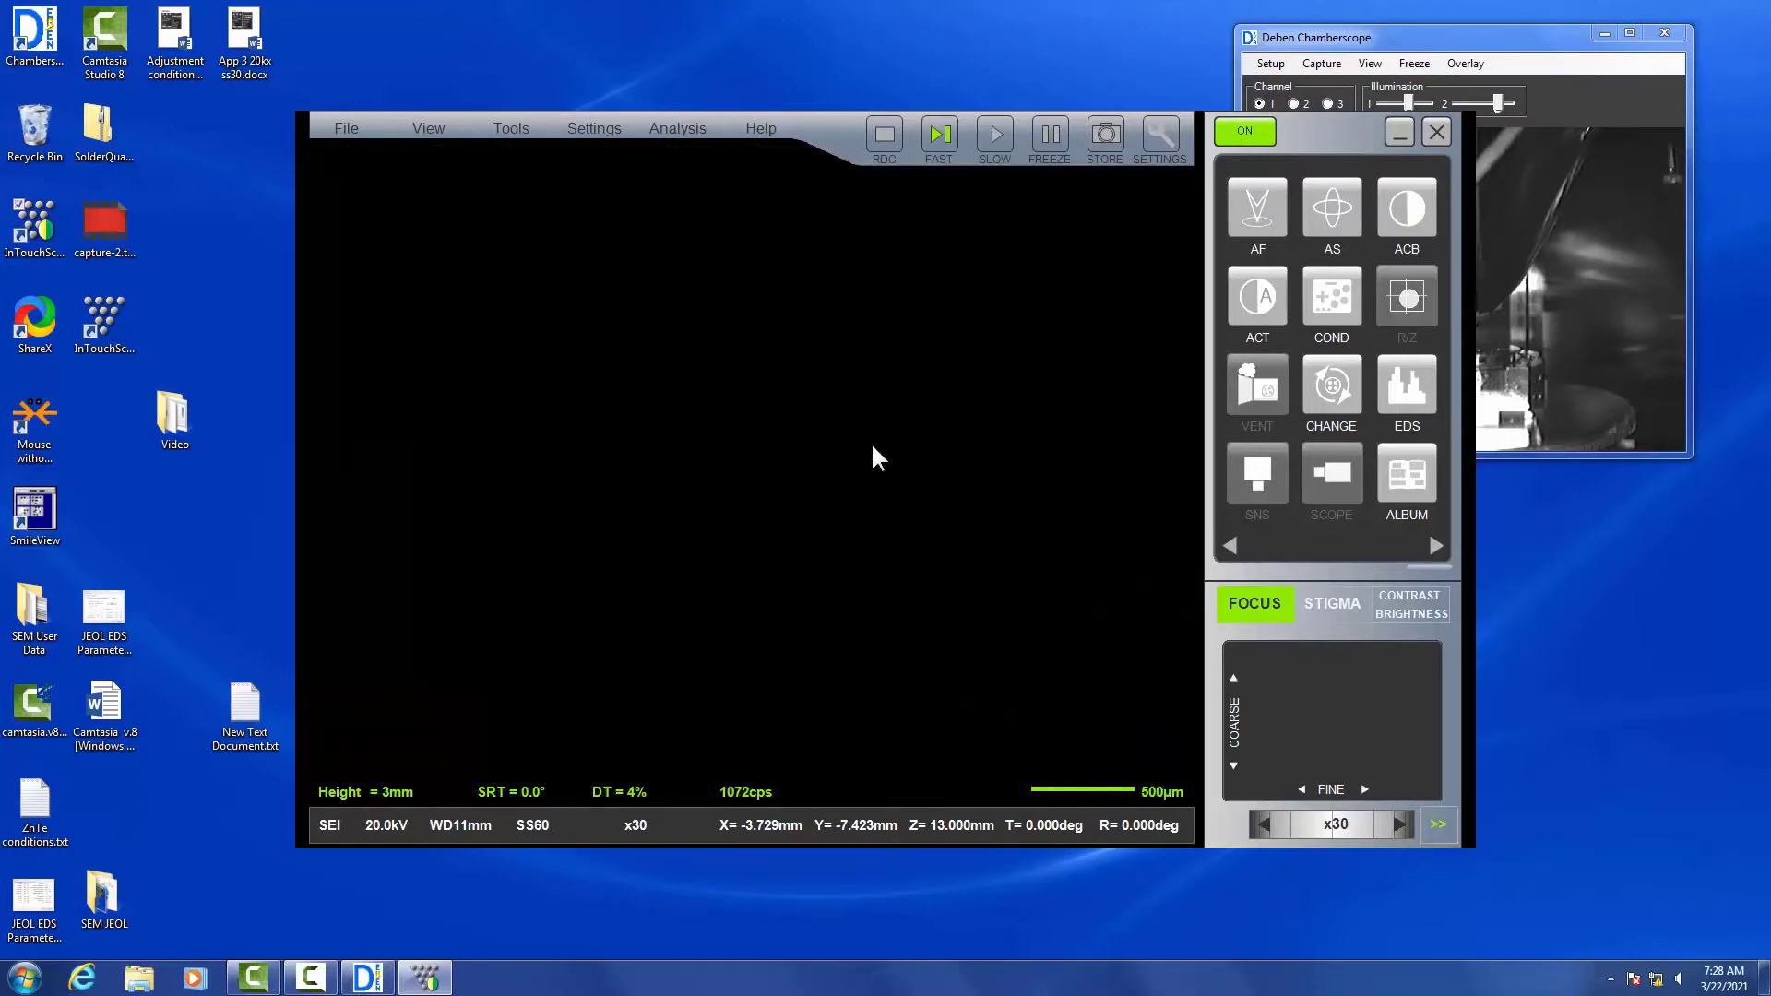
Show the Acc. Voltage list of preset values from 5.0 kV to 20.0 kV
{"action": "left_click", "coordinate": [1406, 207]}
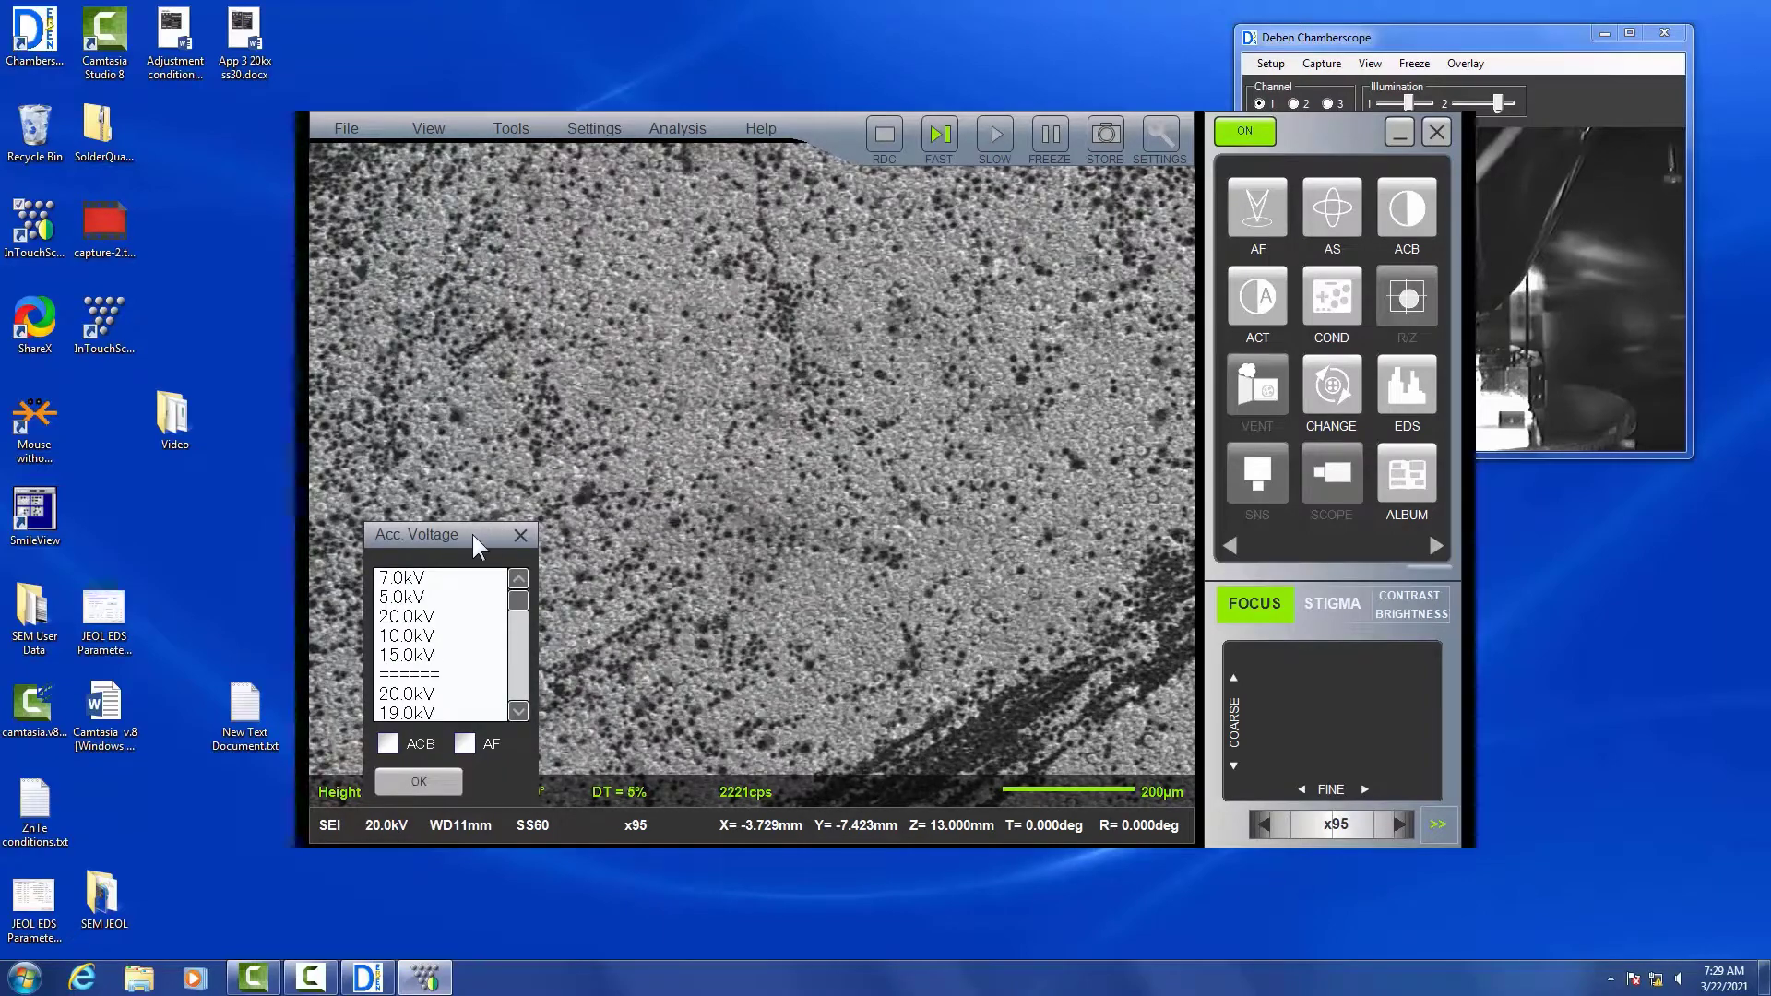
Set 20.0 kV, spot size 40, and a reduced central scan area at x1,000
{"action": "left_click", "coordinate": [406, 616]}
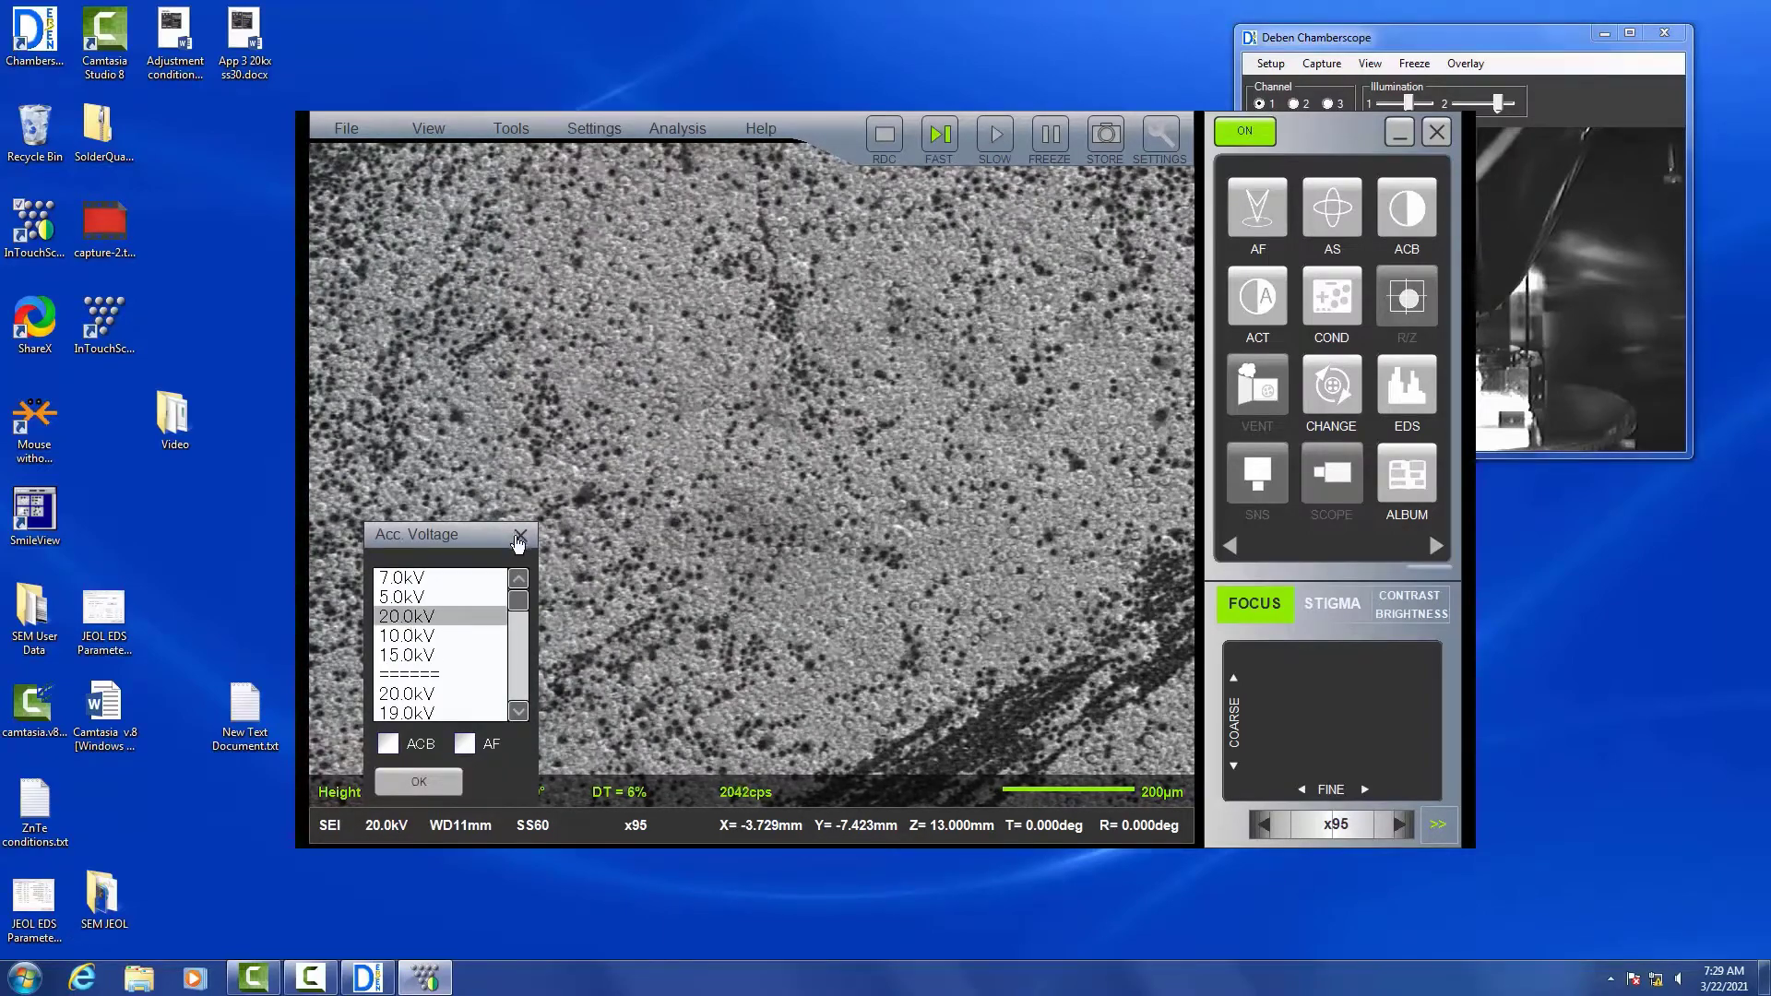
{"action": "left_click", "coordinate": [521, 536]}
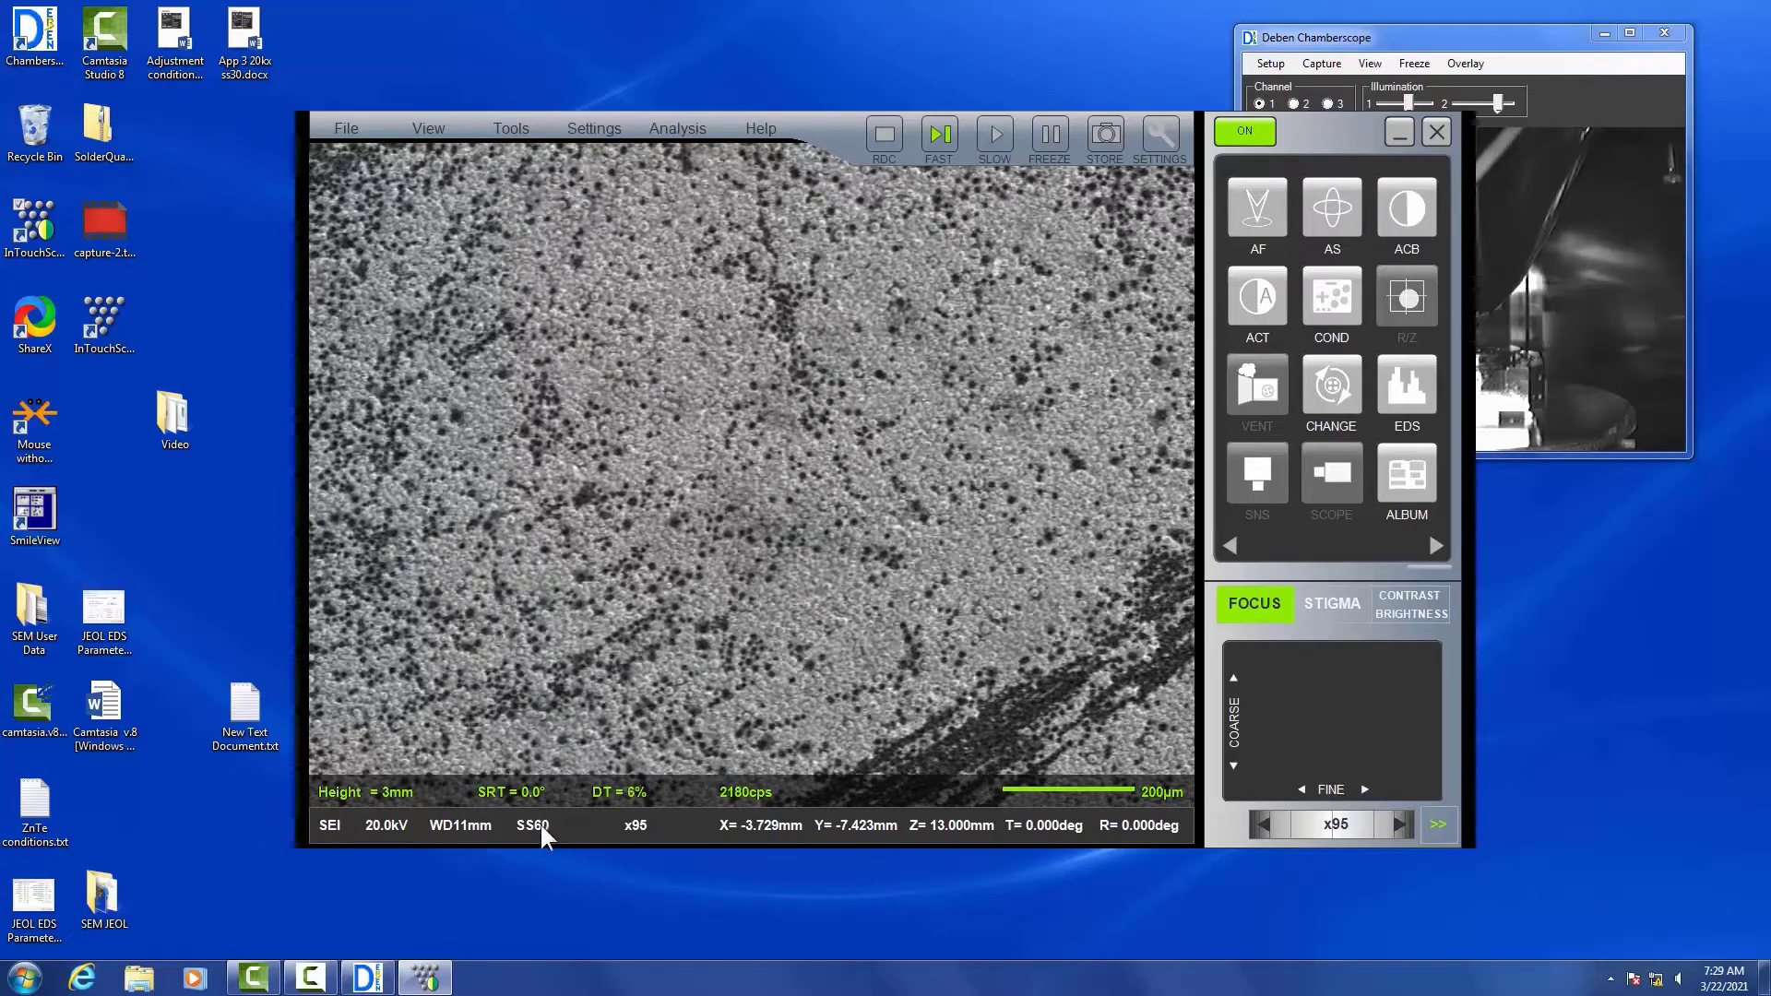
{"action": "left_click", "coordinate": [532, 825]}
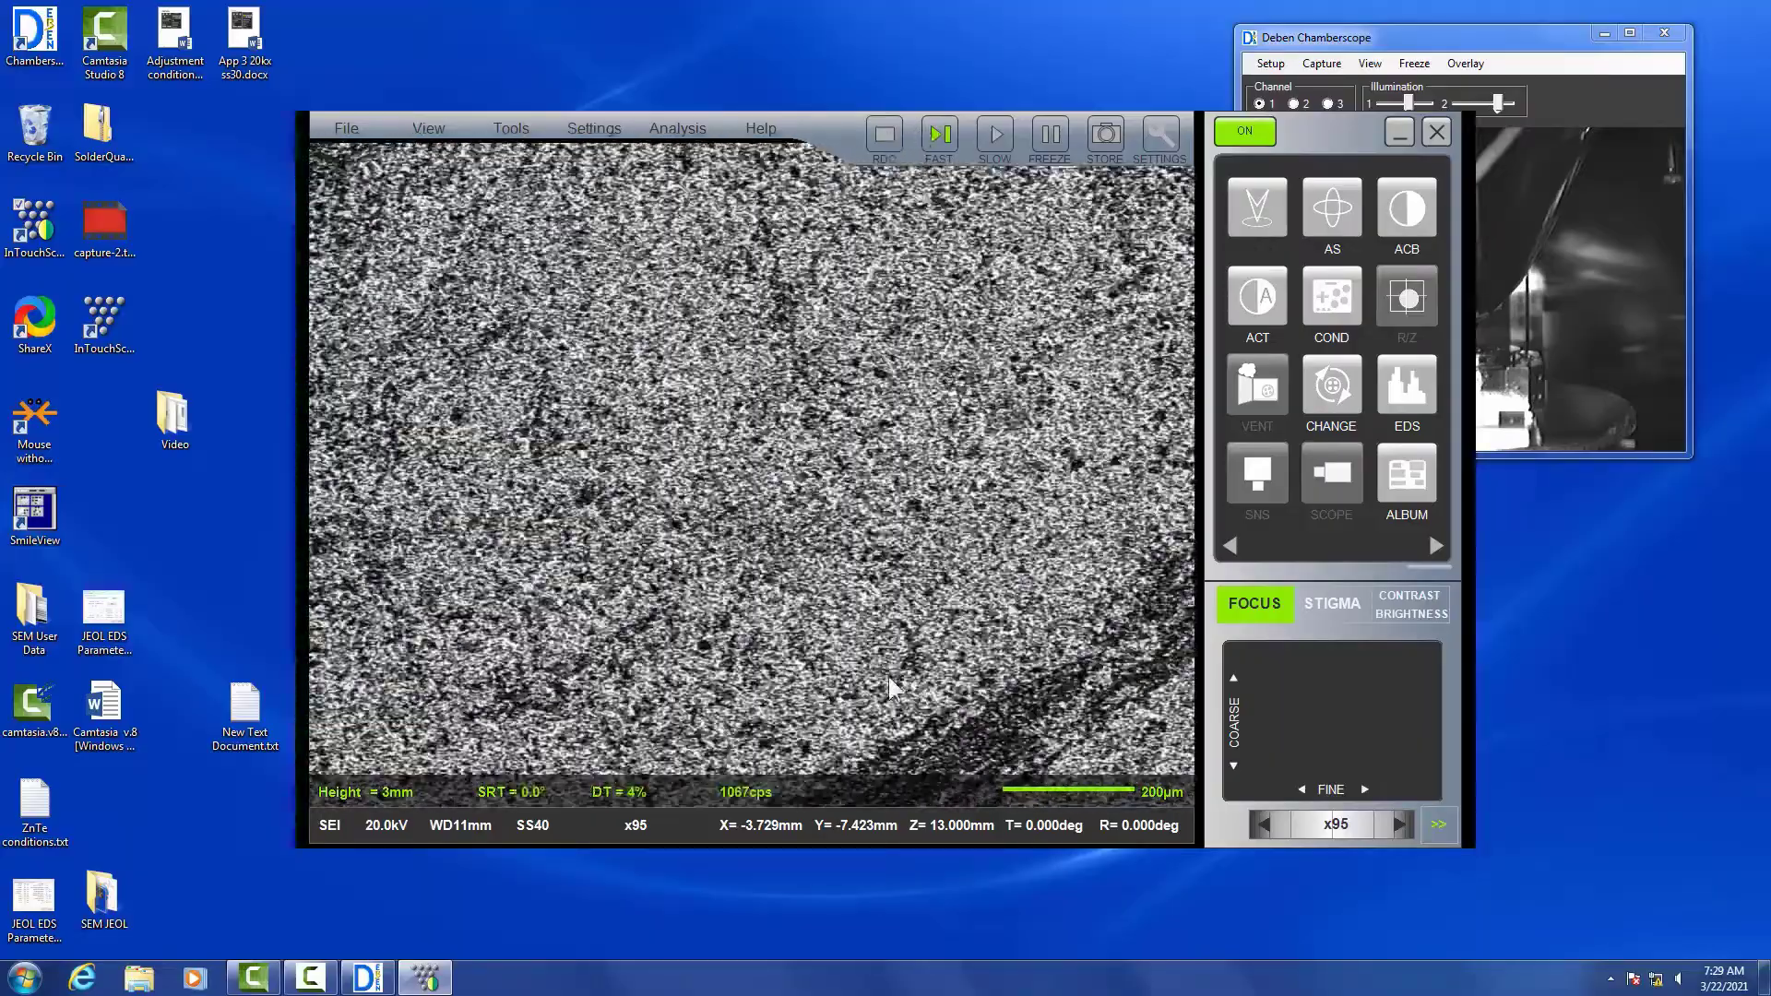
{"action": "left_click", "coordinate": [885, 132]}
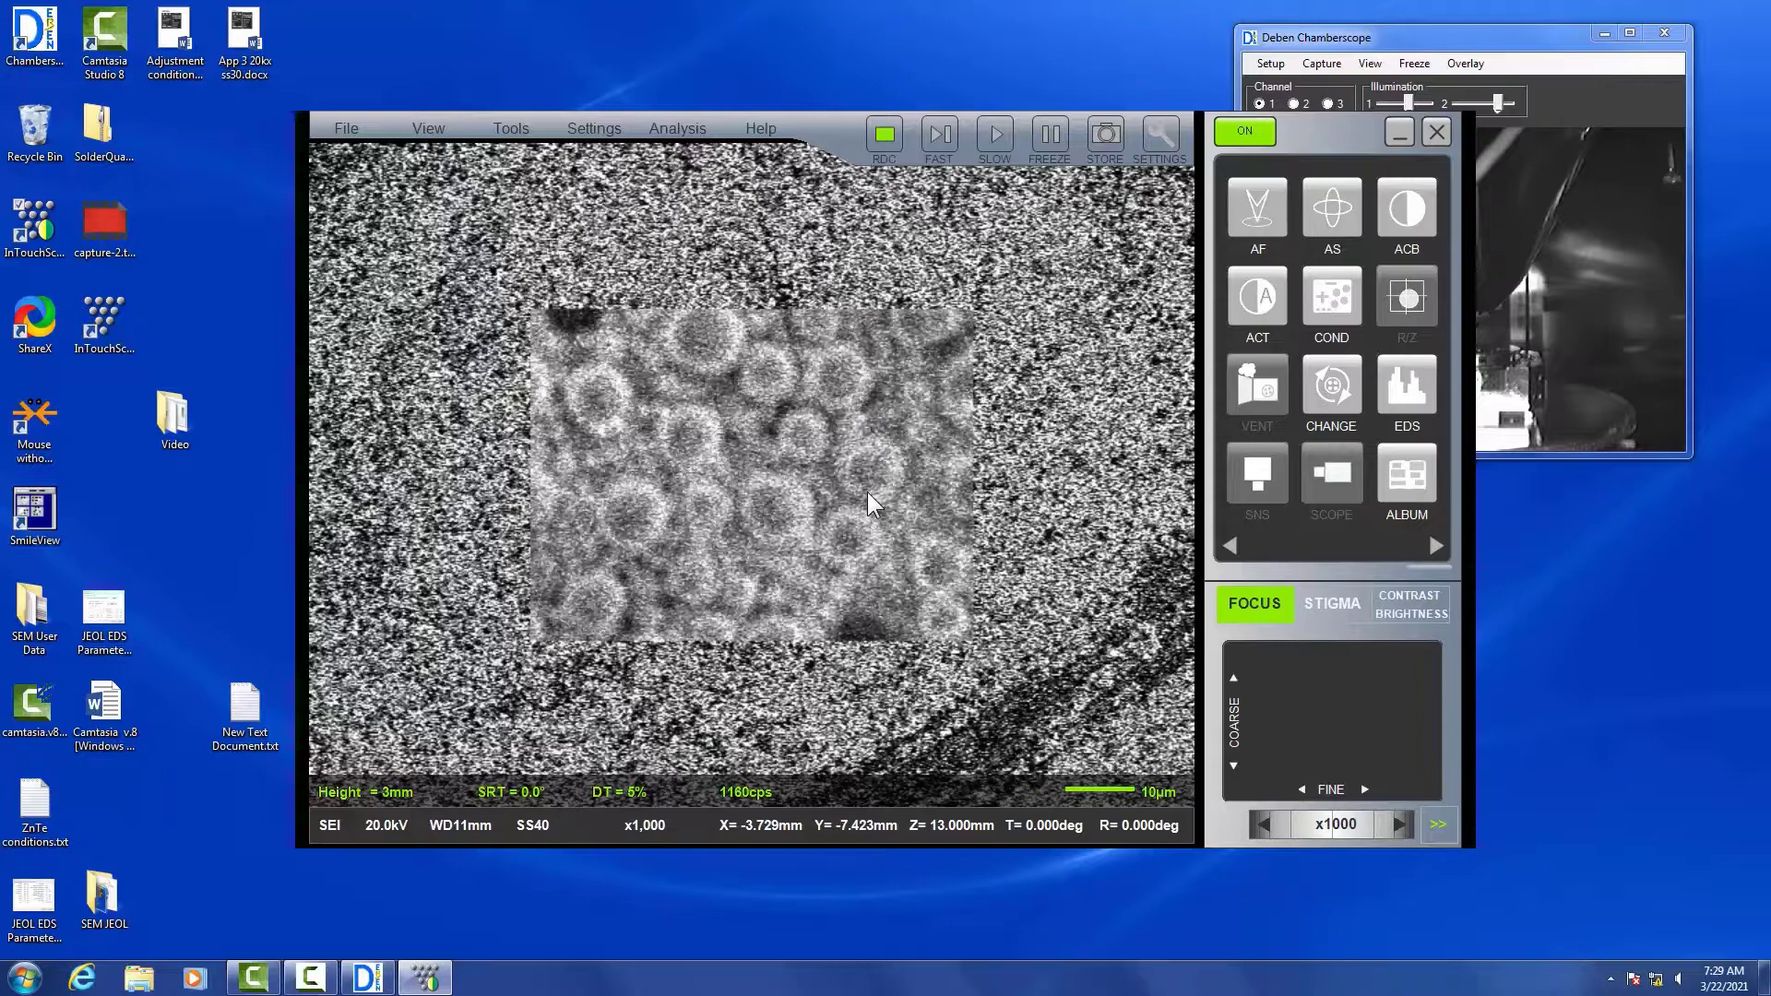
Recentre on the Sn balls at x2,500 and page to the next imaging functions
{"action": "left_click", "coordinate": [1257, 206]}
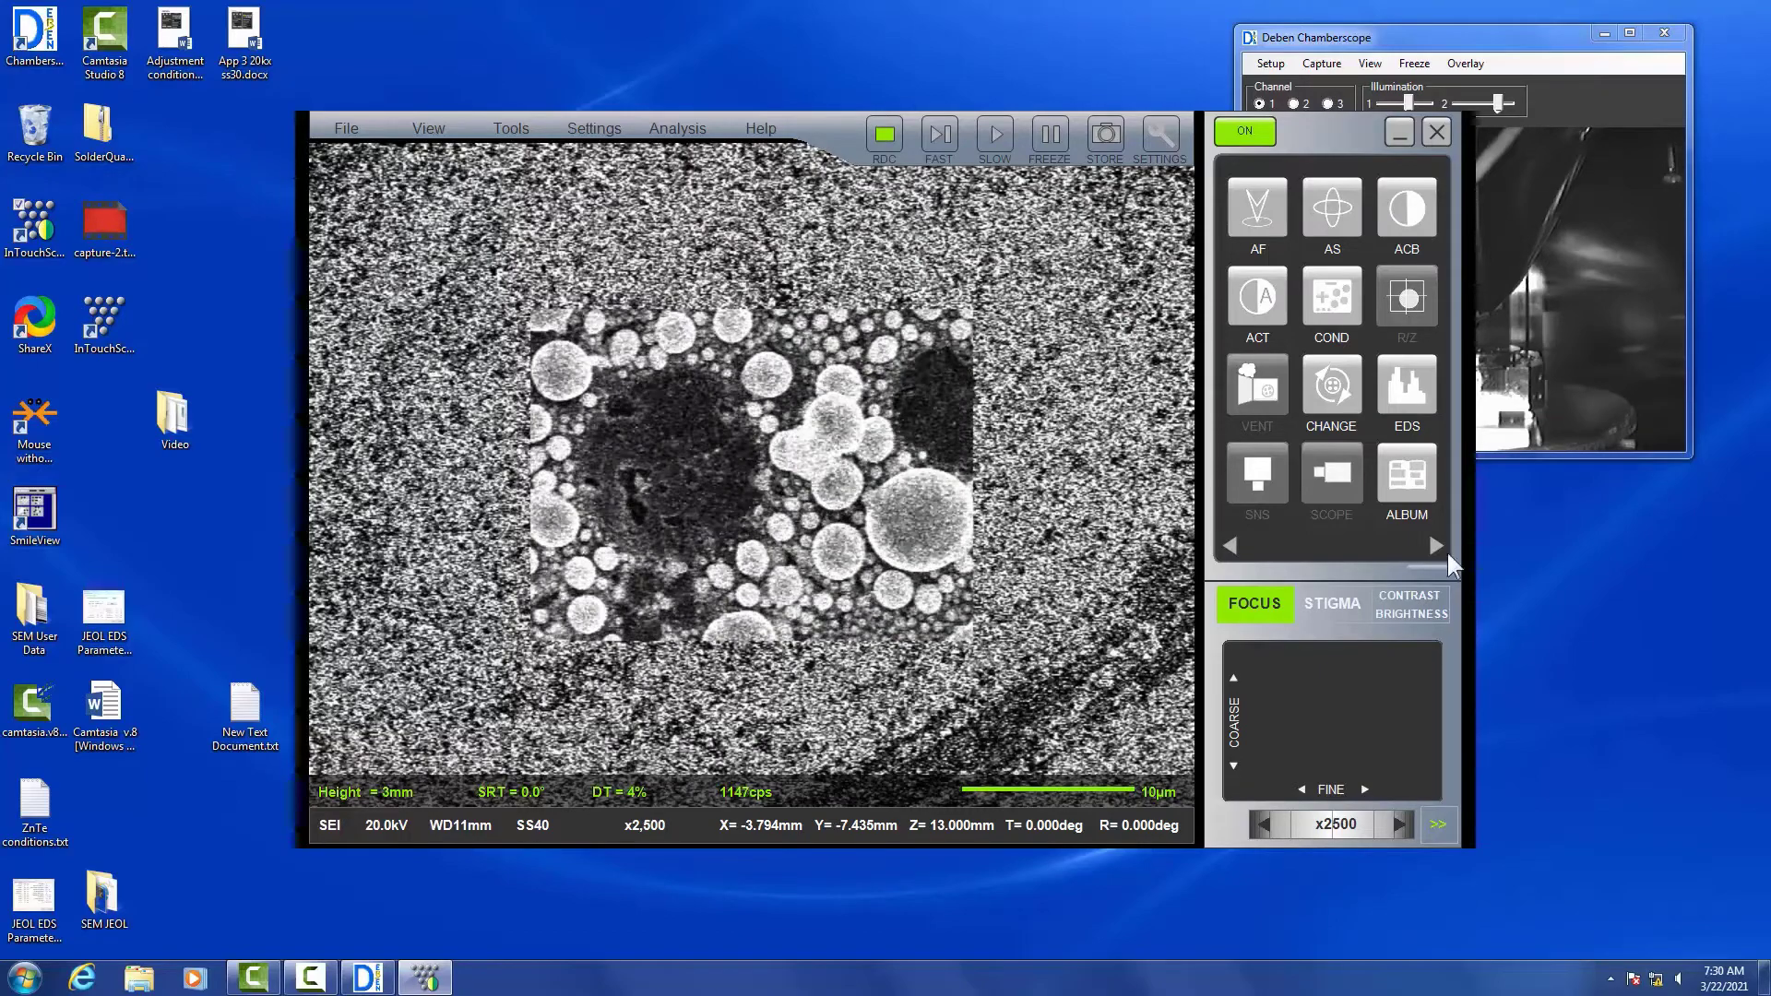
{"action": "left_click", "coordinate": [1435, 545]}
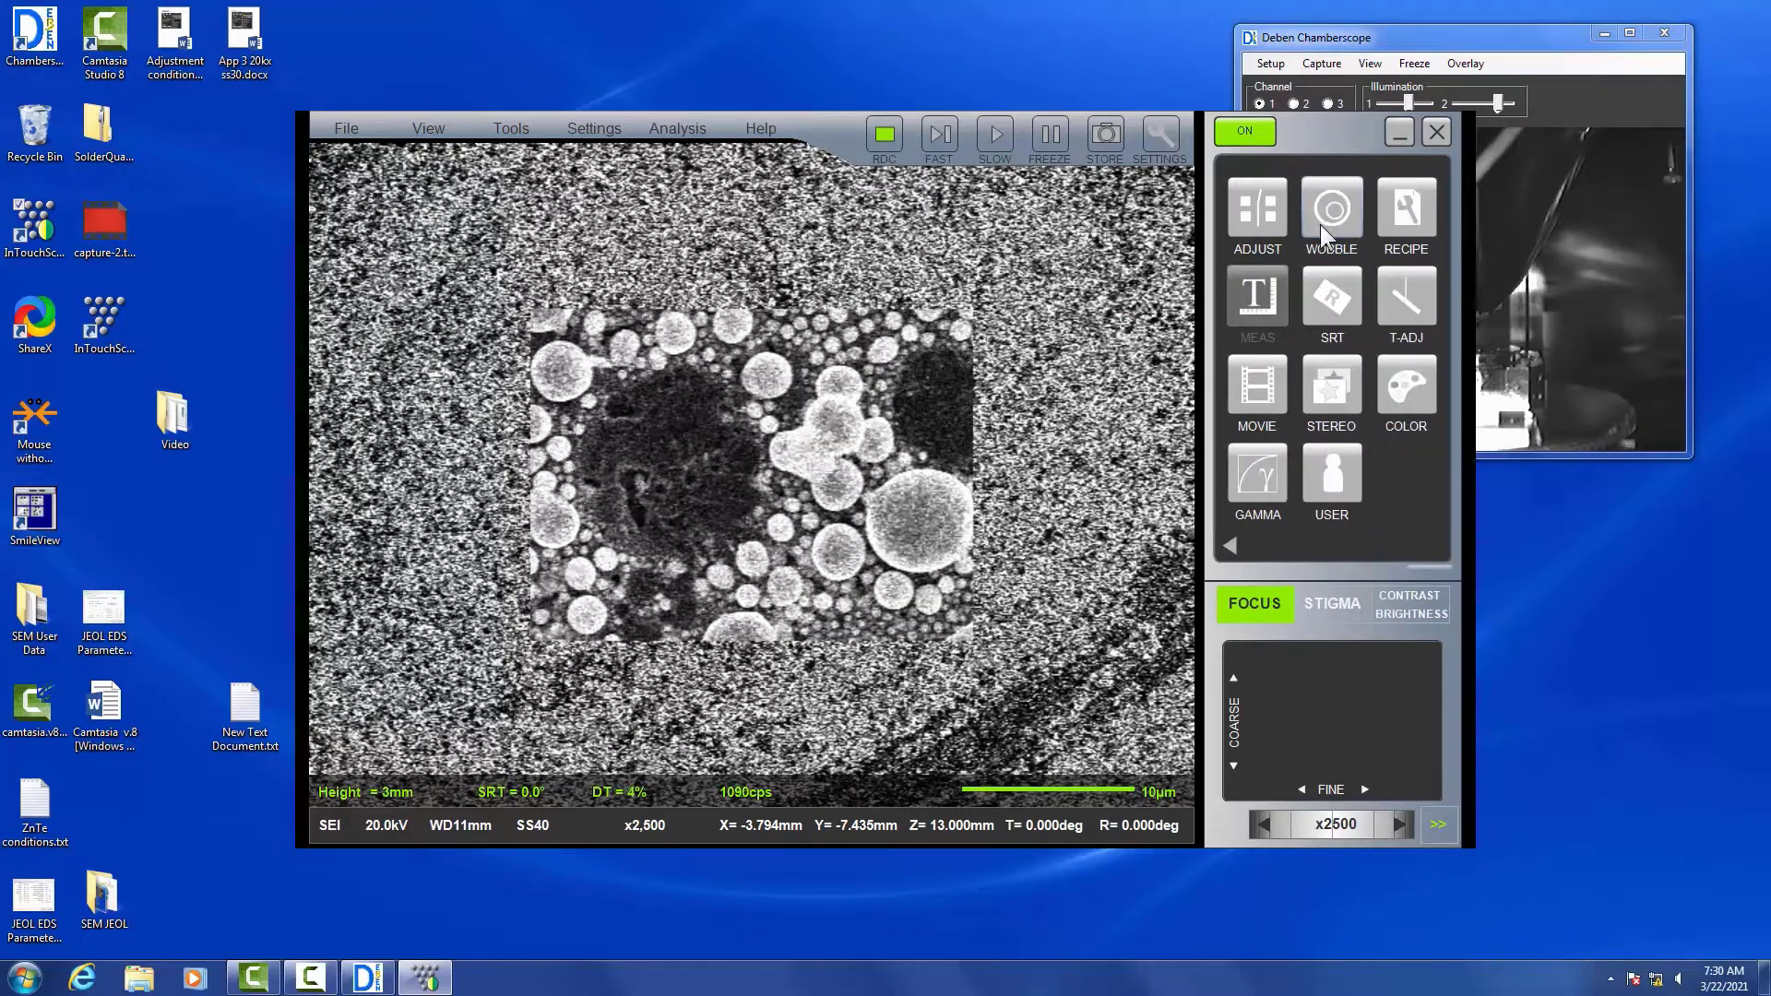
Run the objective lens wobbler, stop it, and focus the balls at x6,000
{"action": "left_click", "coordinate": [1330, 205]}
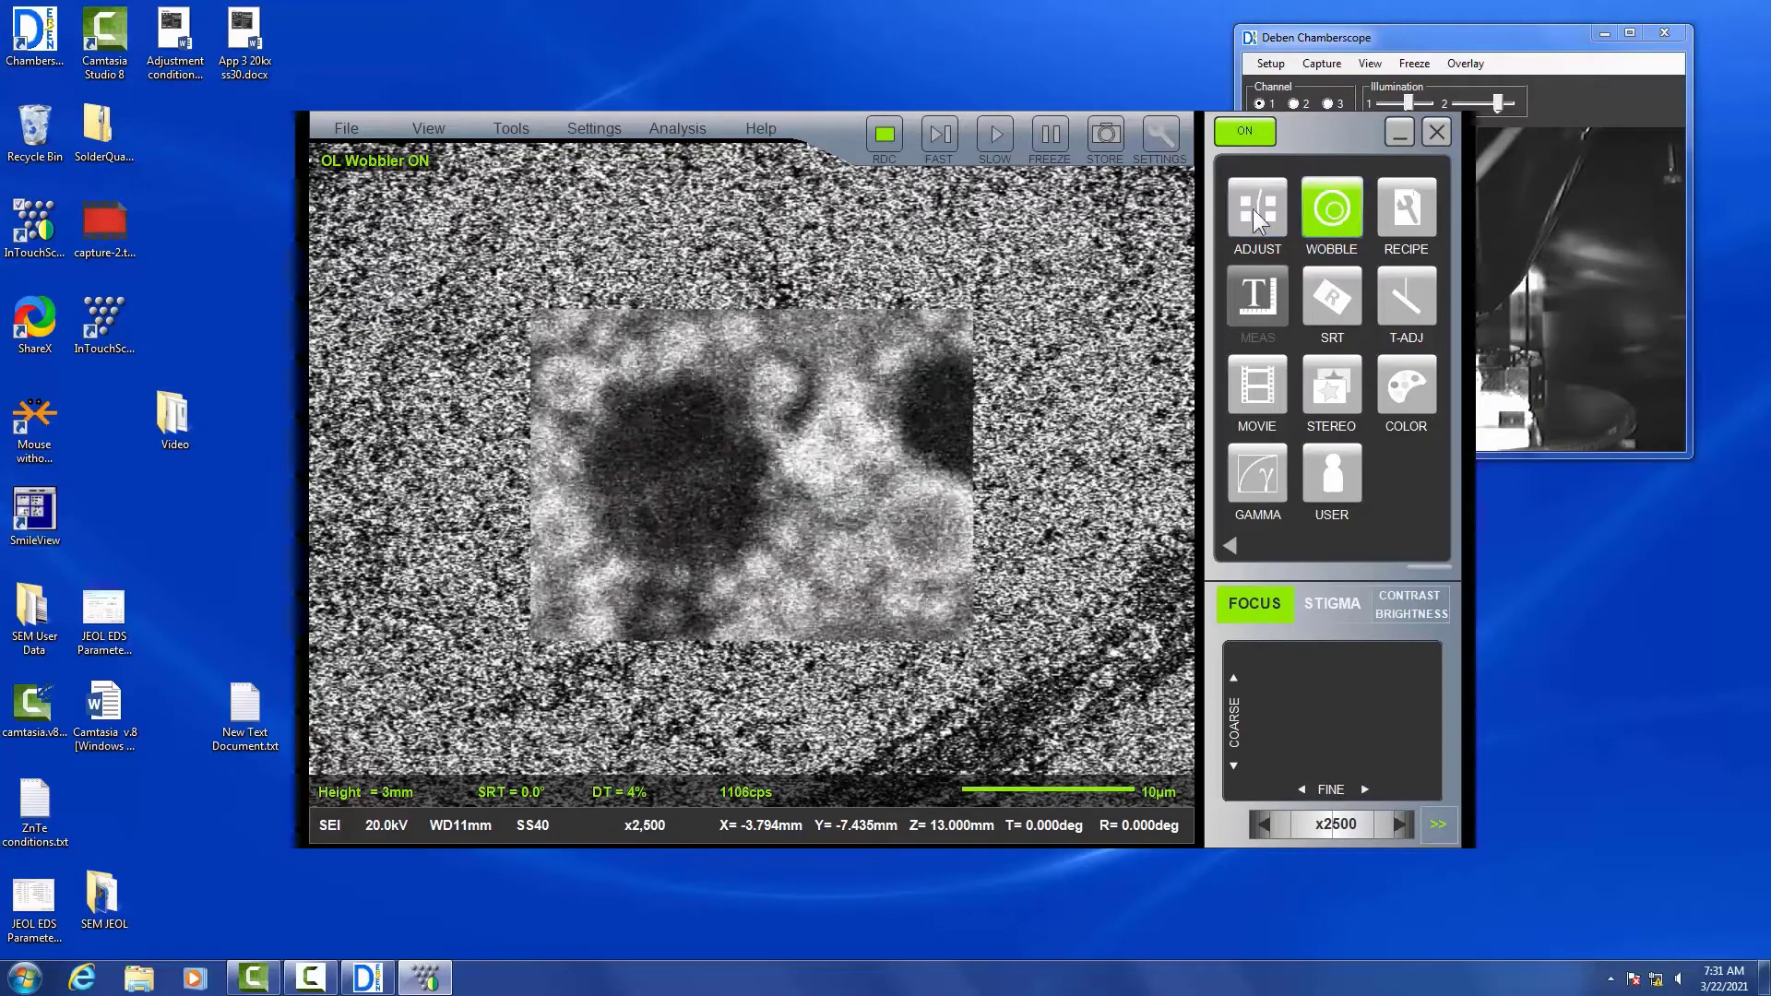
{"action": "left_click", "coordinate": [1330, 205]}
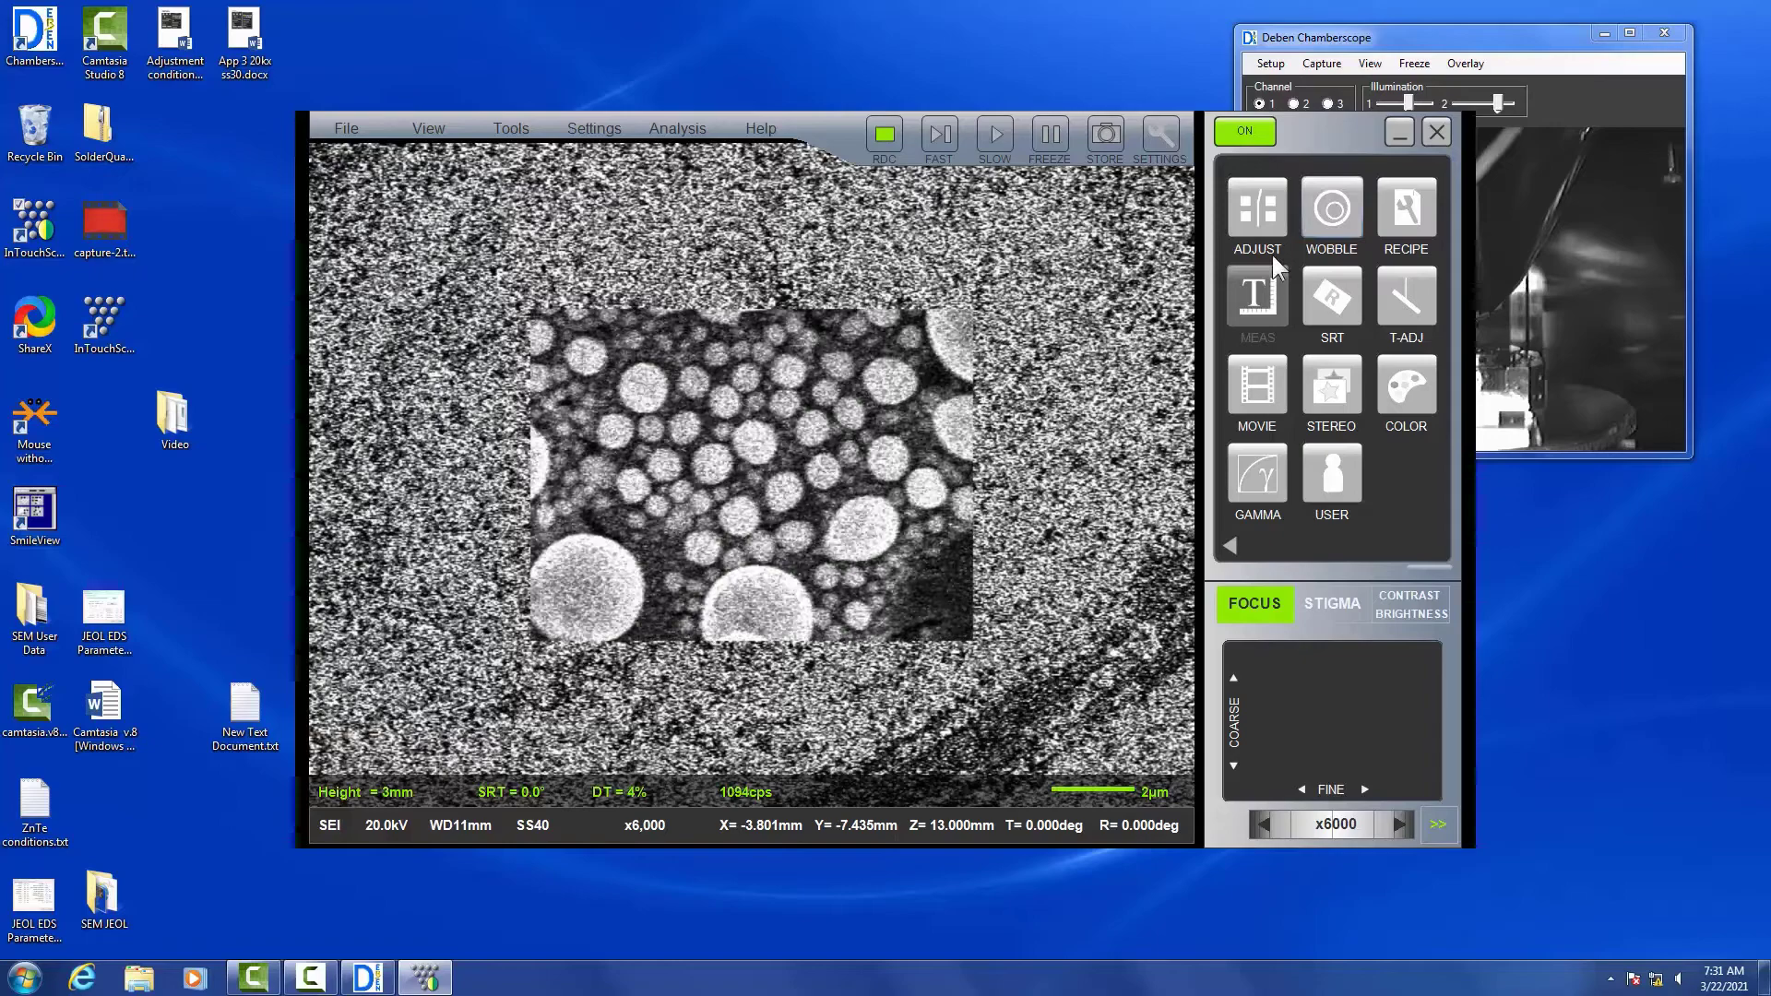
Zoom to x40,000 to show large ball edges with smaller balls between them
{"action": "left_click", "coordinate": [1331, 205]}
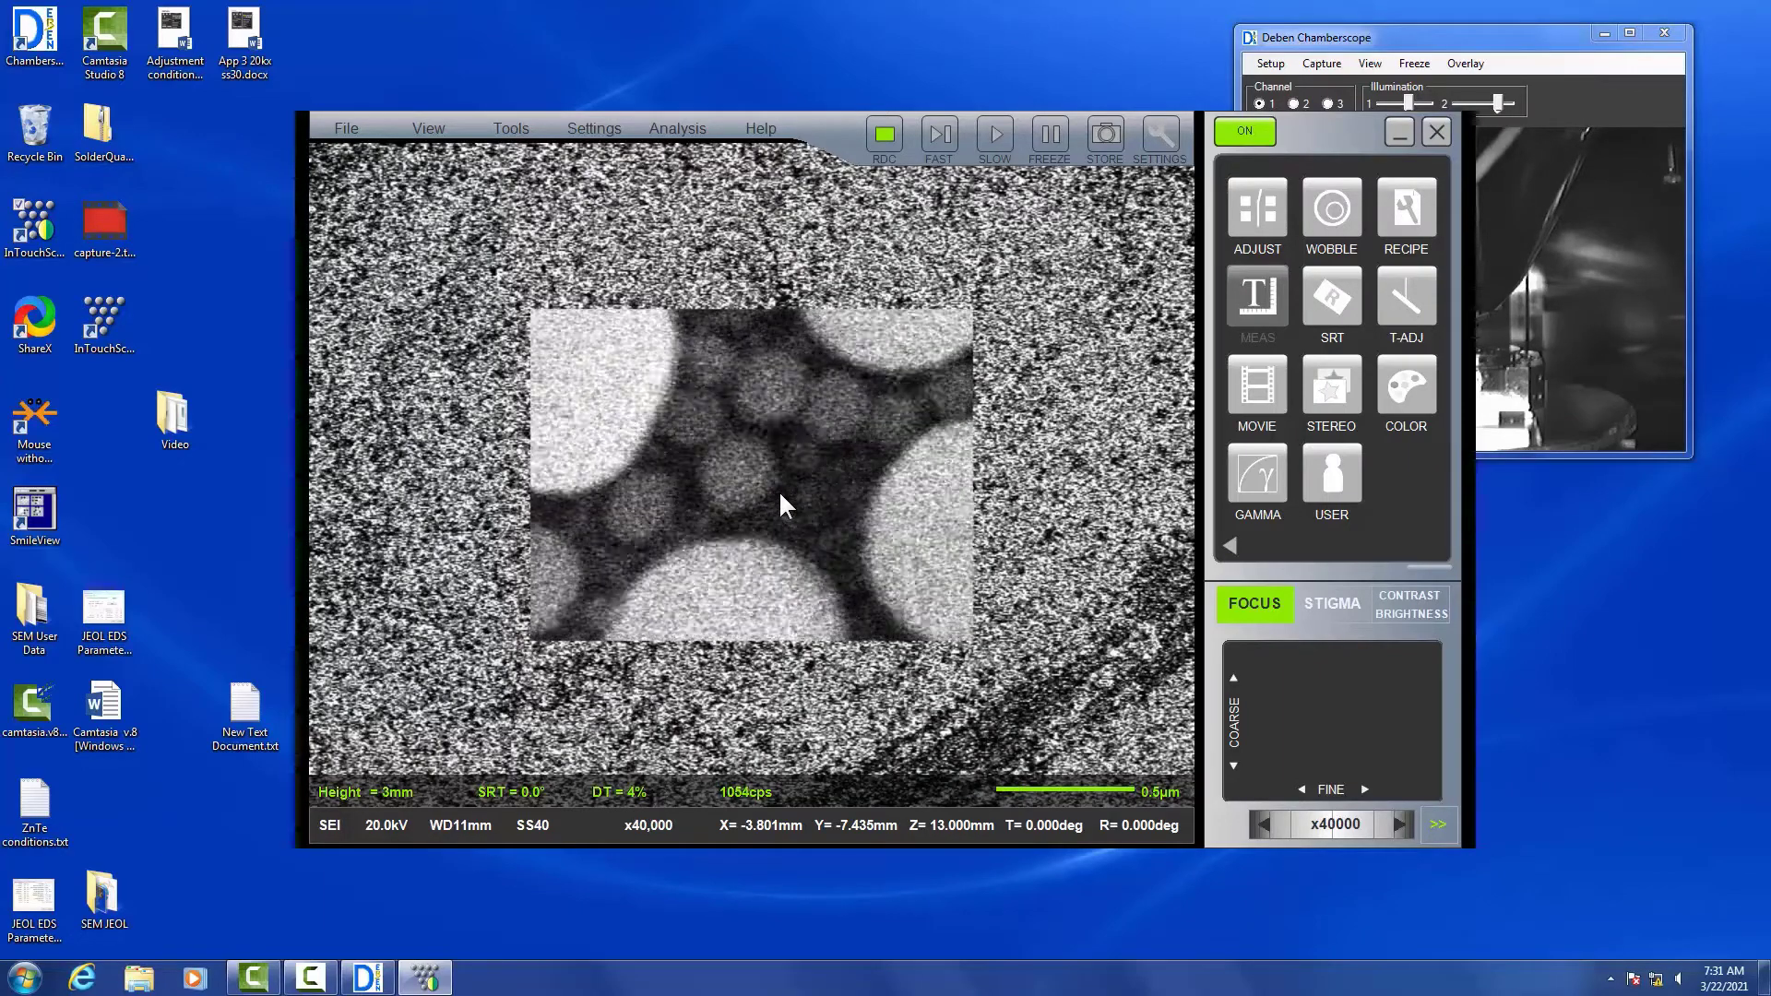
Sharpen the small balls at x40,000 with coarse and then fine focus
{"action": "left_click", "coordinate": [1254, 604]}
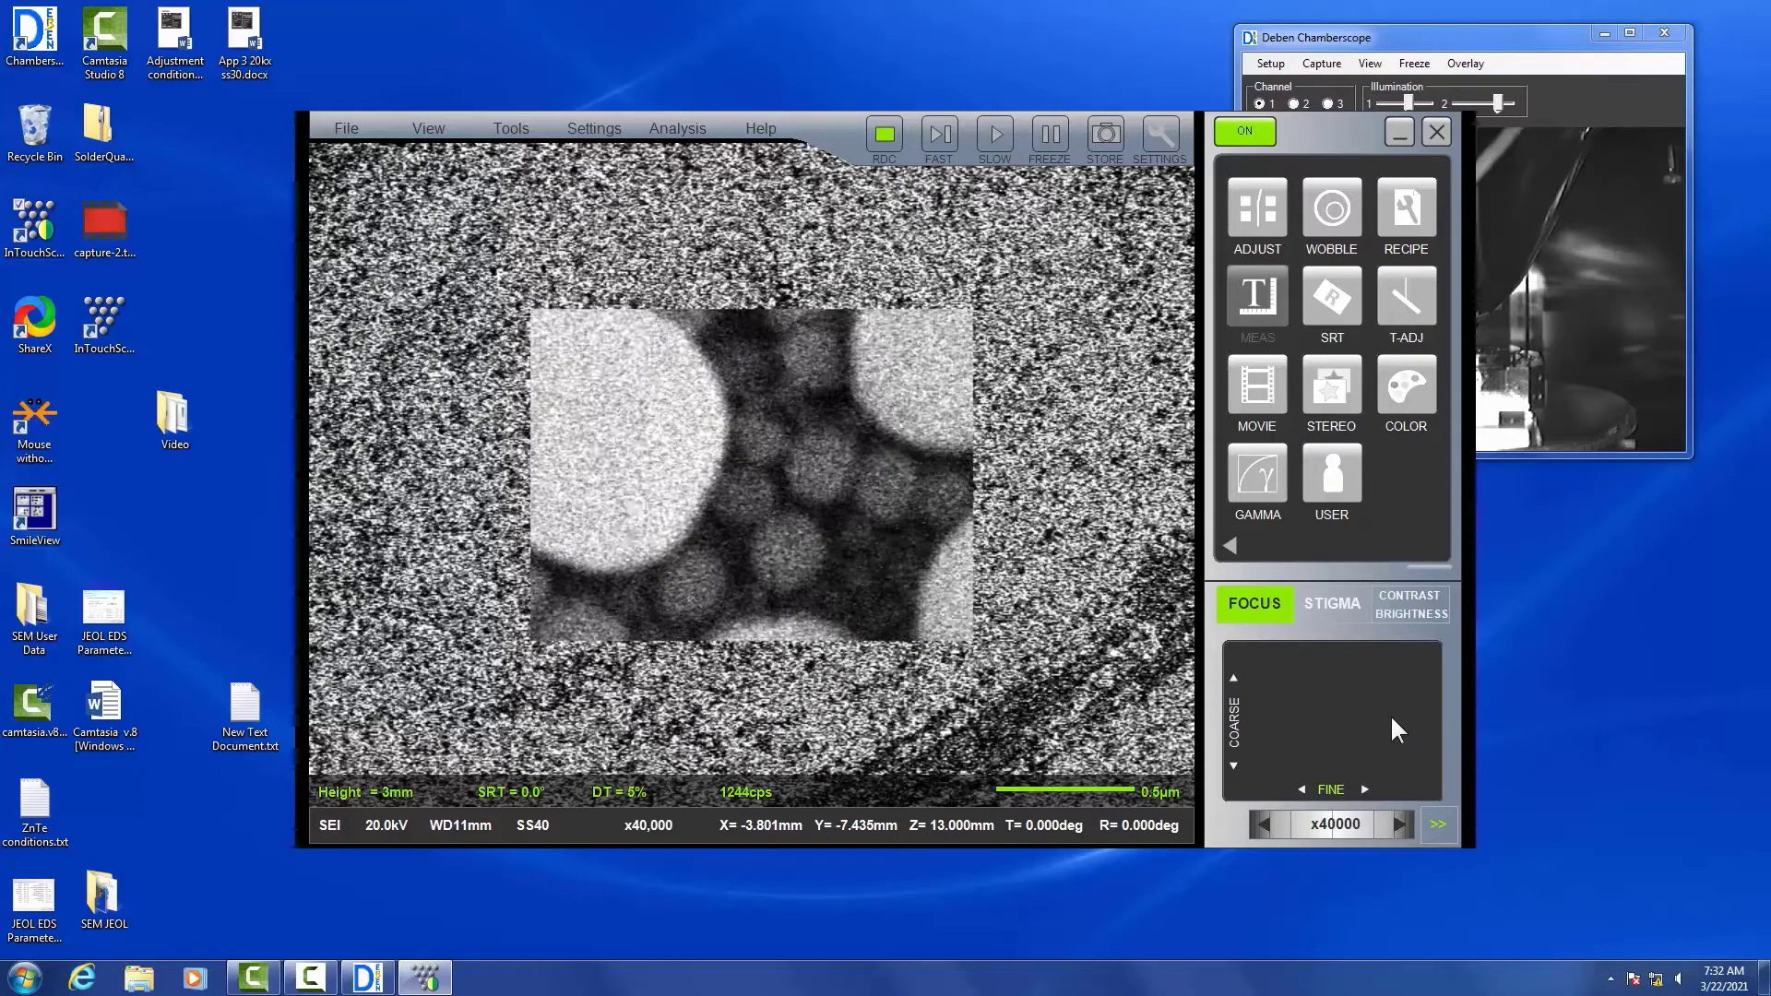
{"action": "left_click", "coordinate": [1331, 603]}
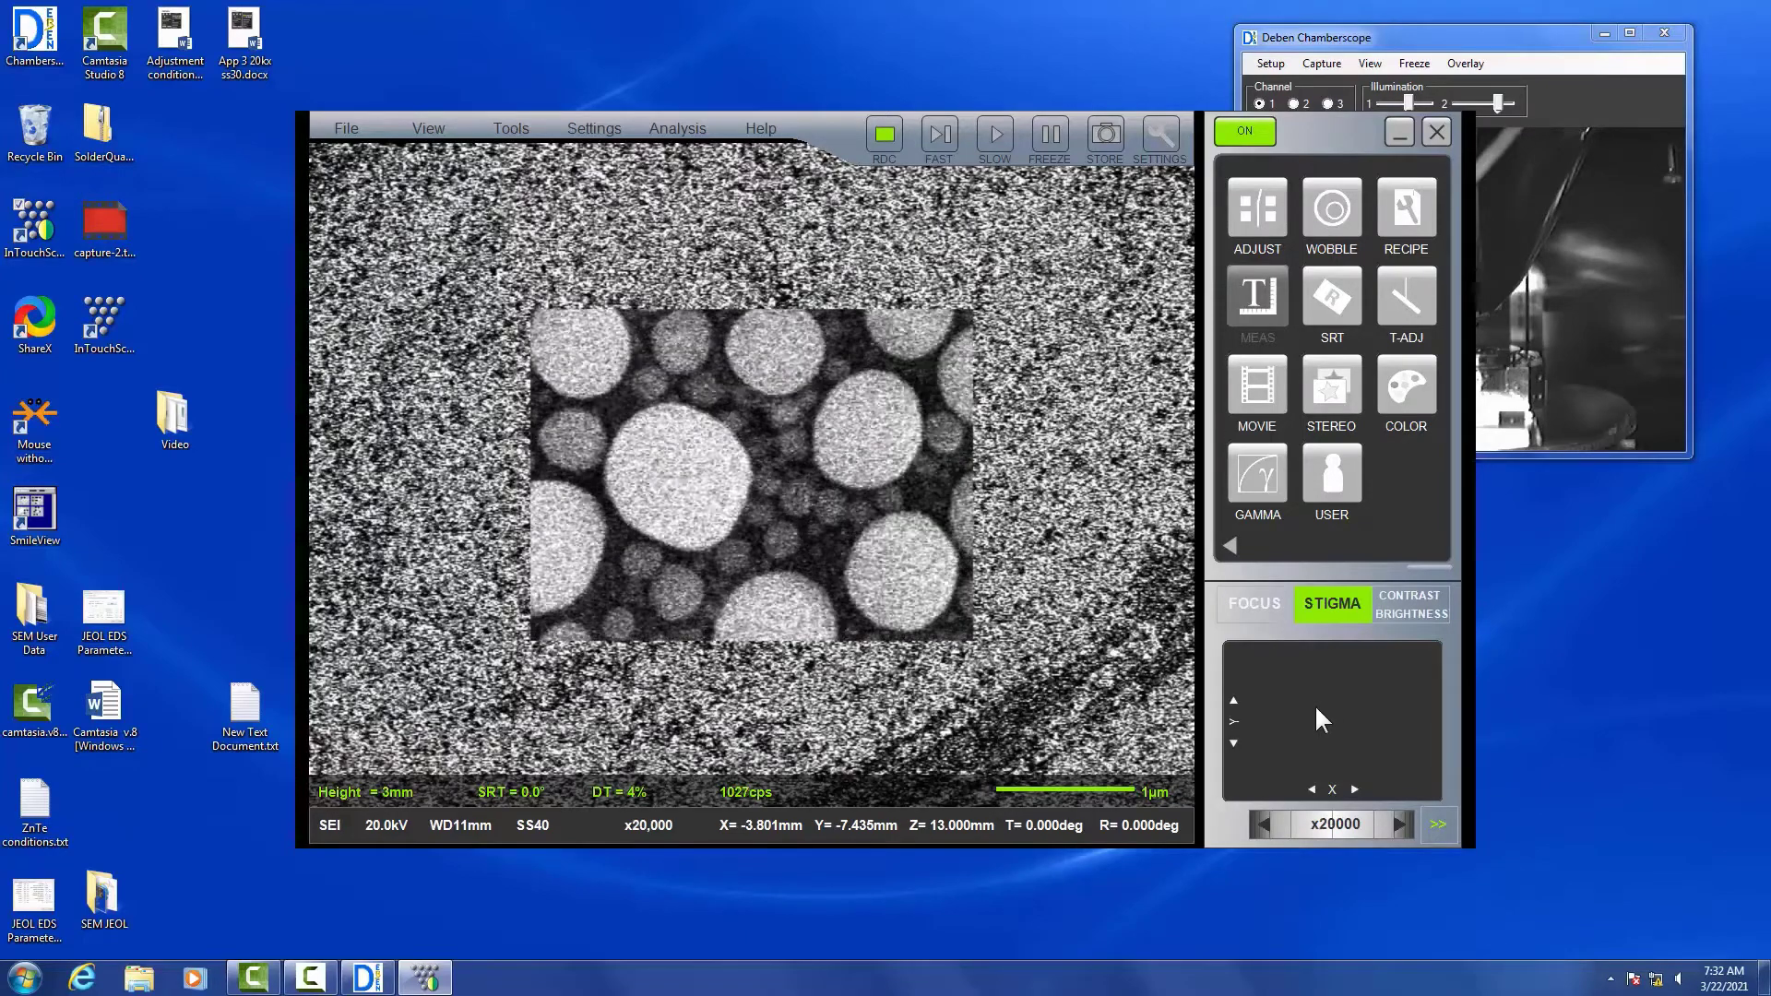
Bring up the STIGMA stigmator panel to correct astigmatism at x20,000
{"action": "left_click", "coordinate": [1105, 133]}
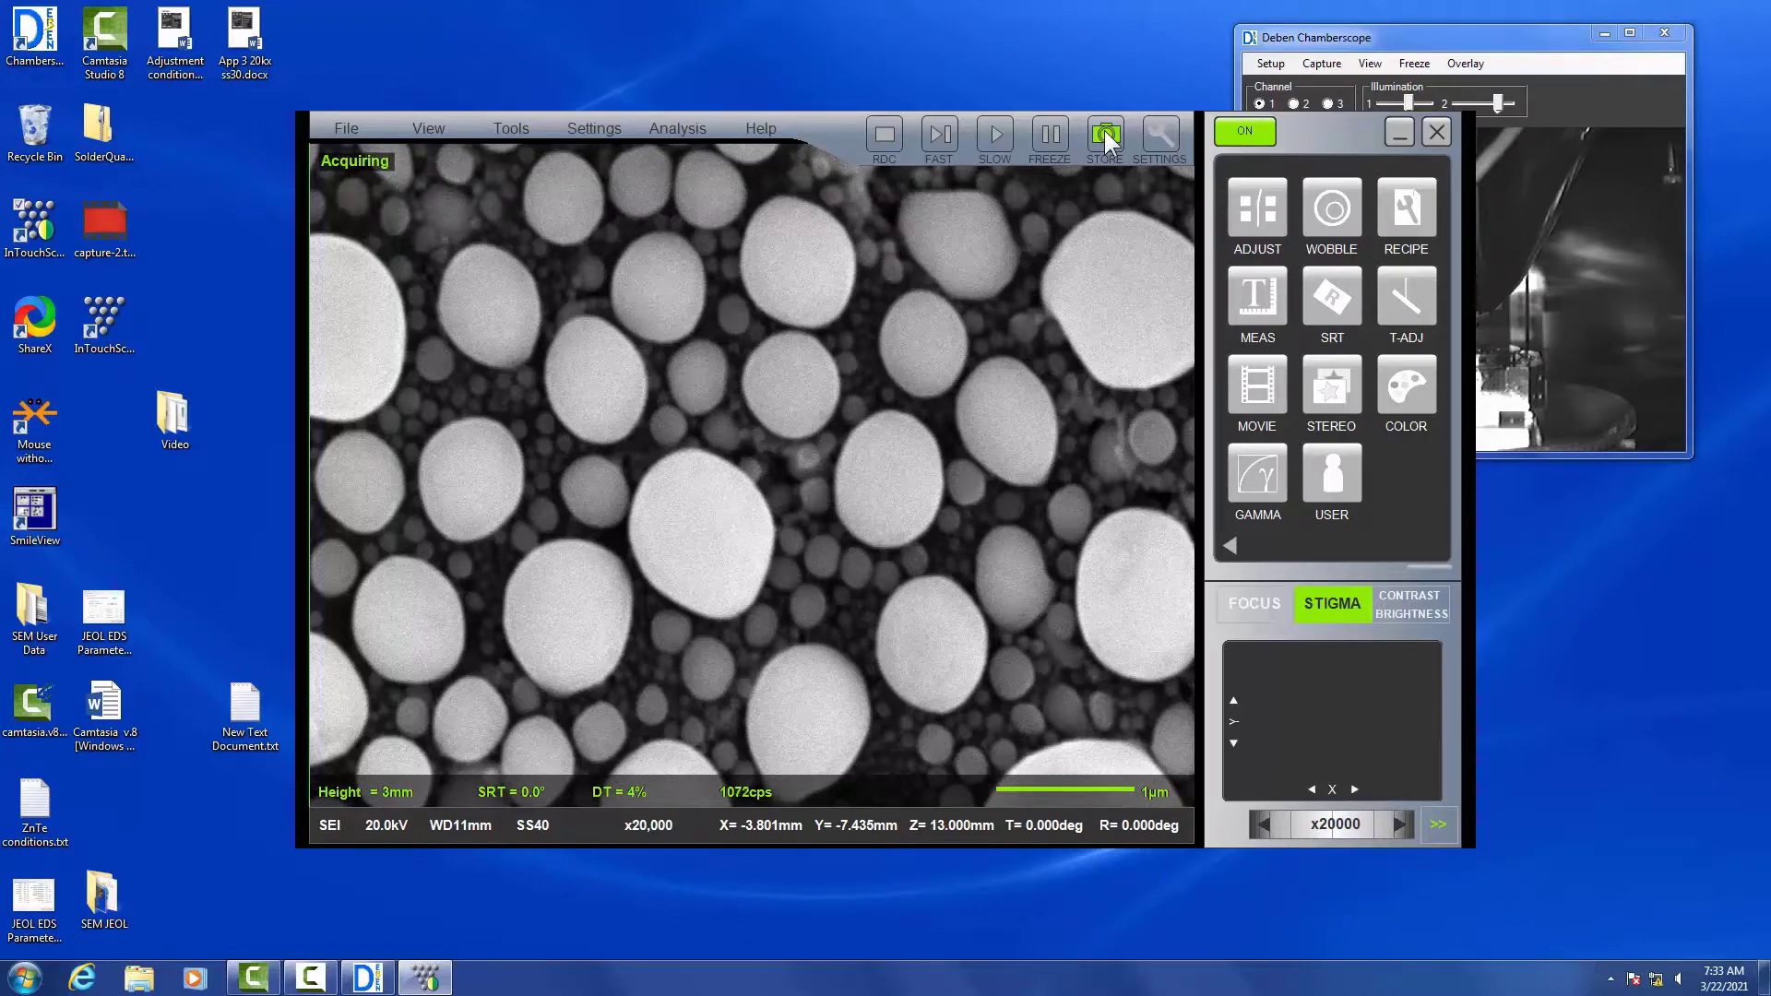
Start saving the image and browse to SEM User Data > ARSC Staff
{"action": "left_click", "coordinate": [346, 127]}
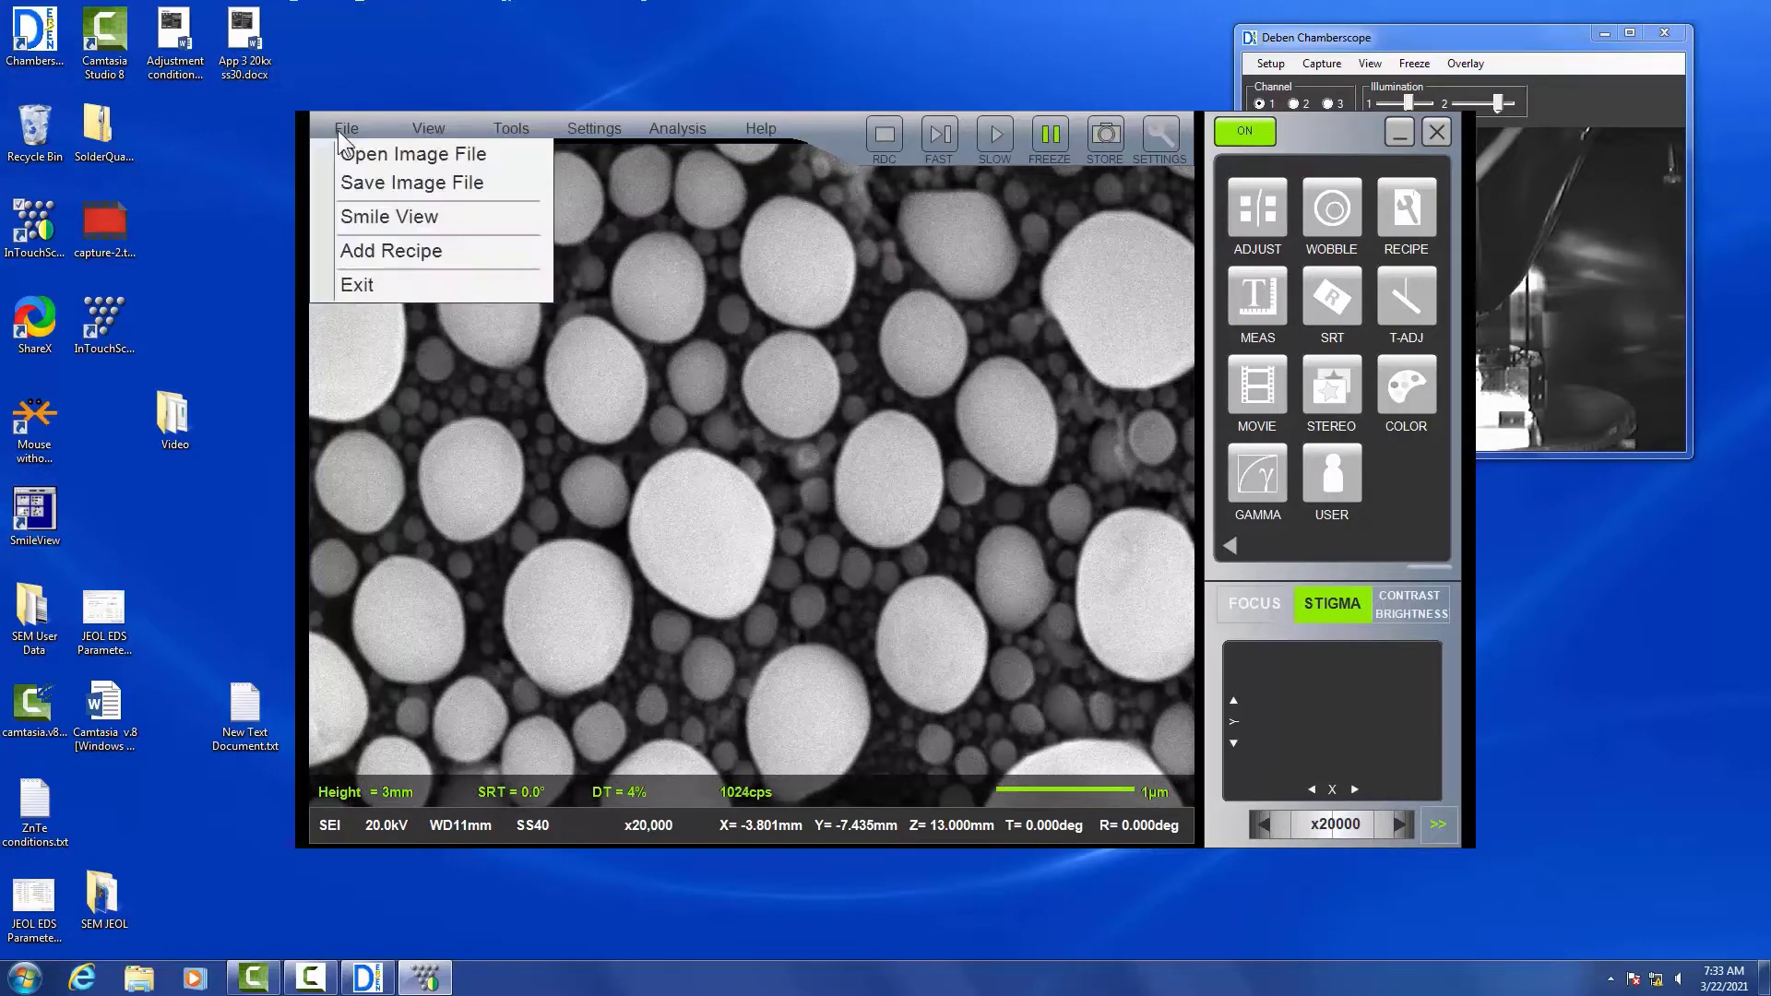
{"action": "left_click", "coordinate": [410, 182]}
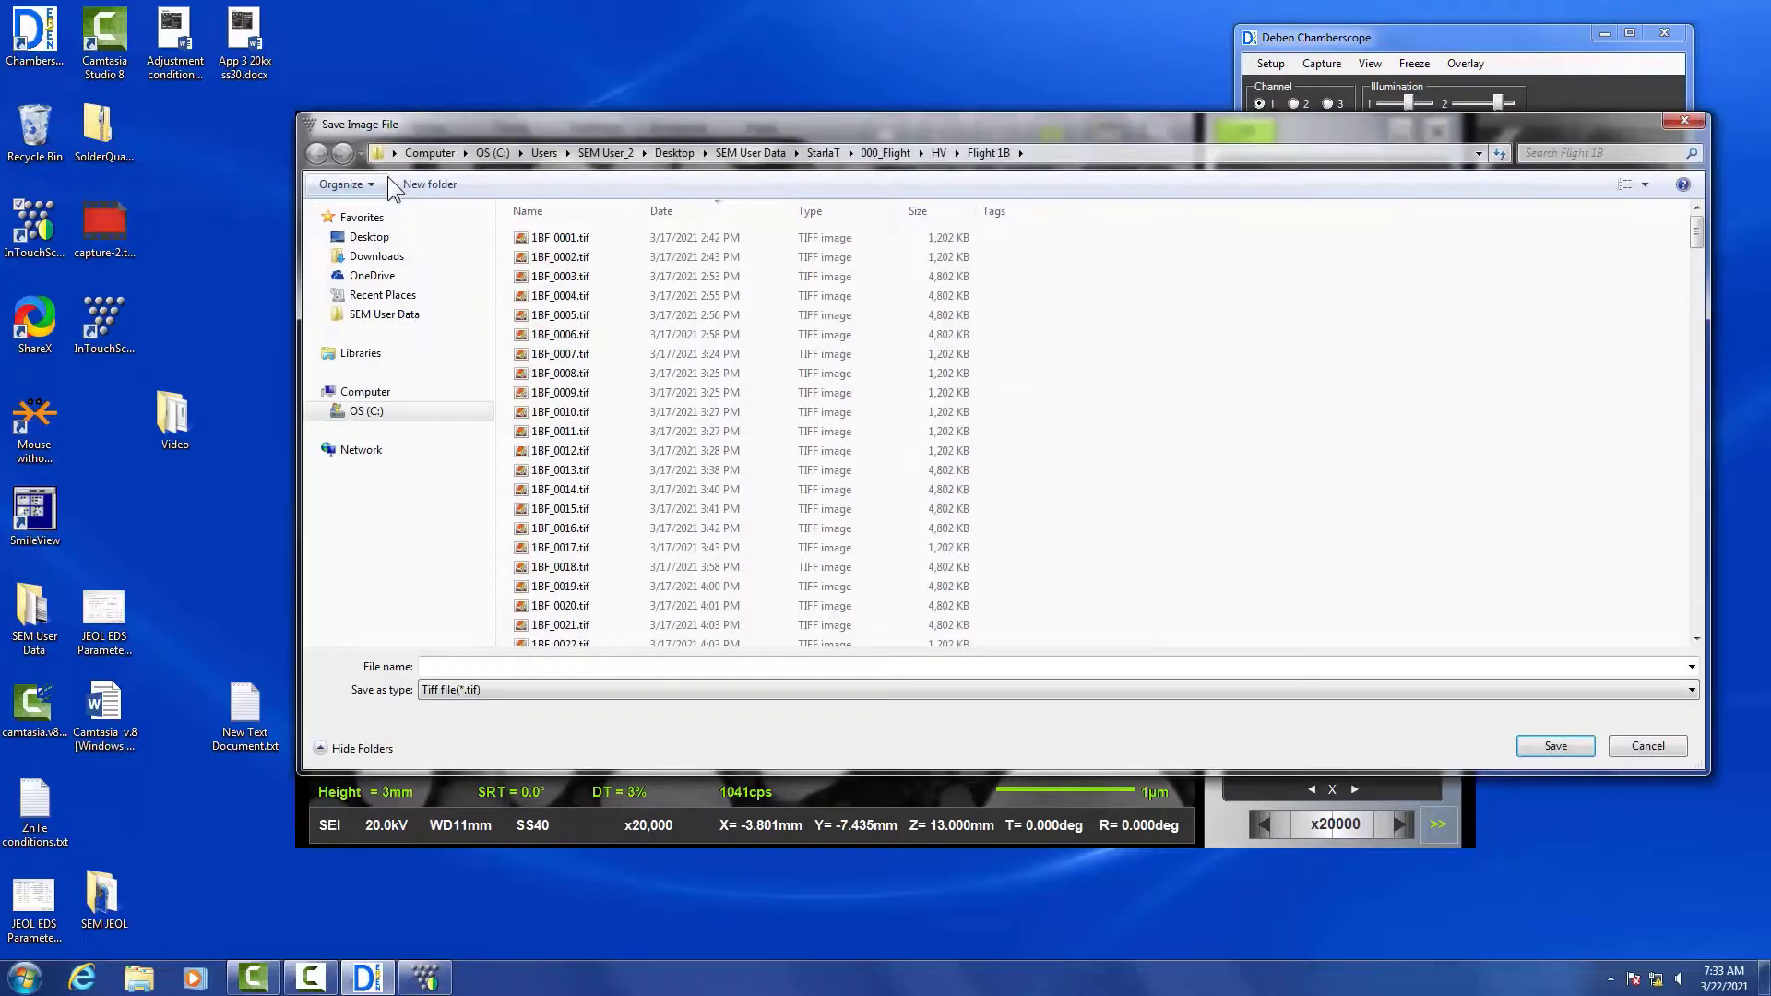
{"action": "left_click", "coordinate": [604, 152]}
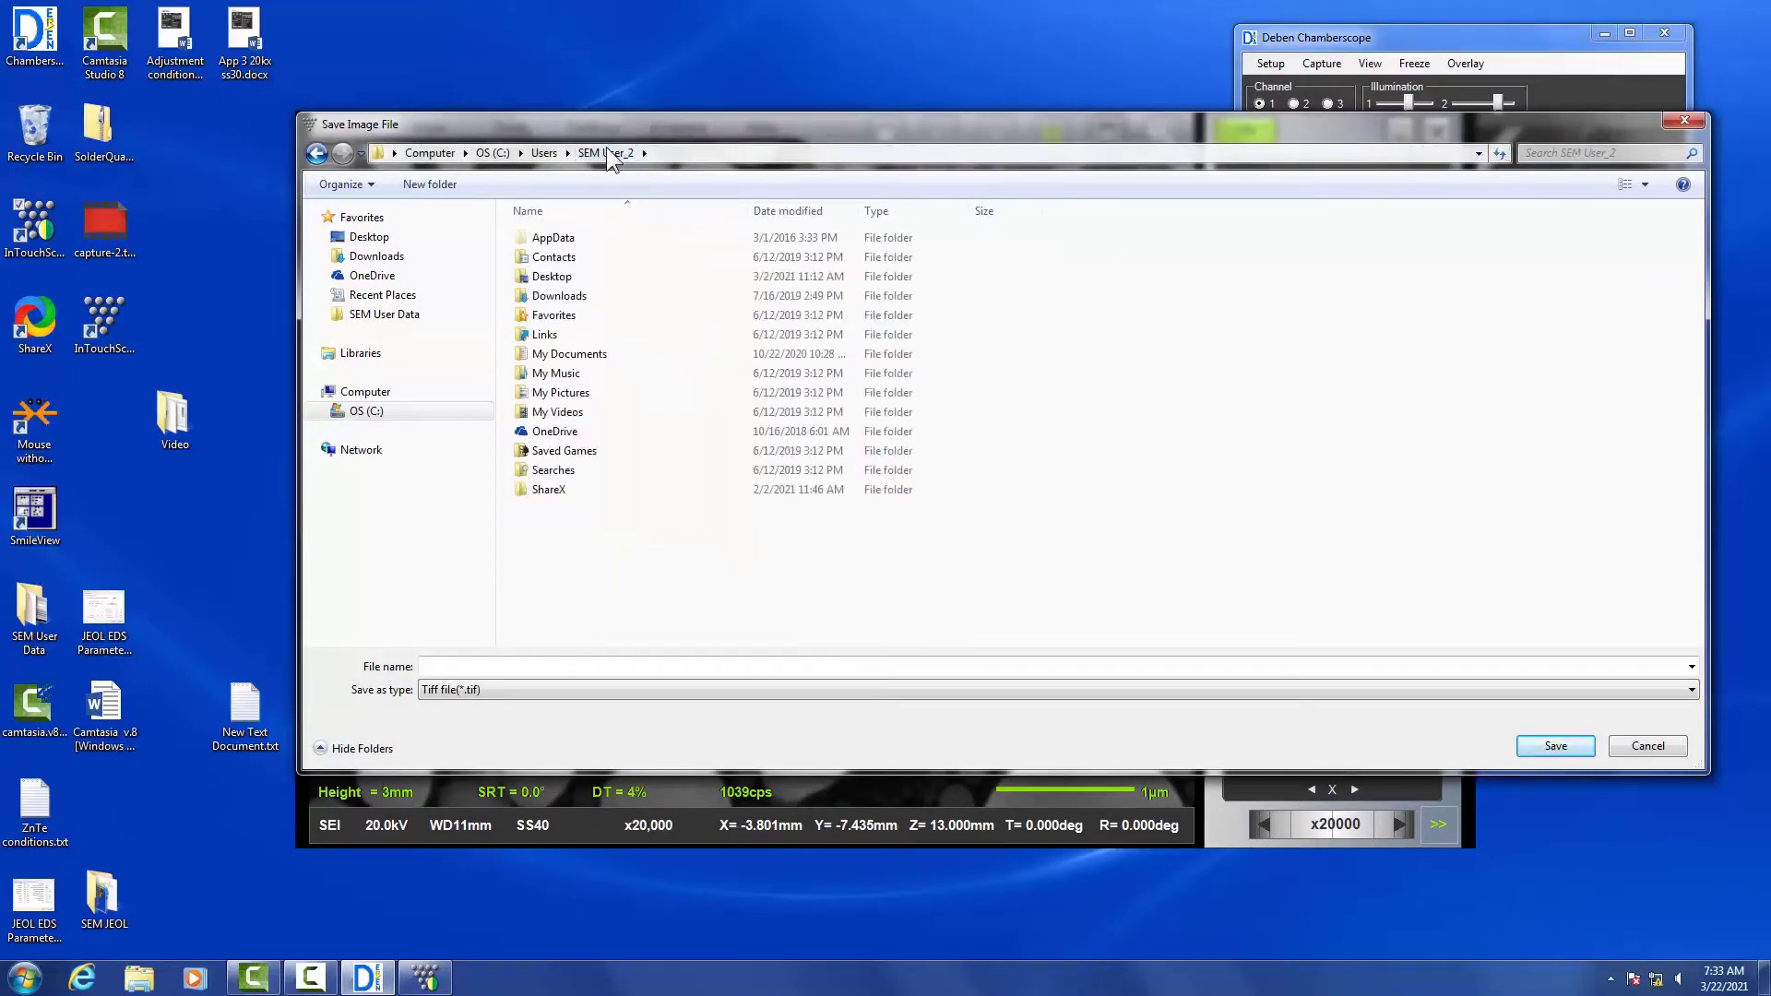
{"action": "left_click", "coordinate": [384, 314]}
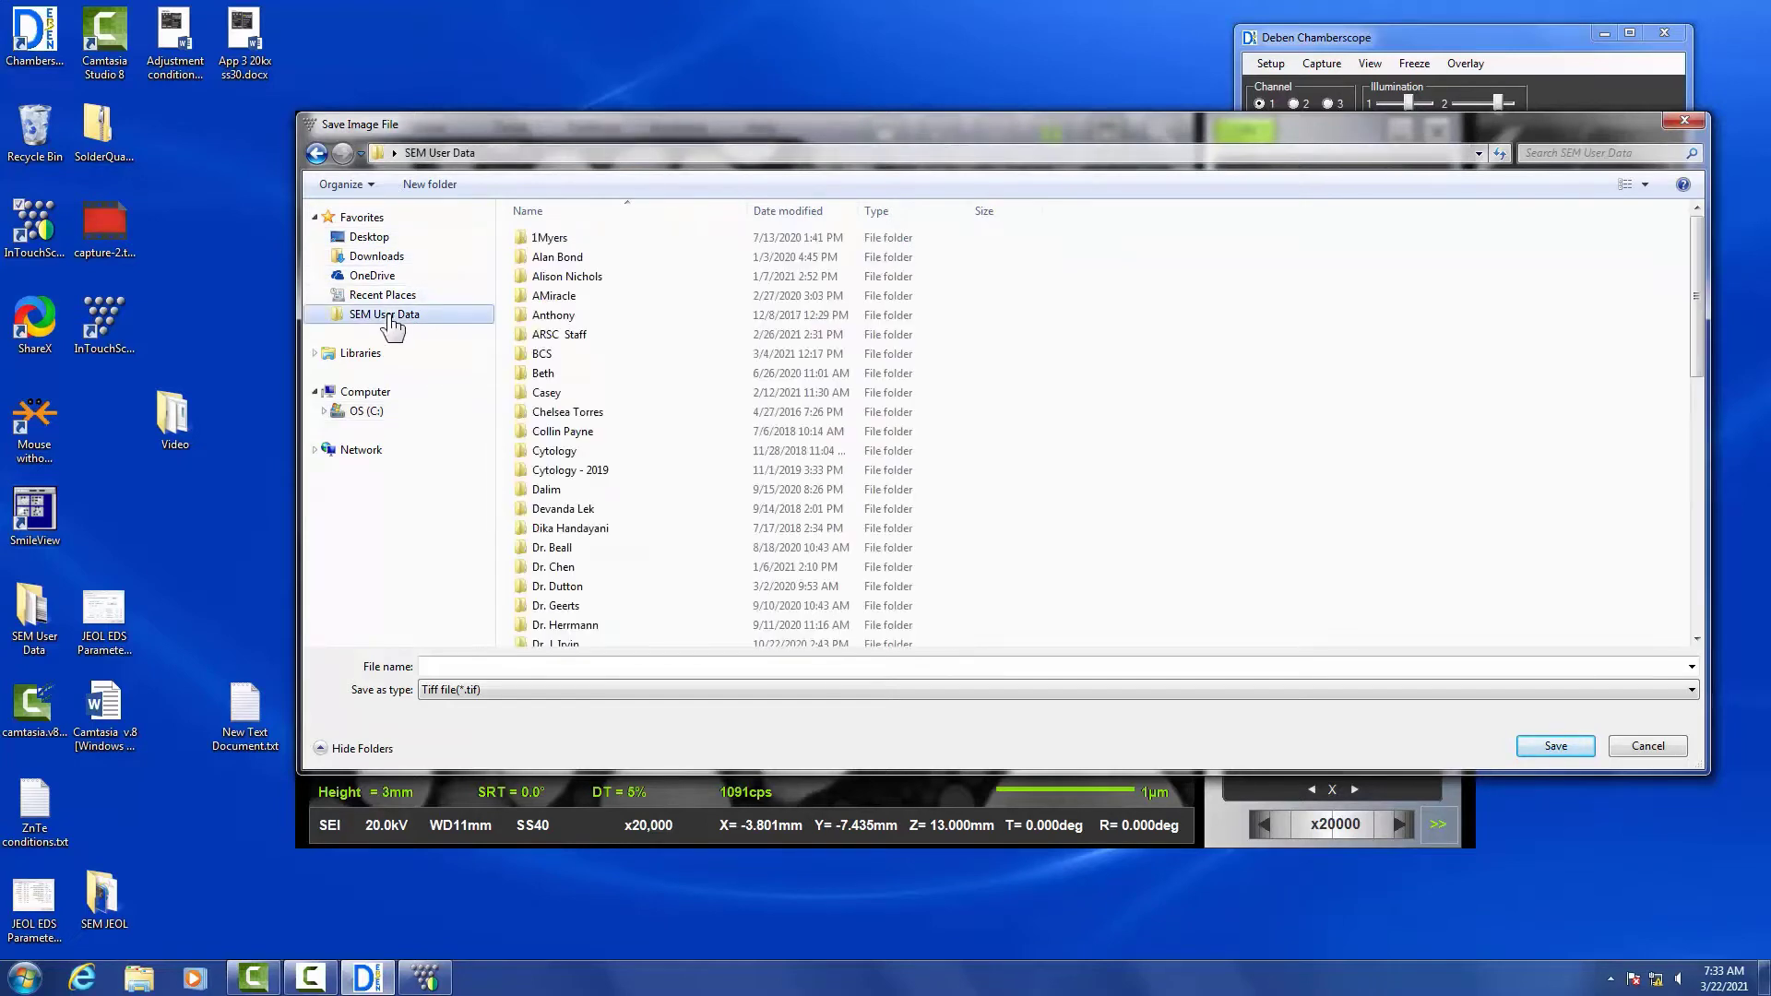
{"action": "left_click", "coordinate": [559, 333]}
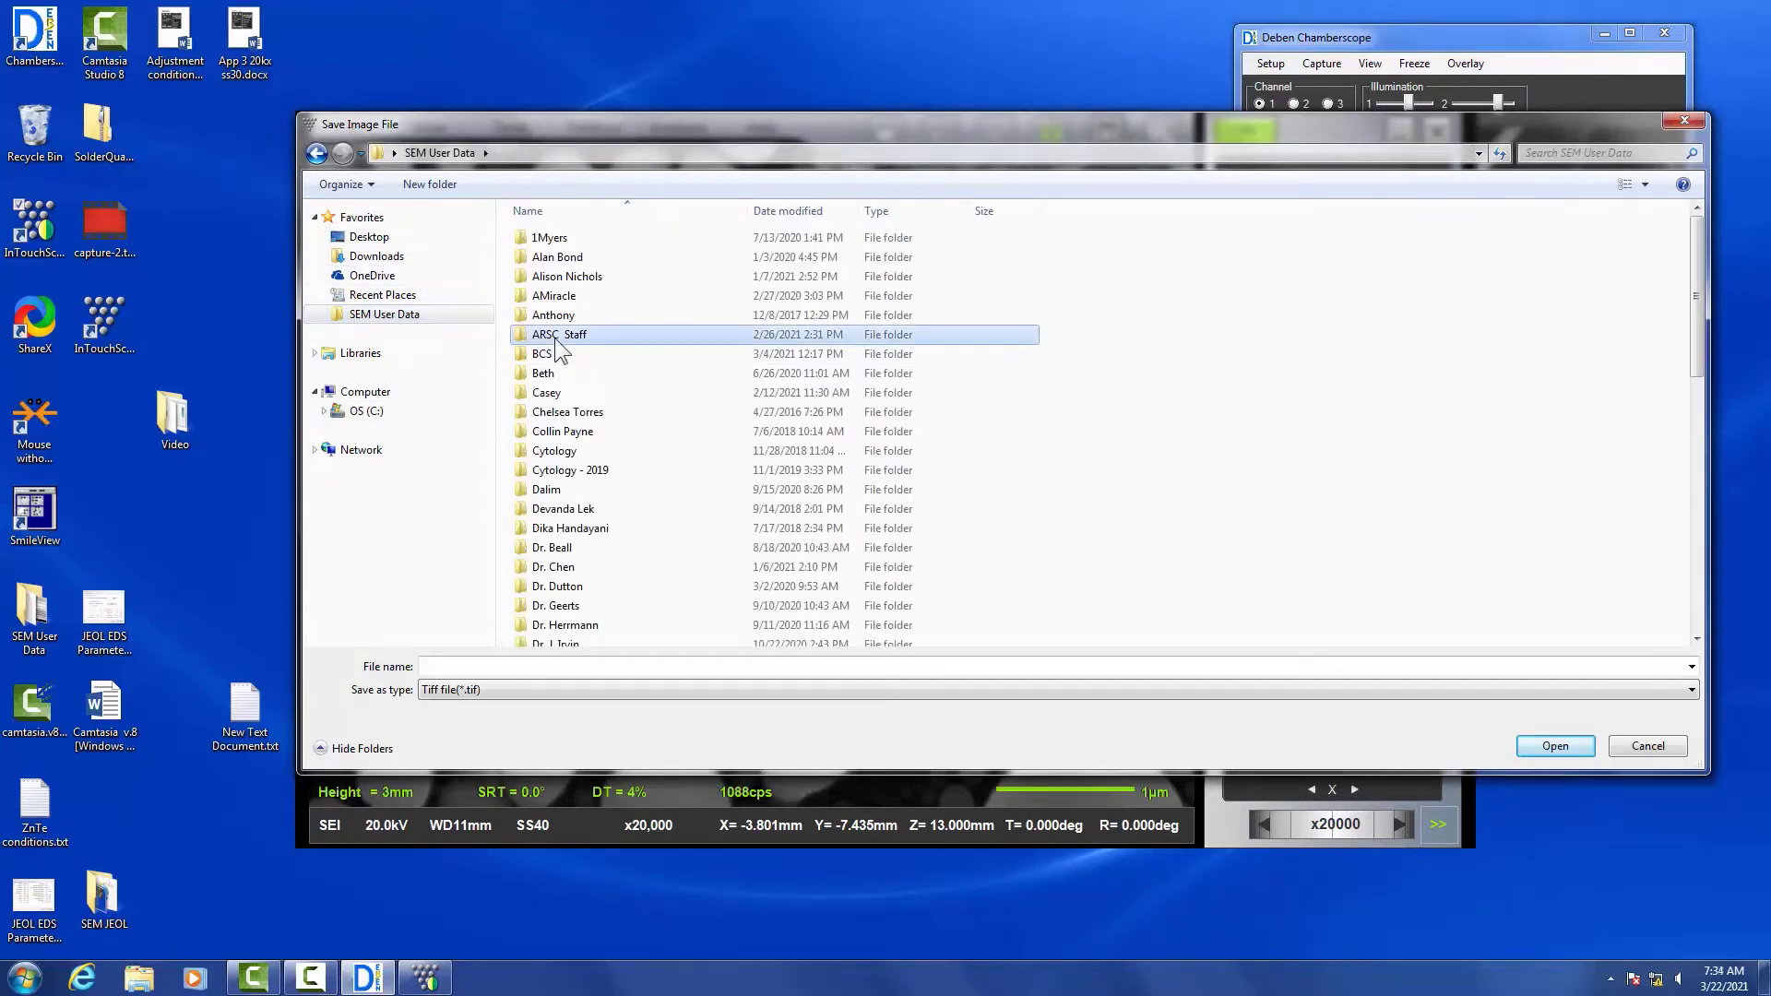
{"action": "double_click", "coordinate": [558, 334]}
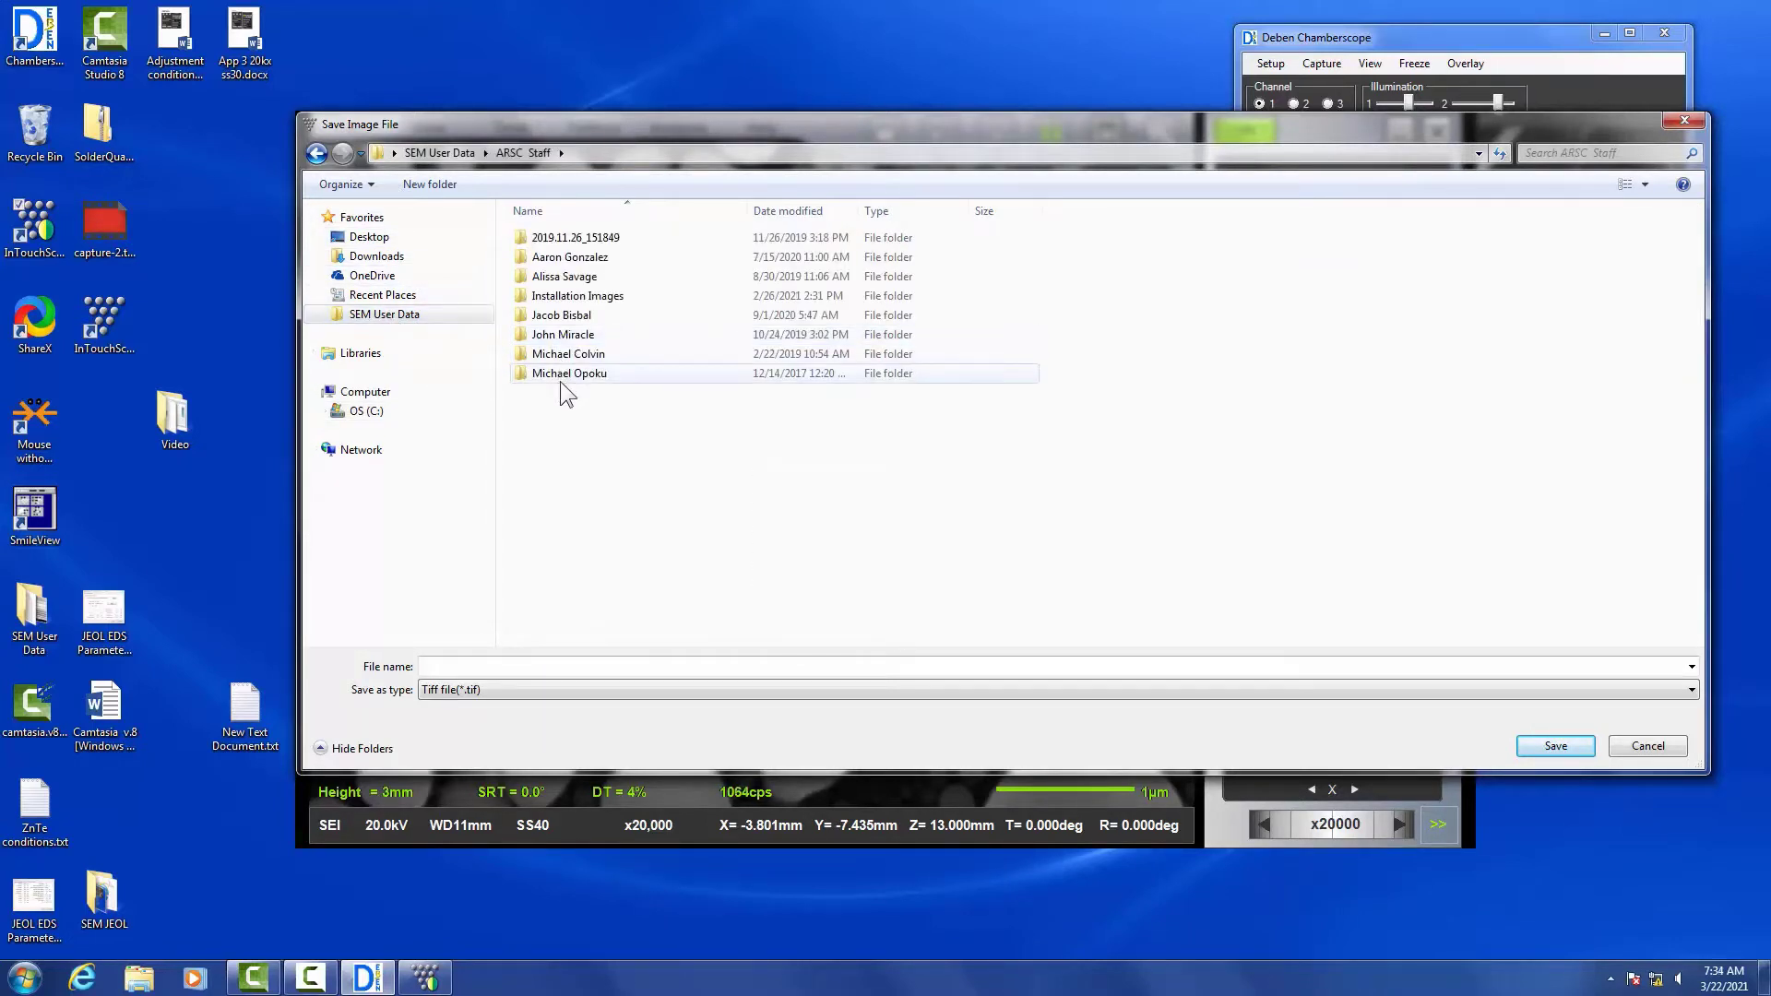
{"action": "mouse_move", "coordinate": [568, 391]}
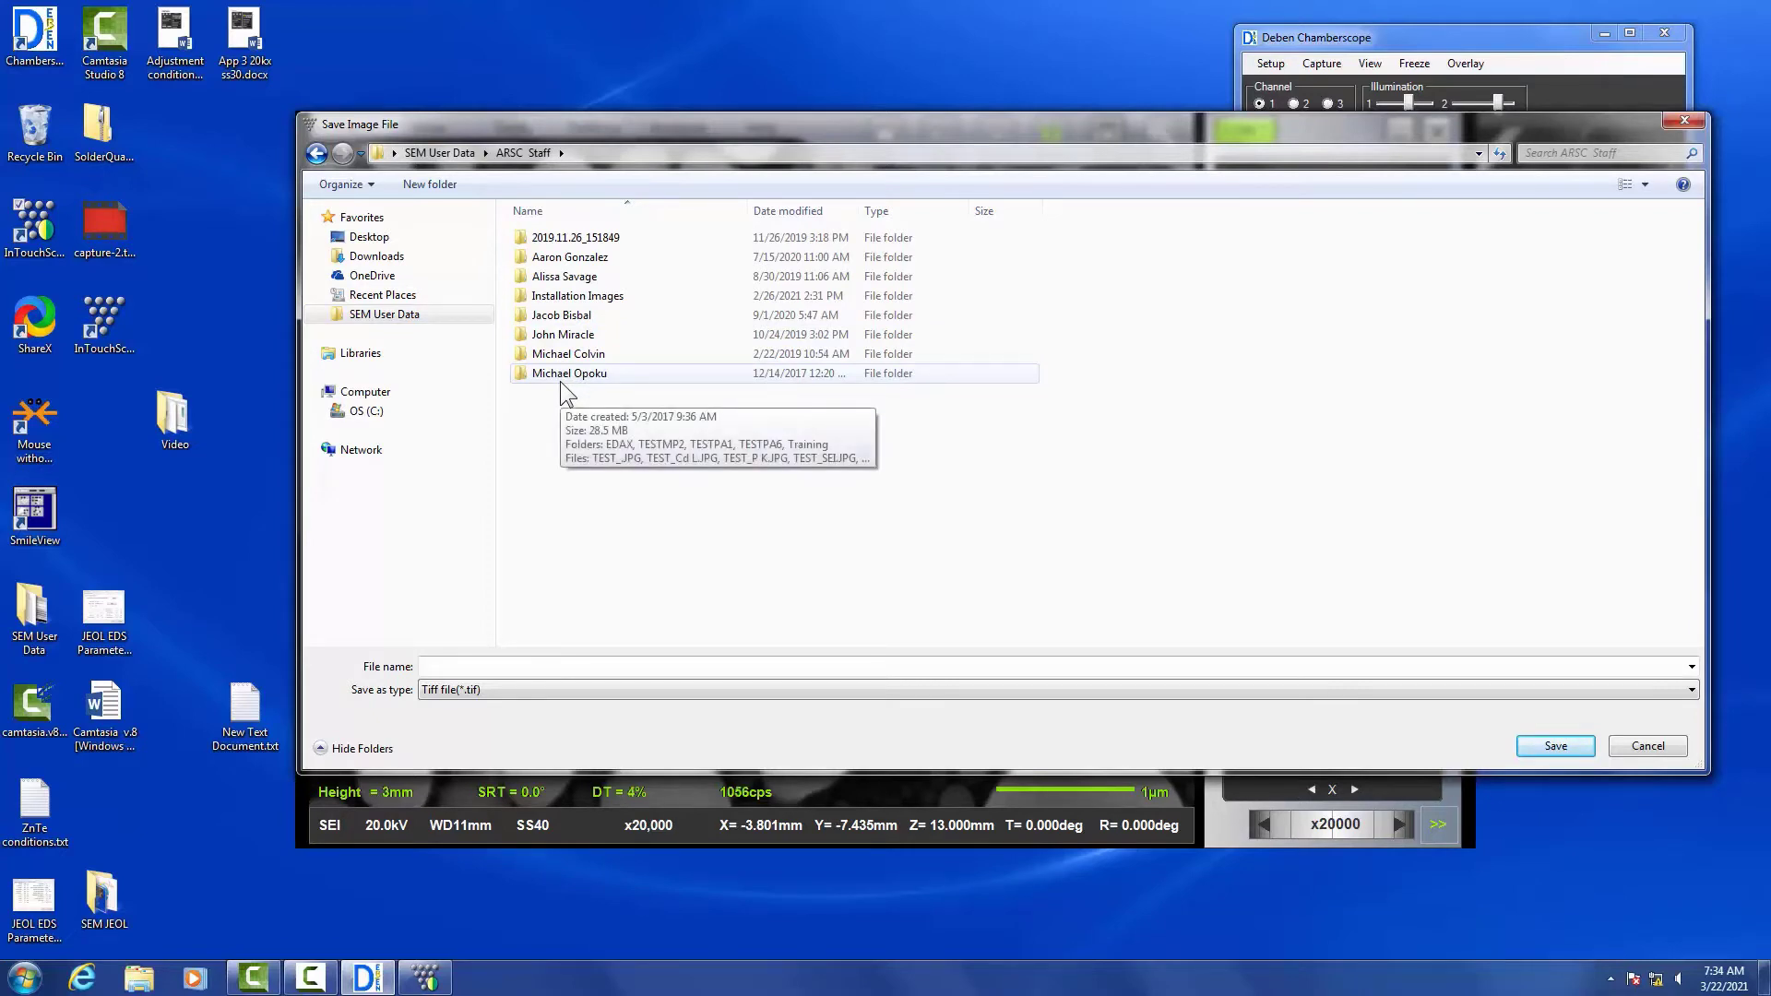
{"action": "mouse_move", "coordinate": [579, 442]}
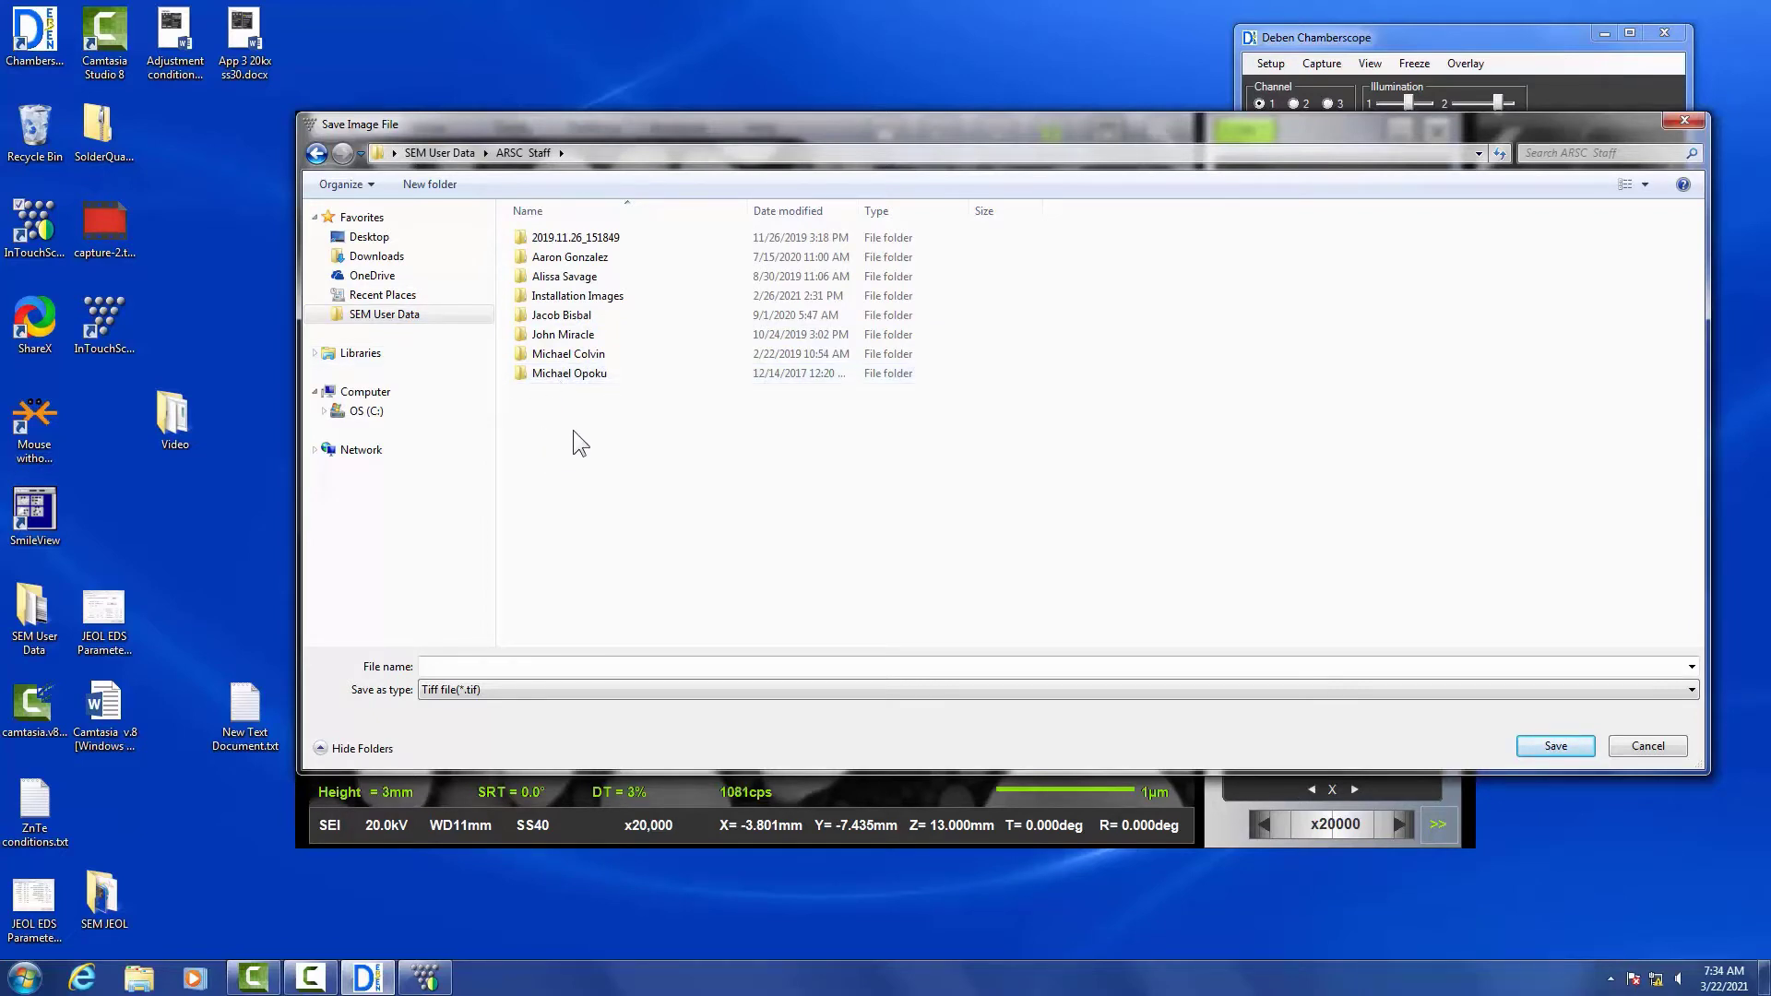
Create and open a 'SOP video' folder, naming the TIFF 'Sn balls'
{"action": "right_click", "coordinate": [579, 440]}
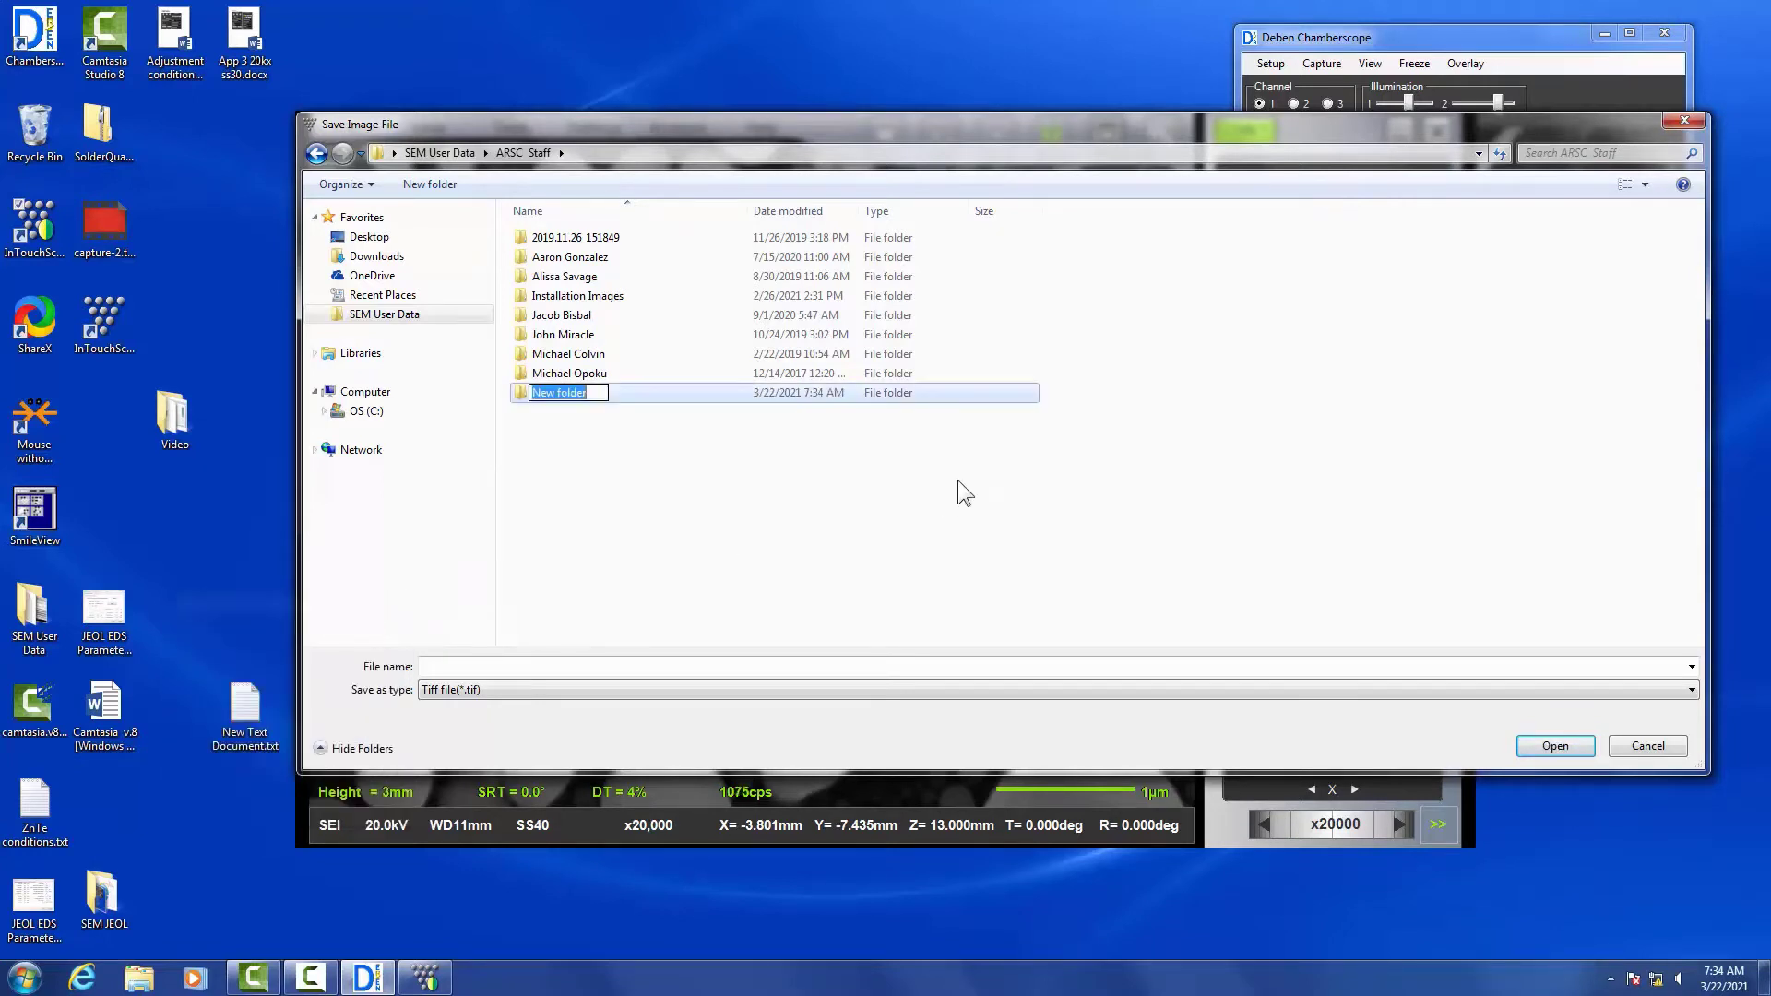
{"action": "type", "text": "SC"}
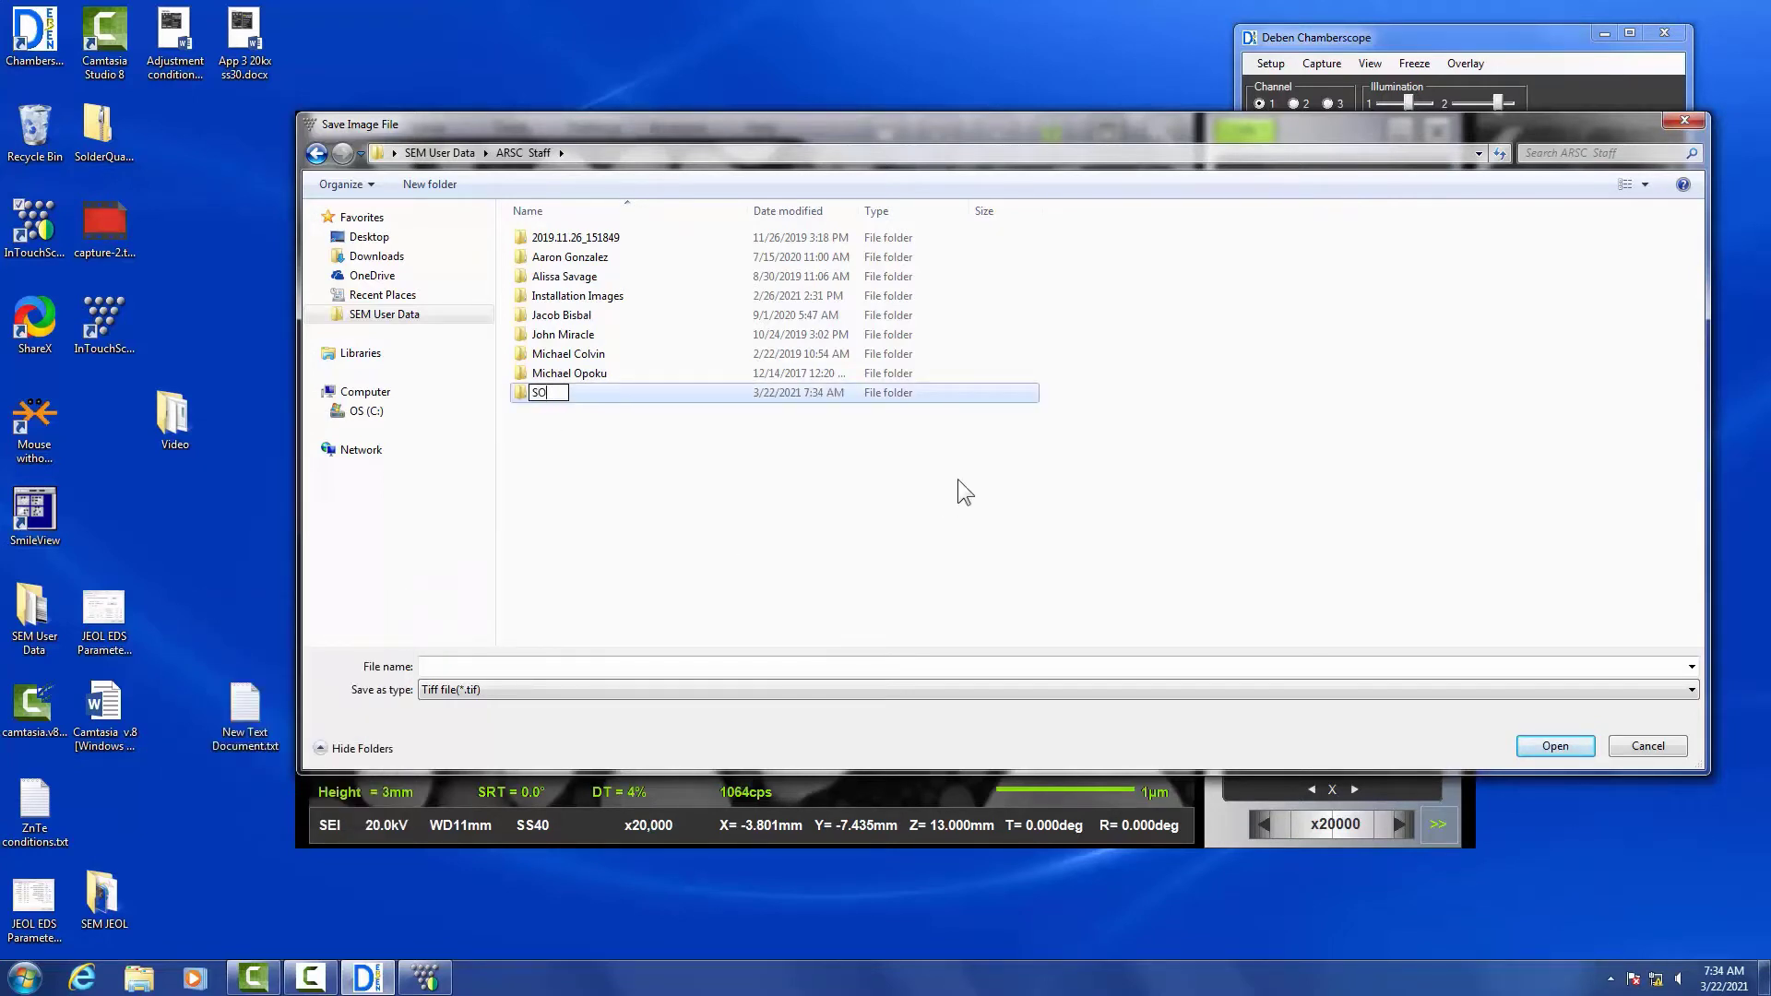
{"action": "type", "text": "OP"}
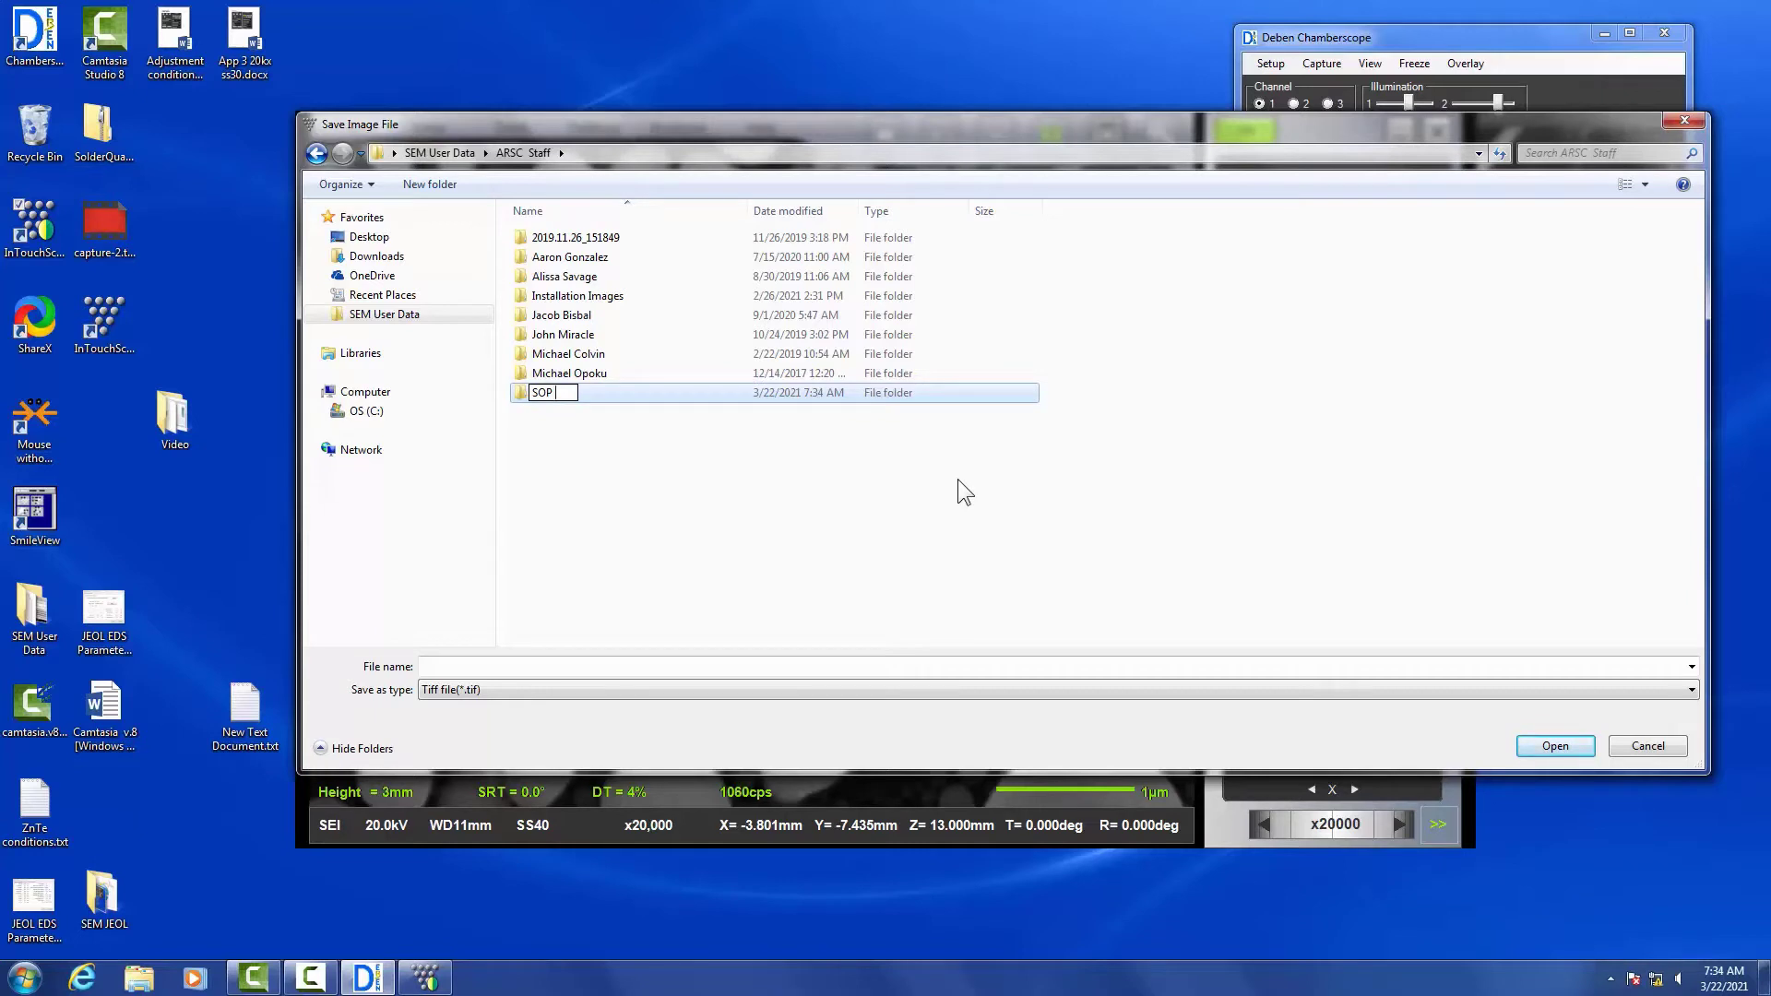
{"action": "type", "text": "video"}
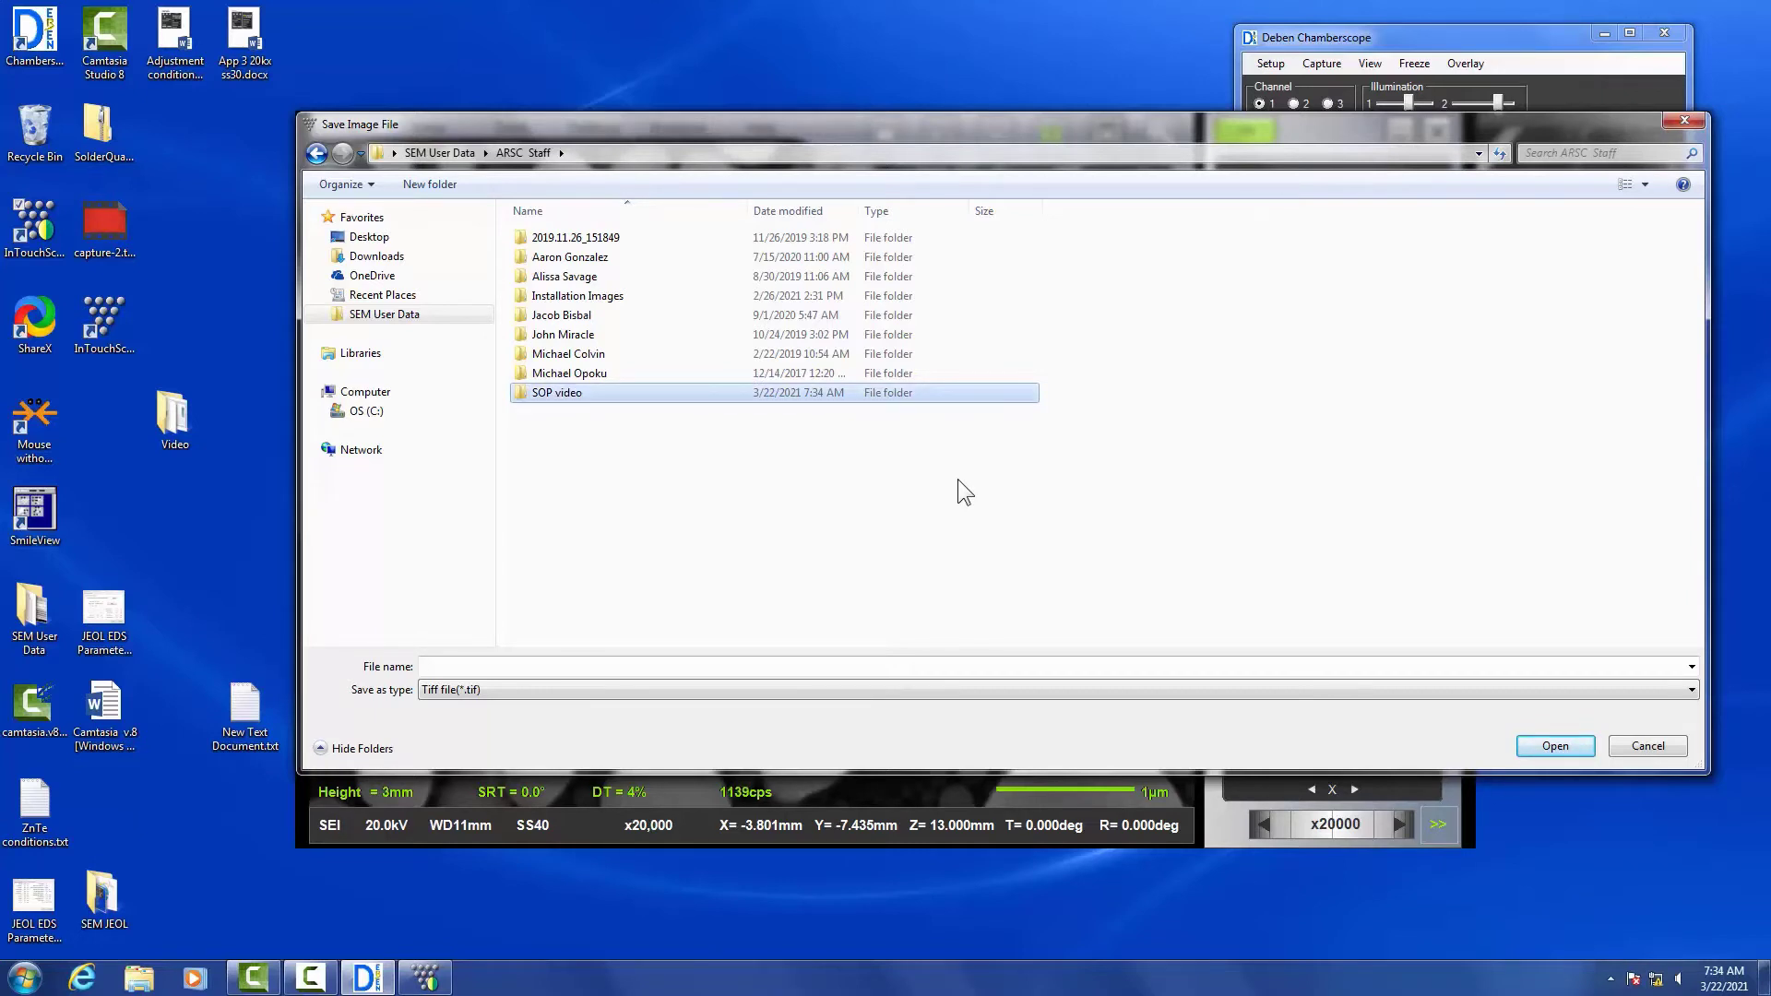
{"action": "double_click", "coordinate": [556, 391]}
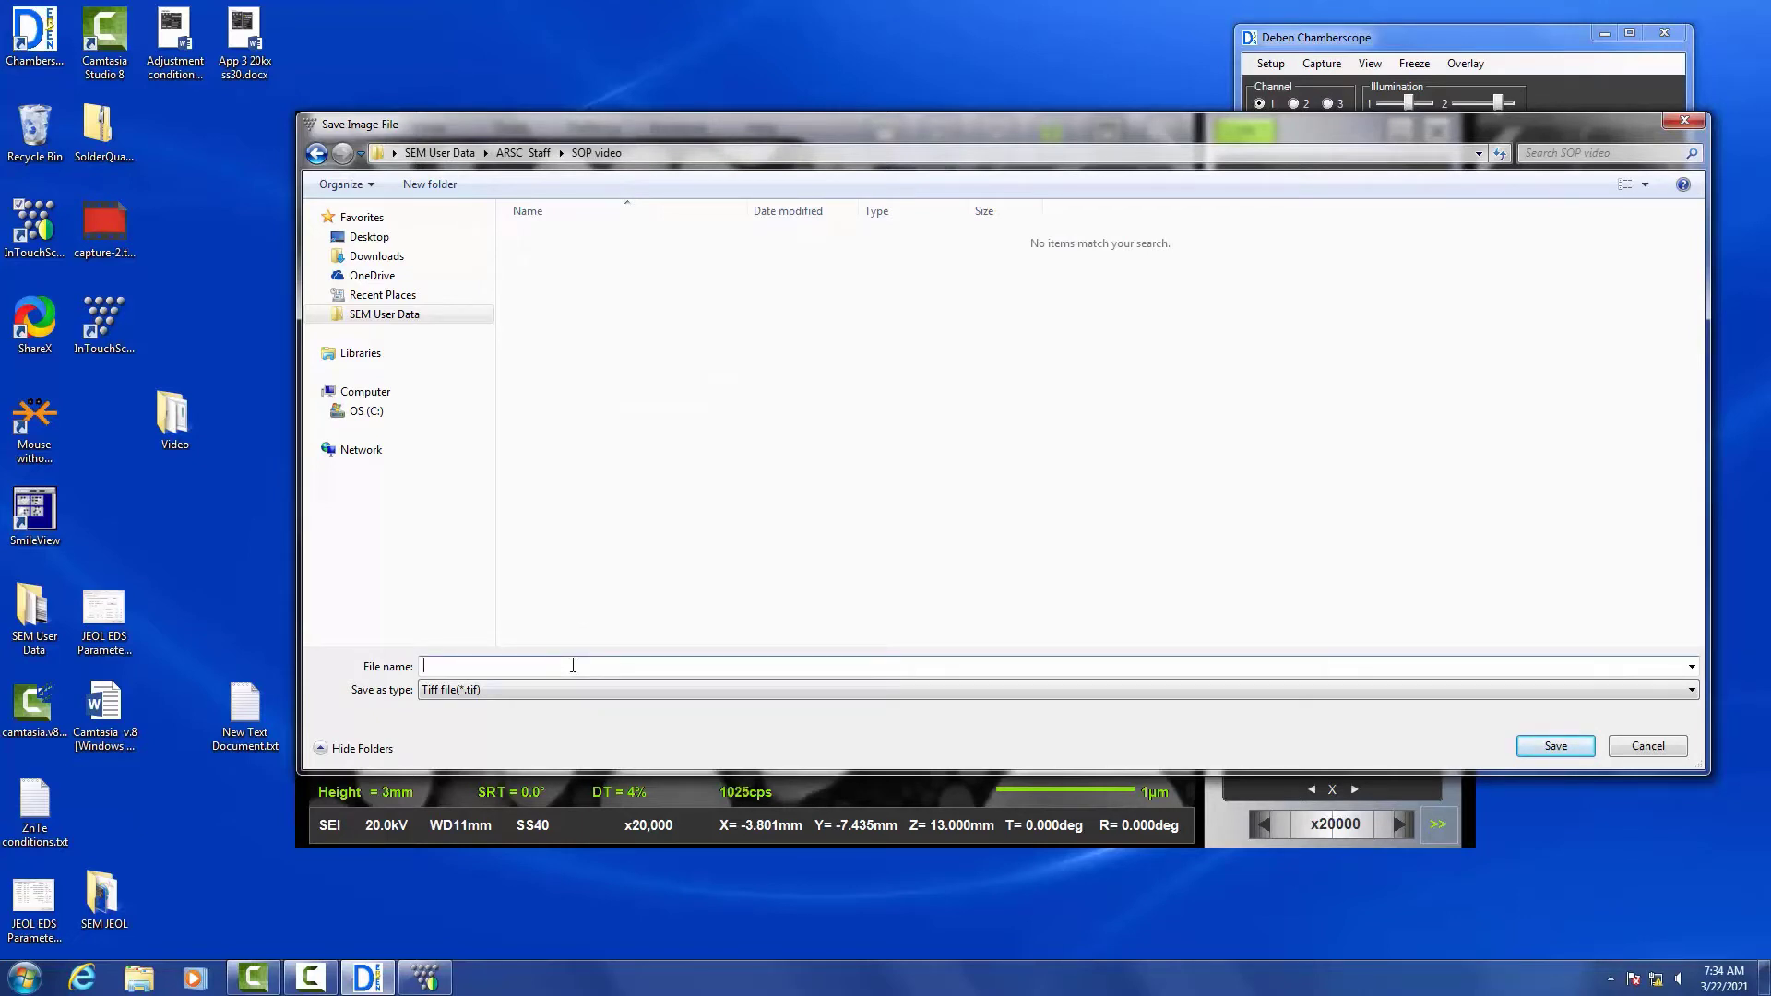
{"action": "type", "text": "Sn"}
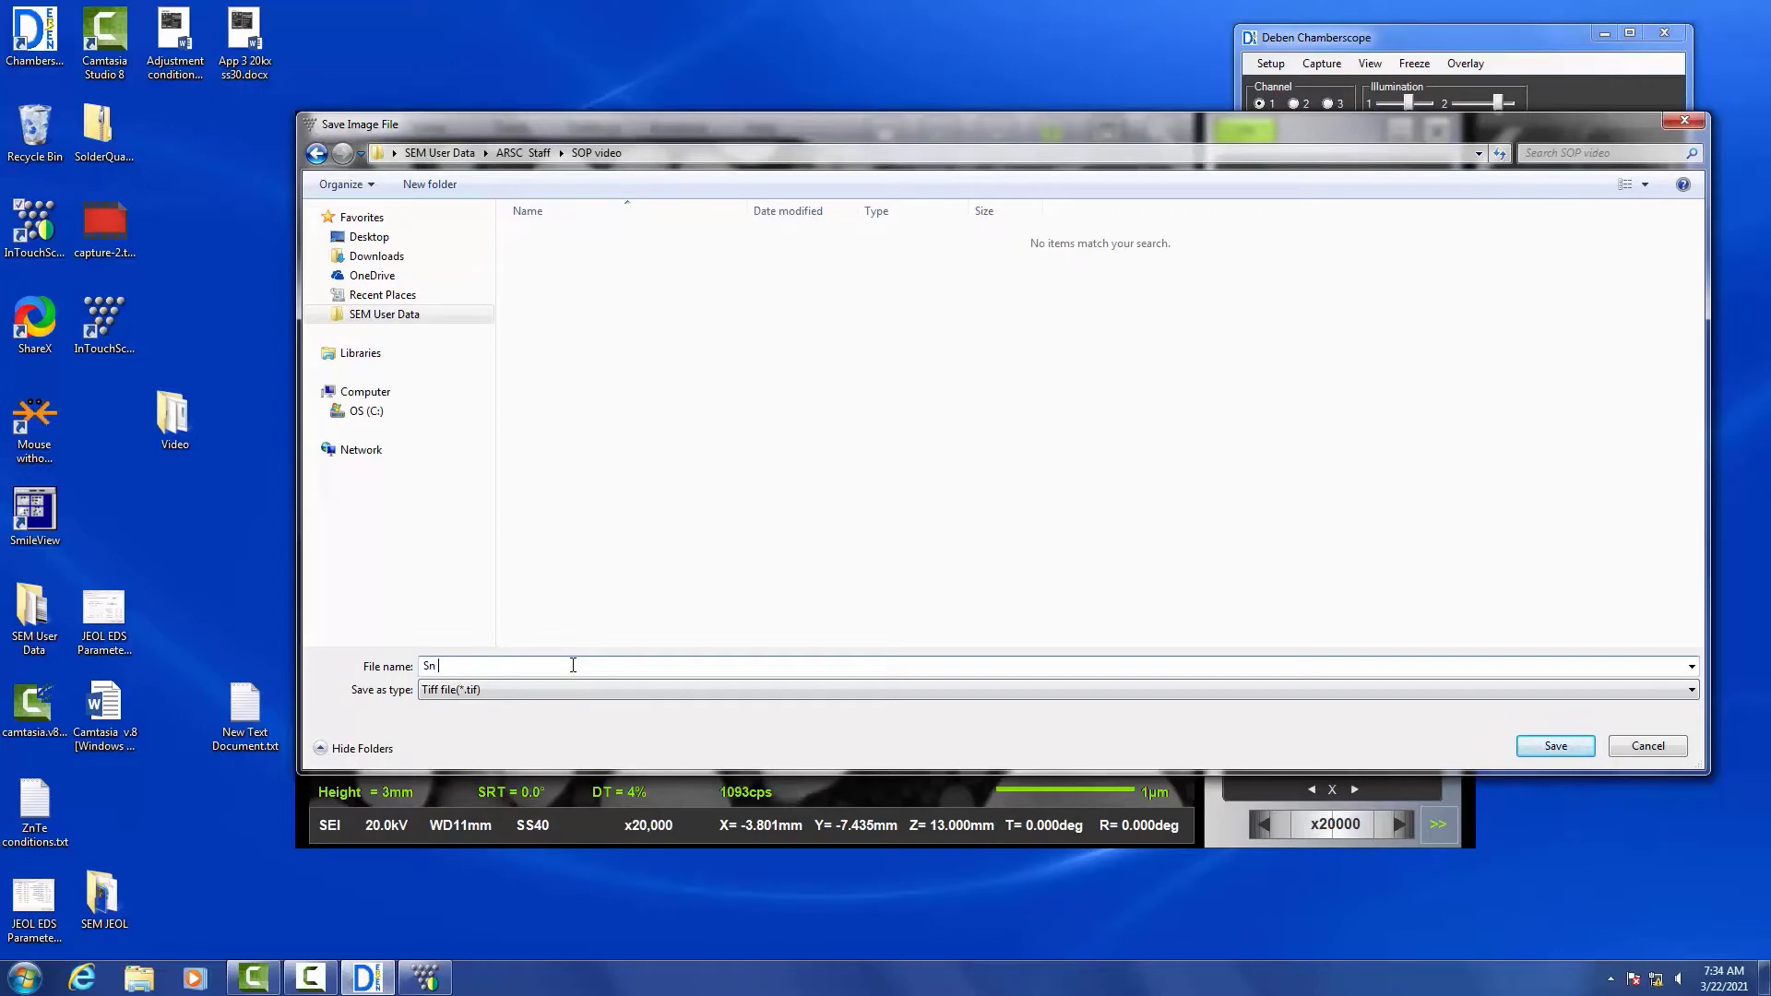
{"action": "type", "text": "balls"}
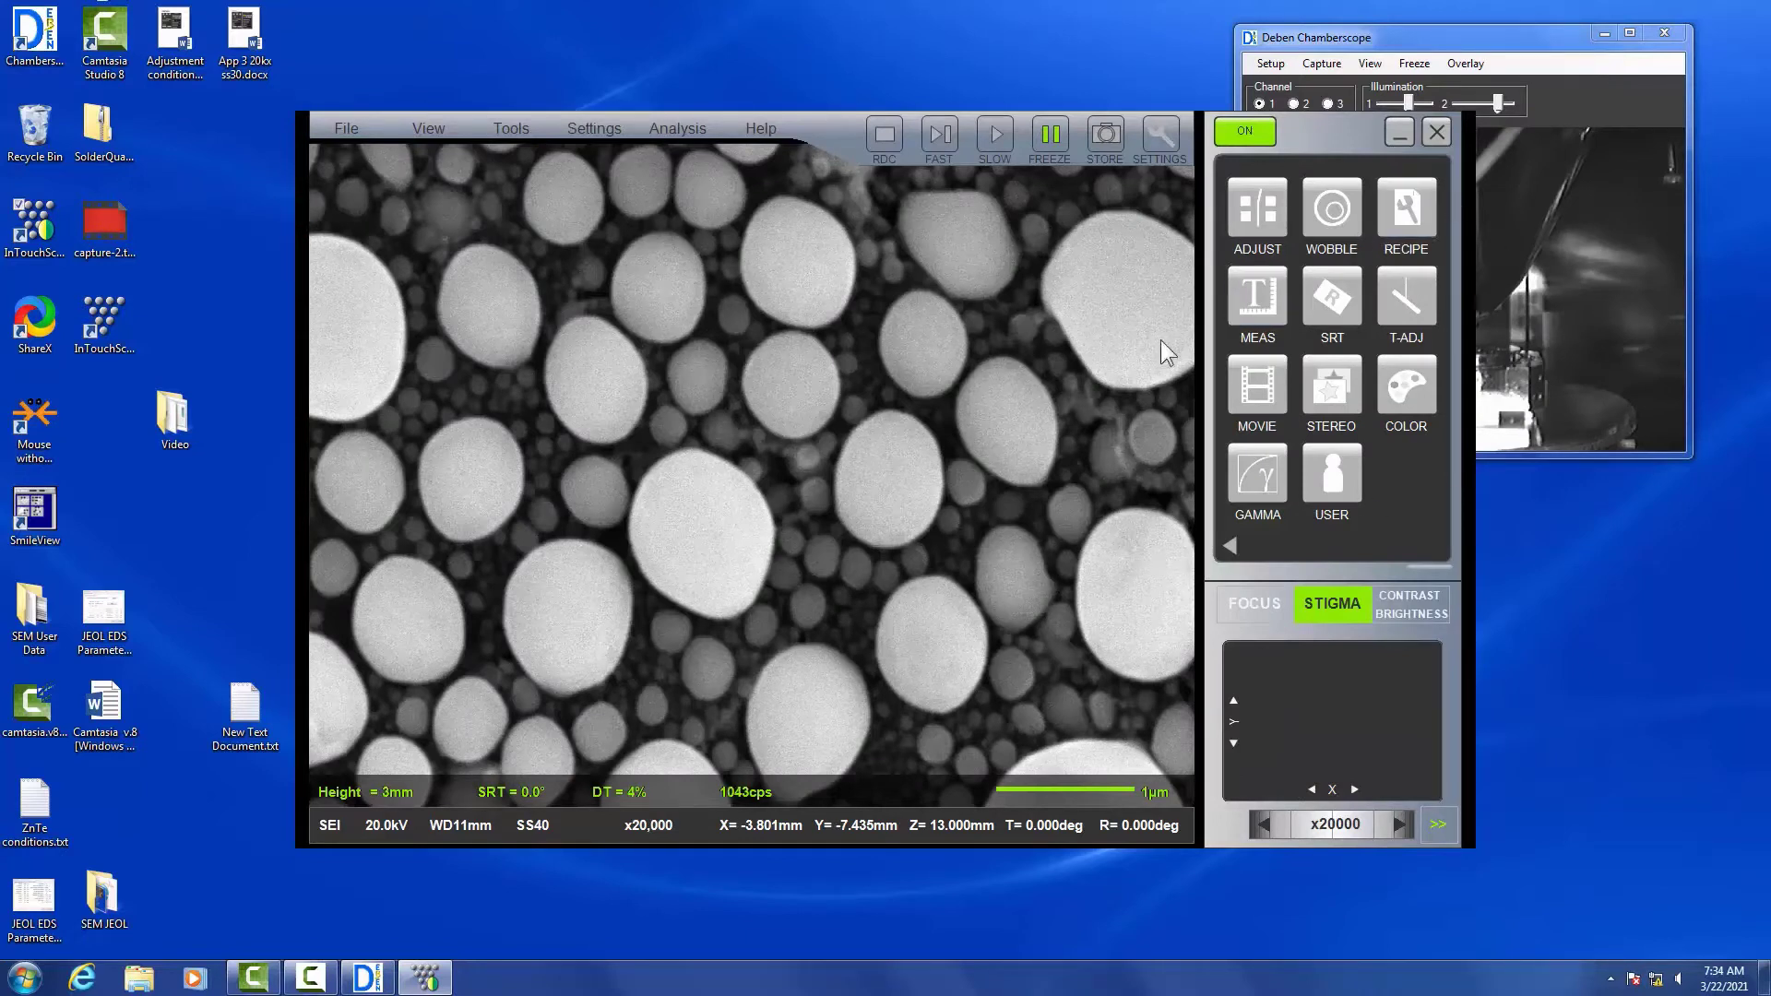
Draw a 1.038 µm straight-line measurement across the large central Sn ball
{"action": "left_click", "coordinate": [1257, 297]}
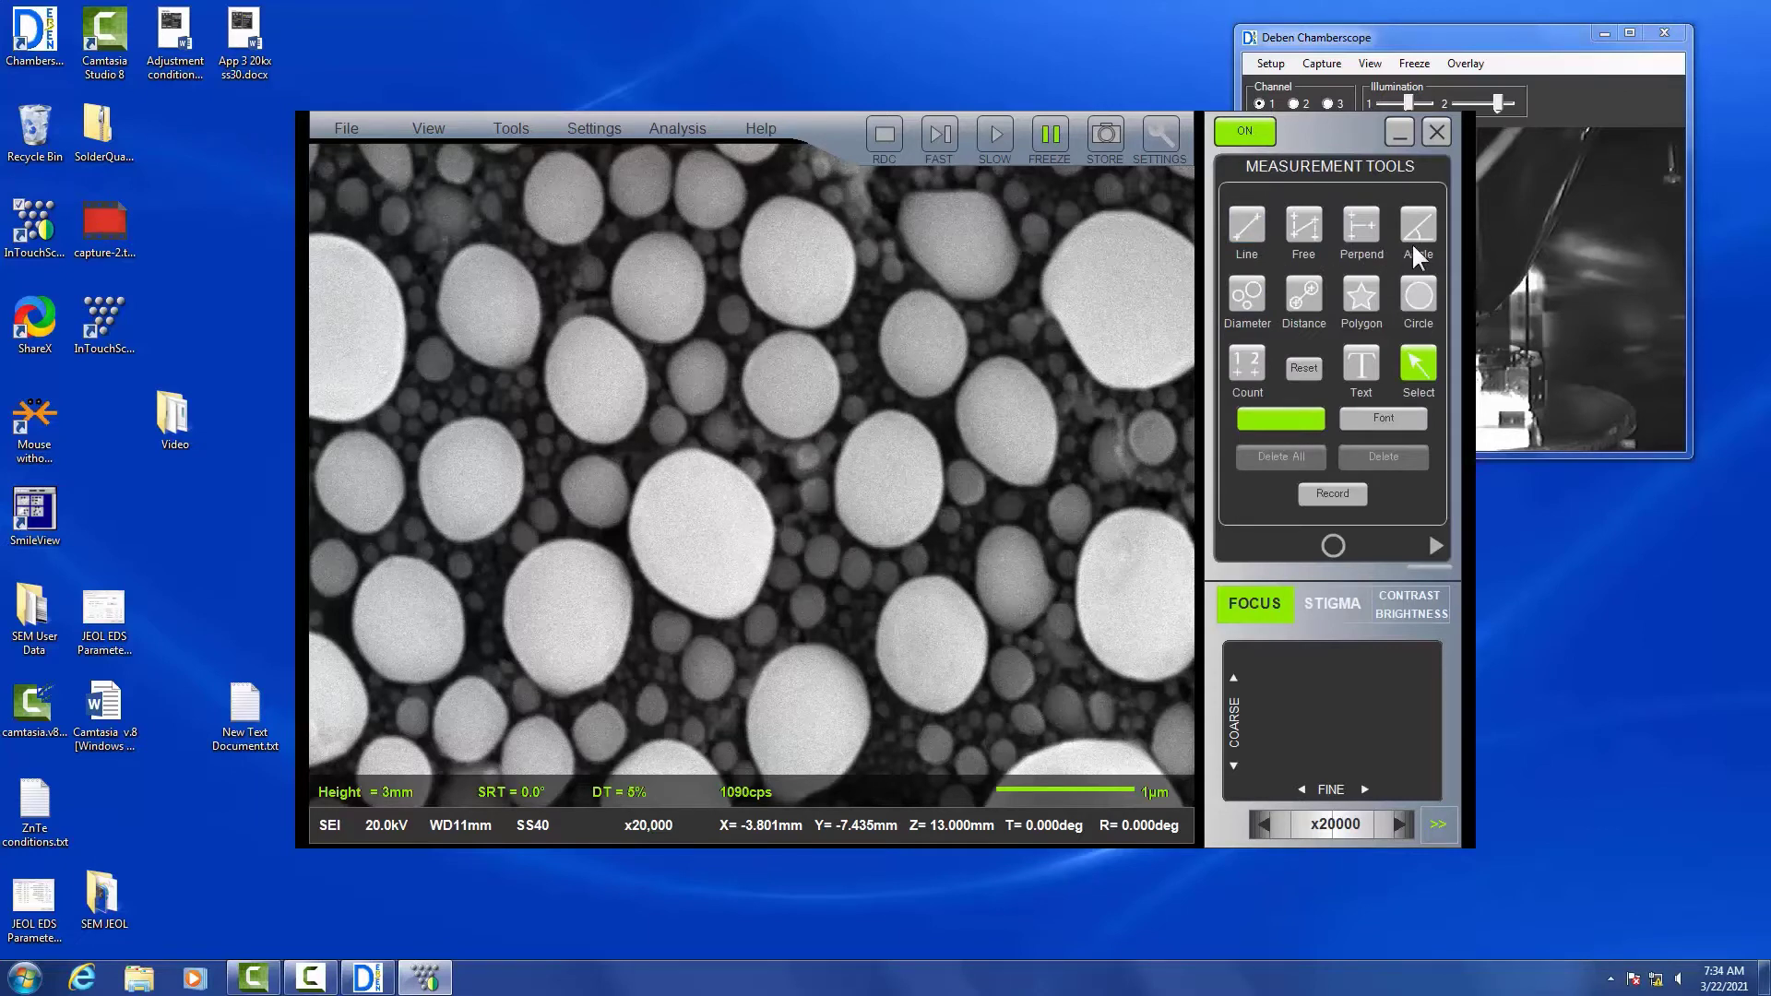
{"action": "mouse_move", "coordinate": [1244, 272]}
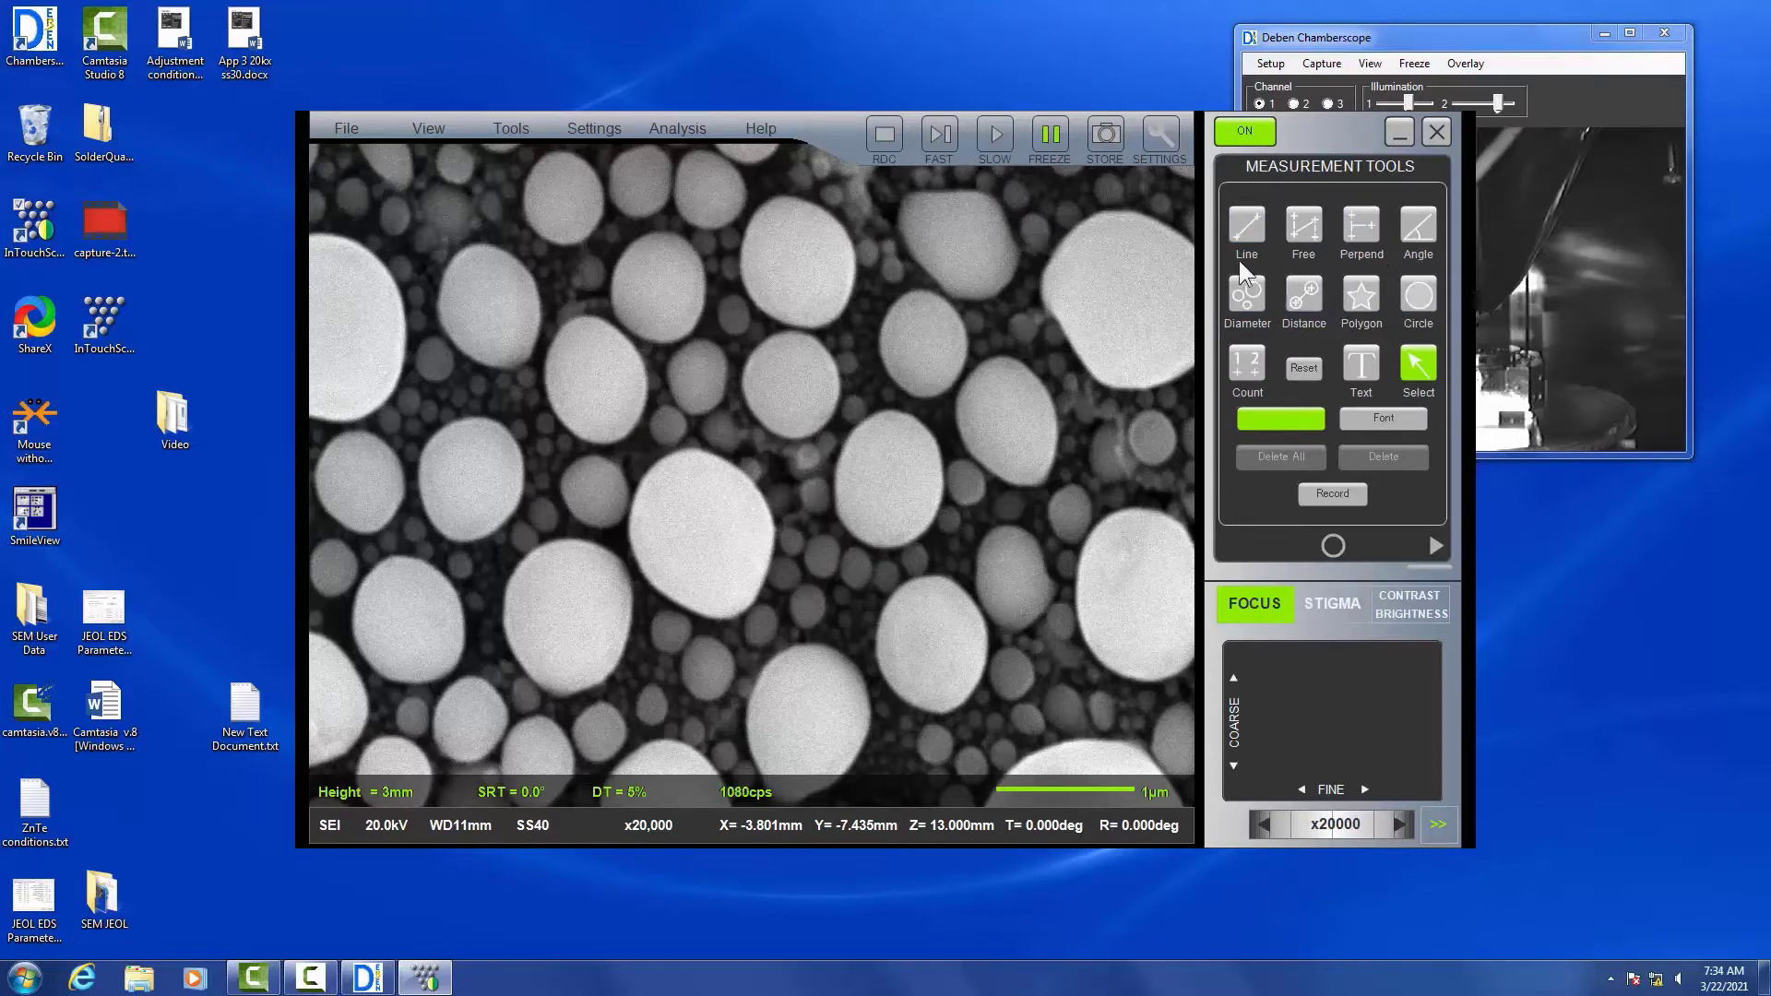
{"action": "left_click", "coordinate": [1246, 227]}
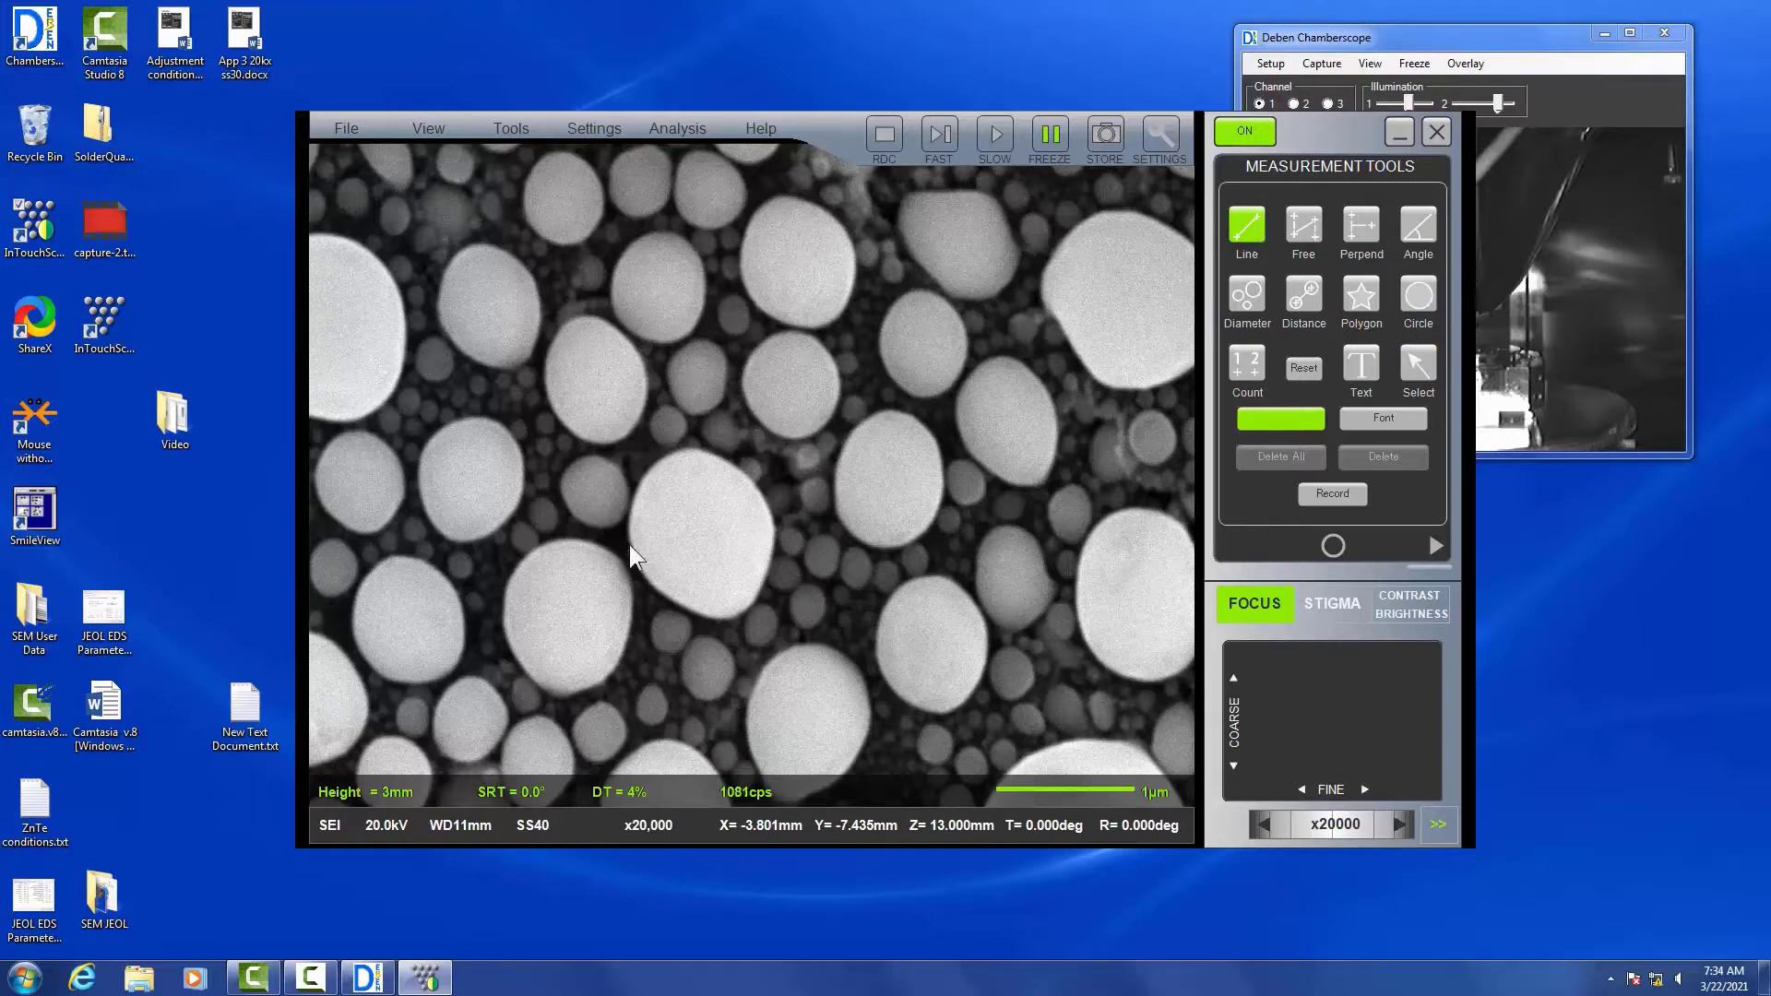
{"action": "left_click_drag", "start_coordinate": [630, 545], "coordinate": [740, 538]}
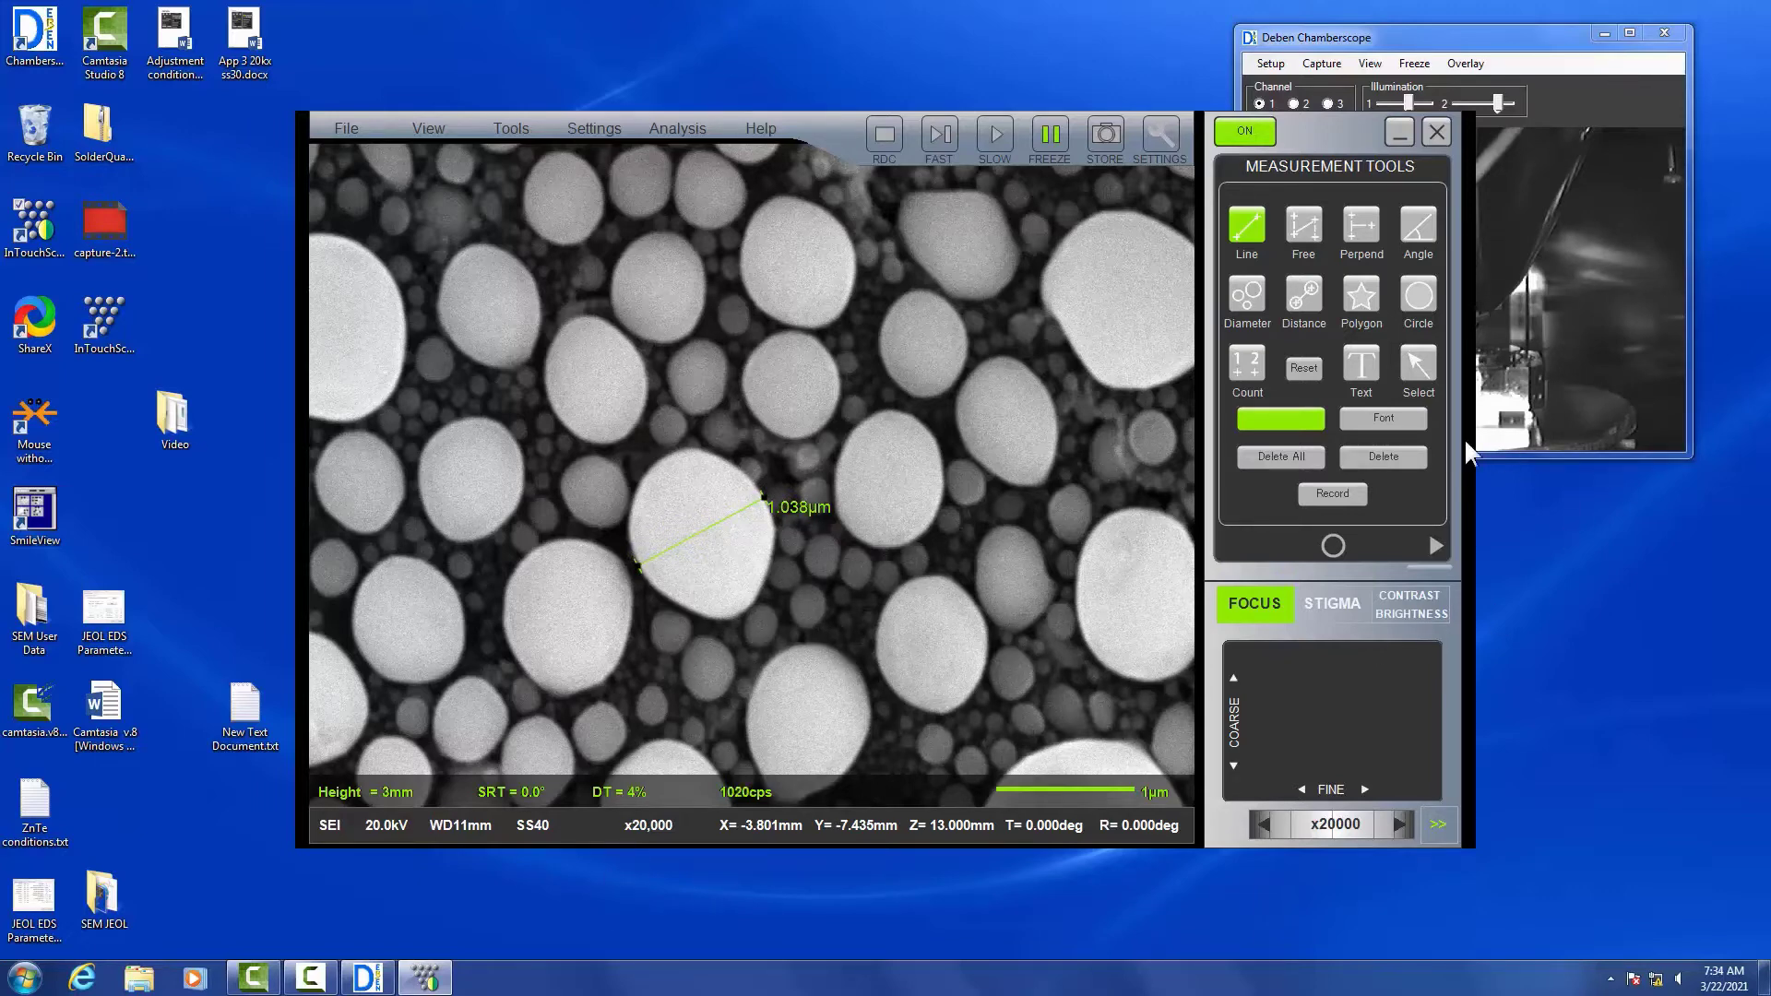
Enlarge the 1.038 µm label font and set the measurement colour to red
{"action": "left_click", "coordinate": [1383, 419]}
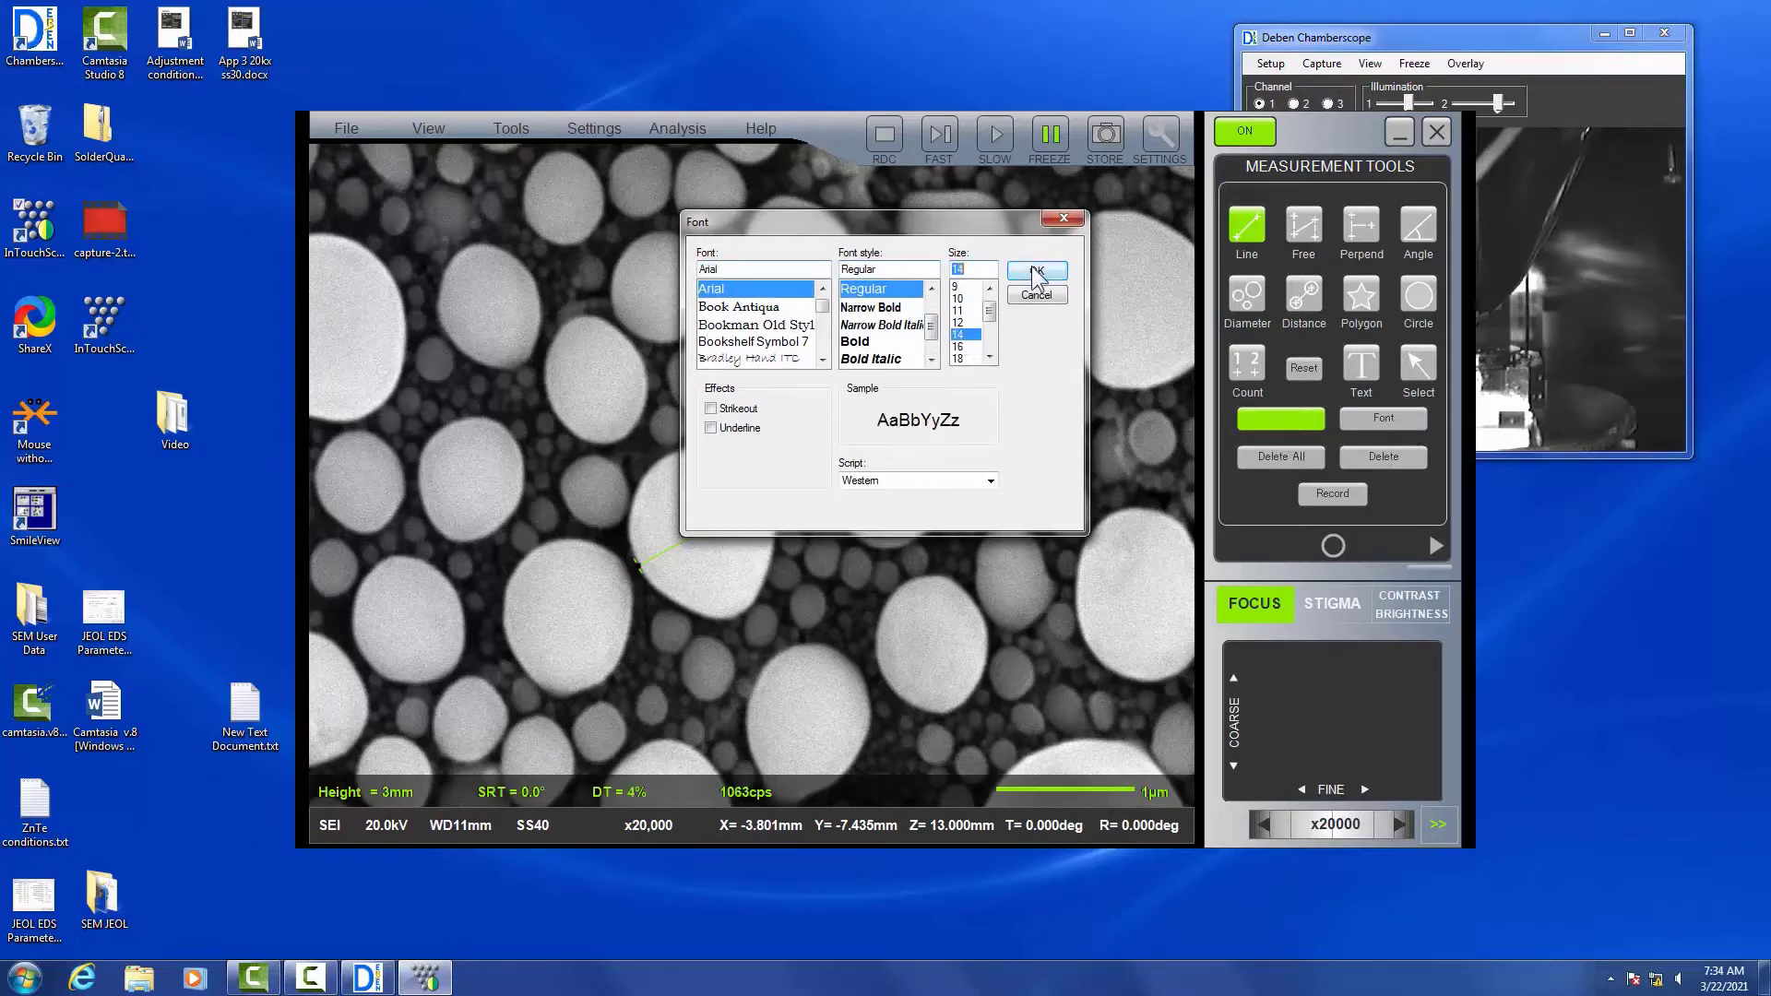
{"action": "left_click", "coordinate": [1035, 270]}
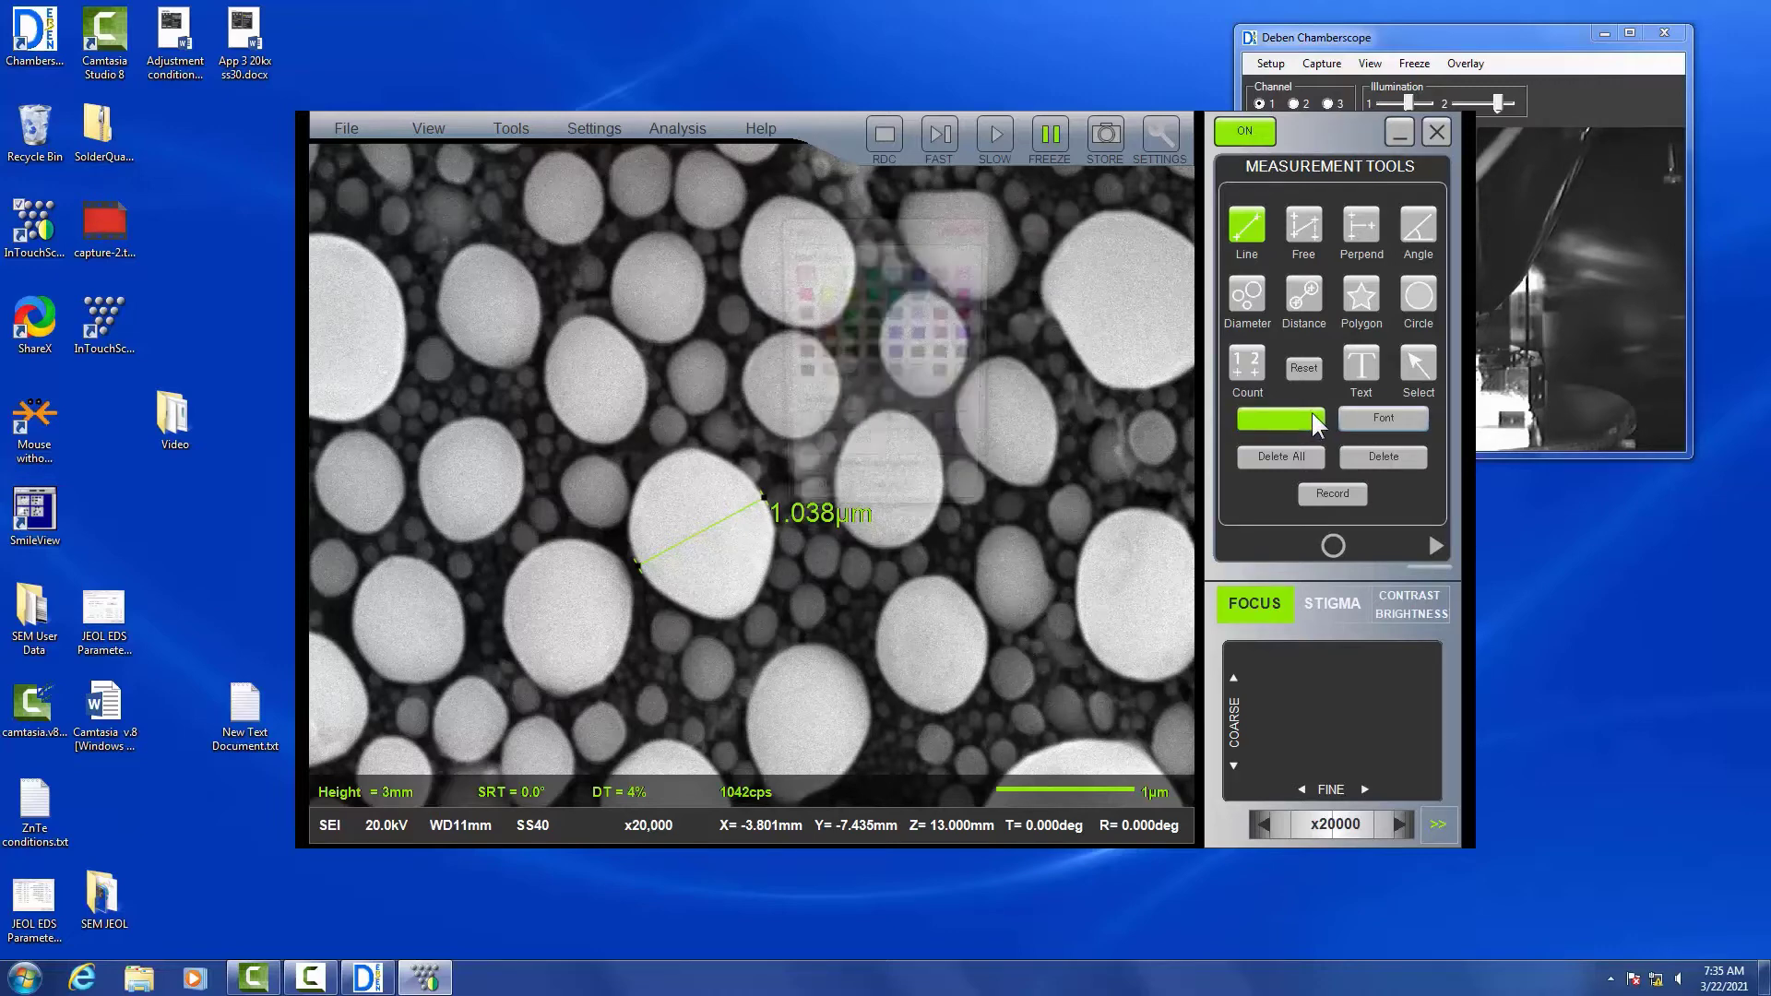
{"action": "left_click", "coordinate": [1281, 419]}
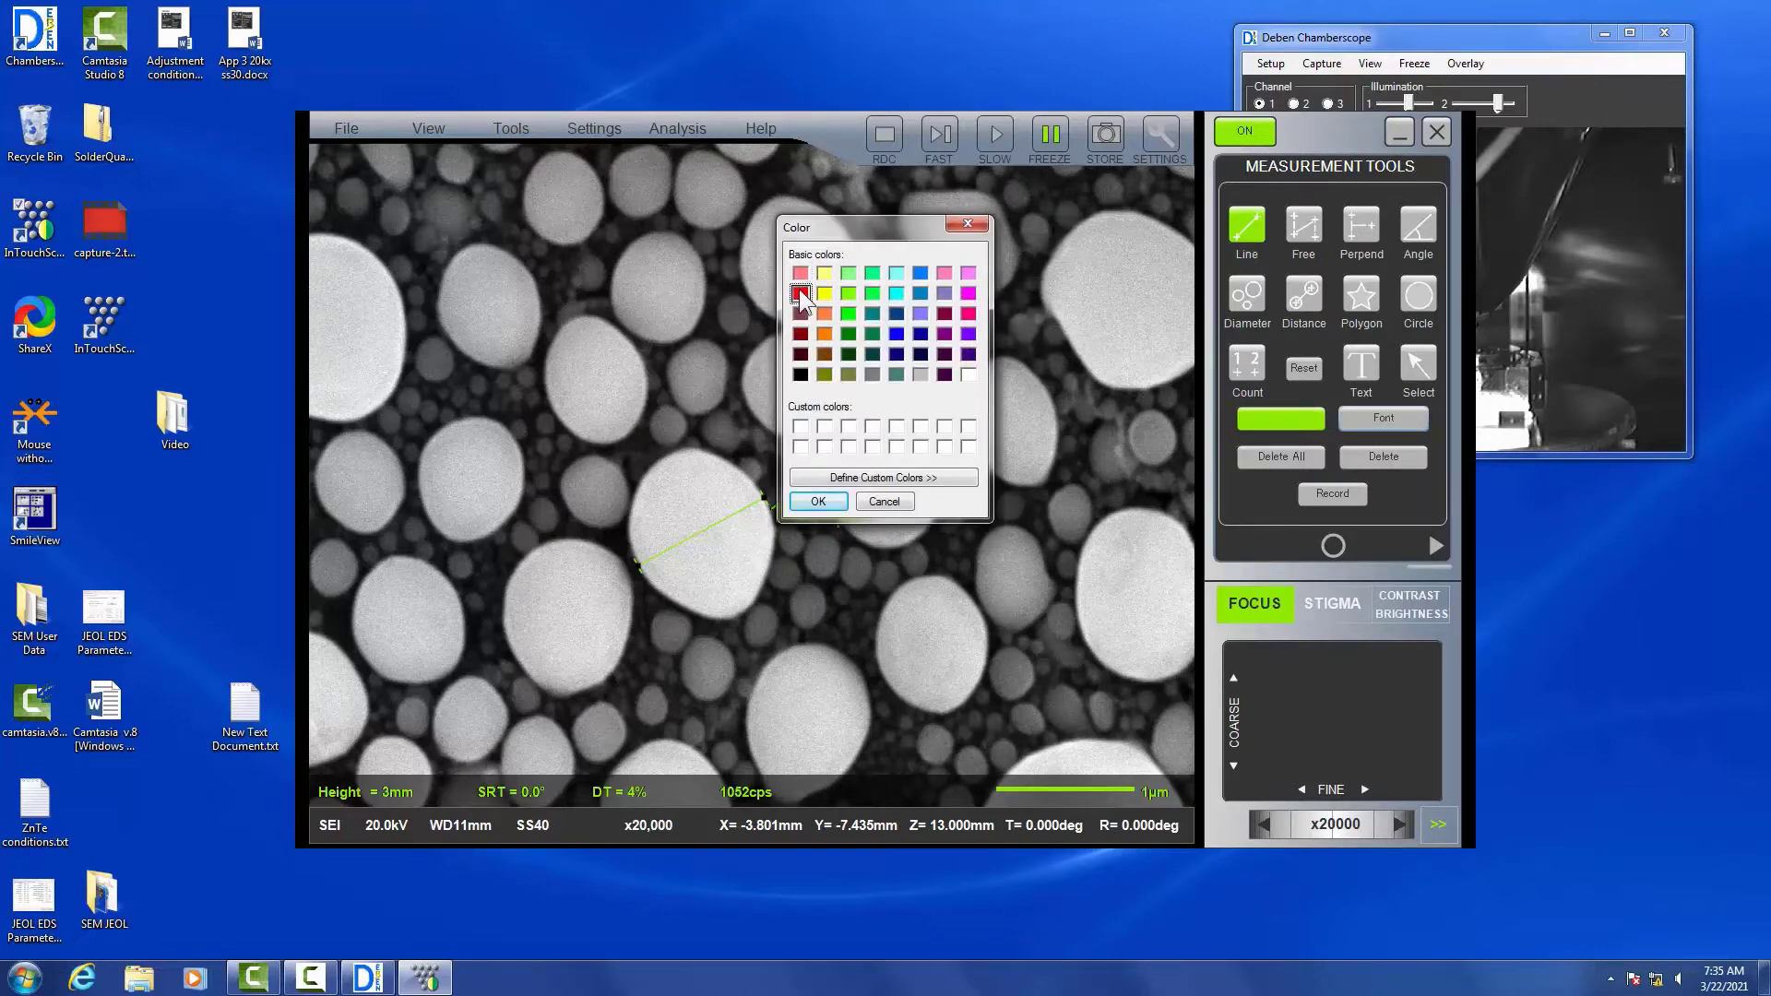
{"action": "left_click", "coordinate": [817, 501]}
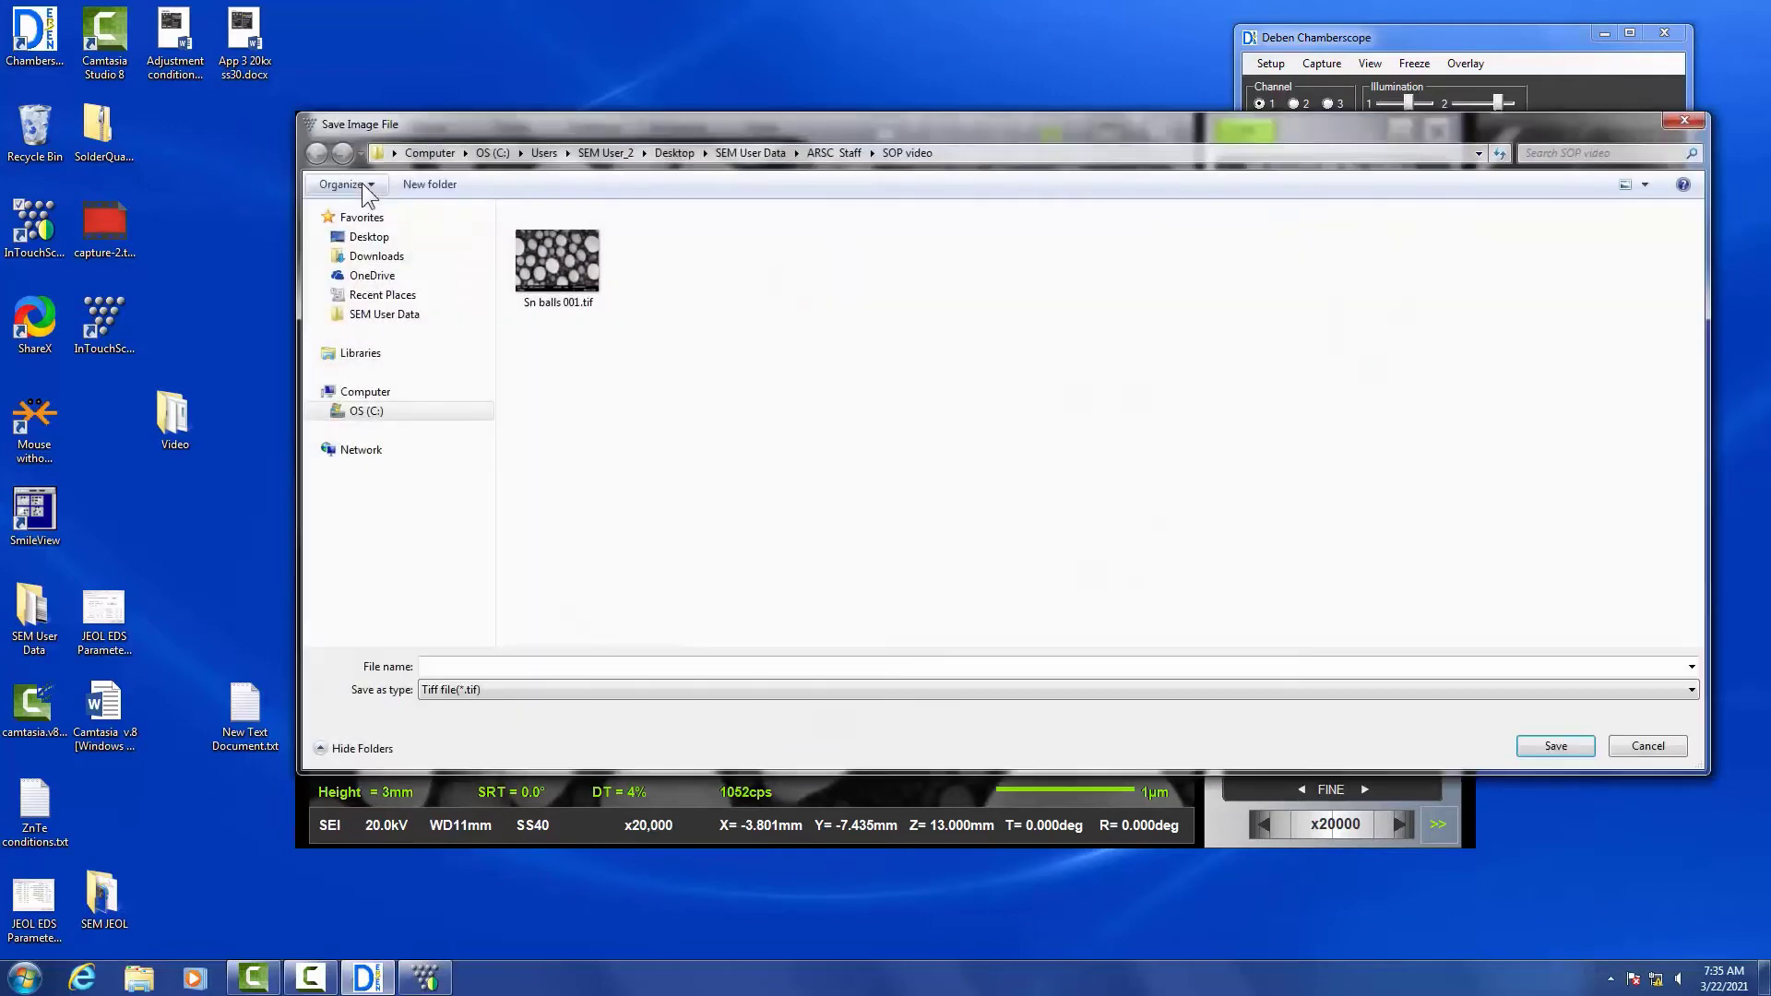
Save a TIFF copy named 'Sn balls 001' plus a 'measu' suffix before .tif
{"action": "left_click", "coordinate": [557, 258]}
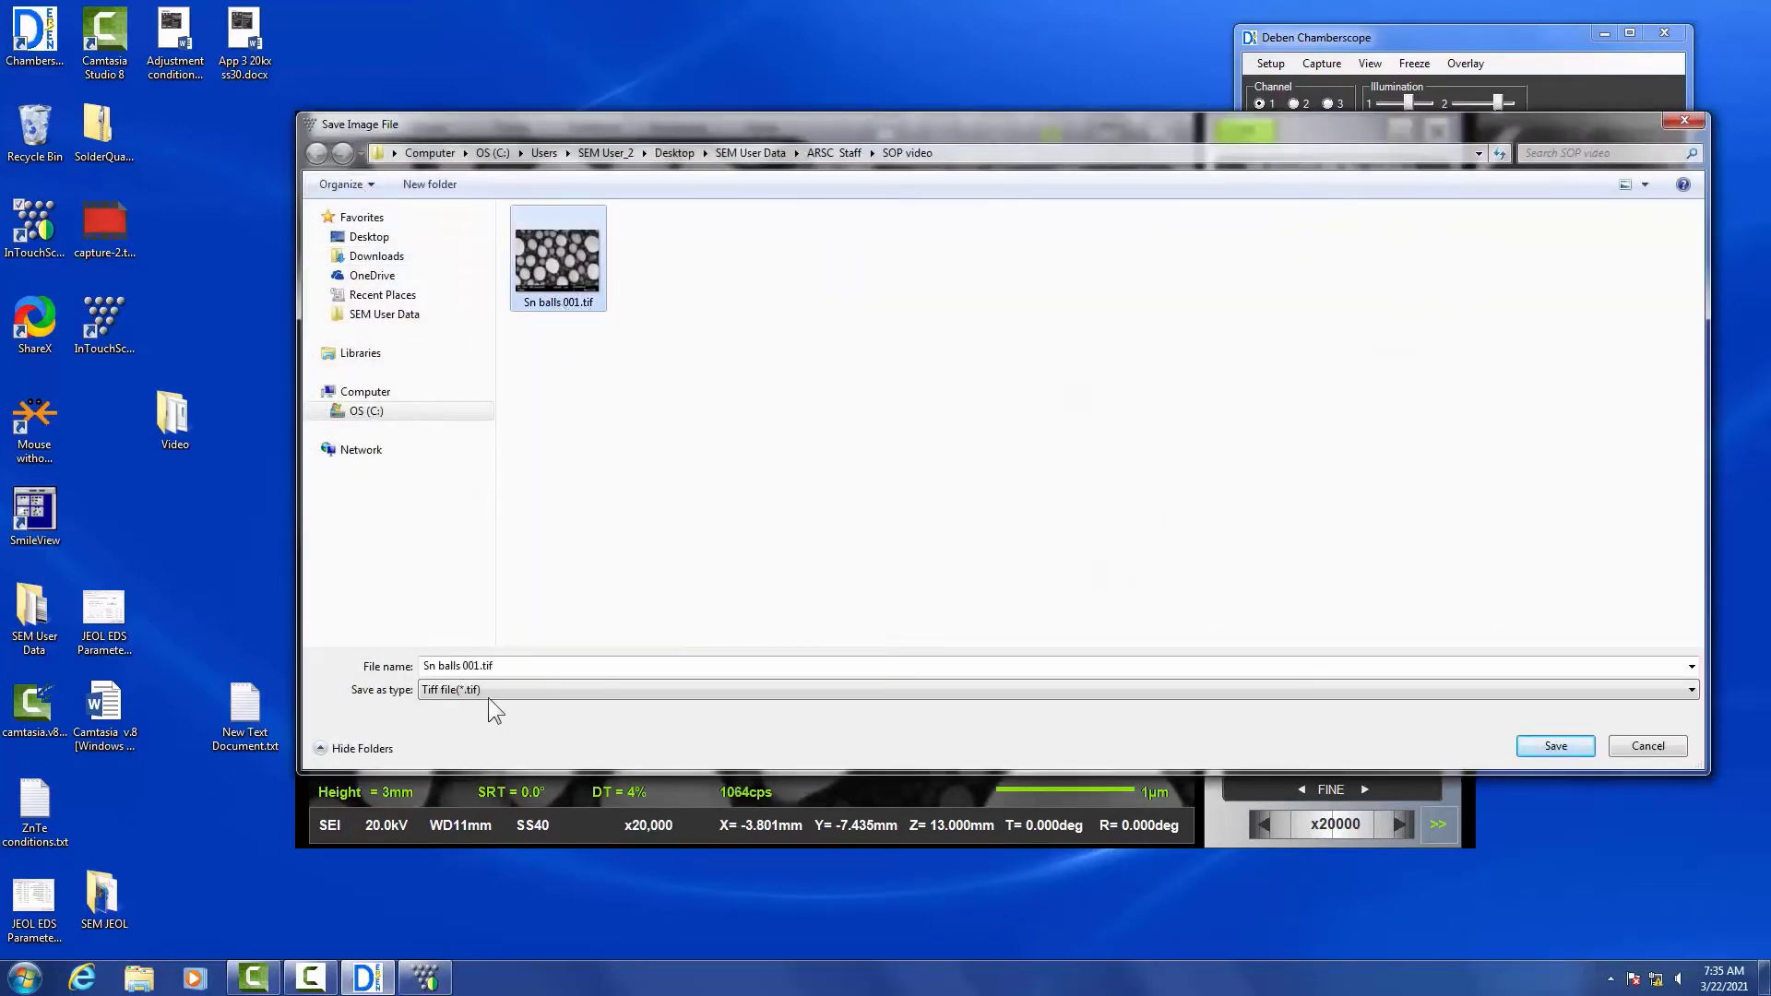
{"action": "left_click", "coordinate": [459, 666]}
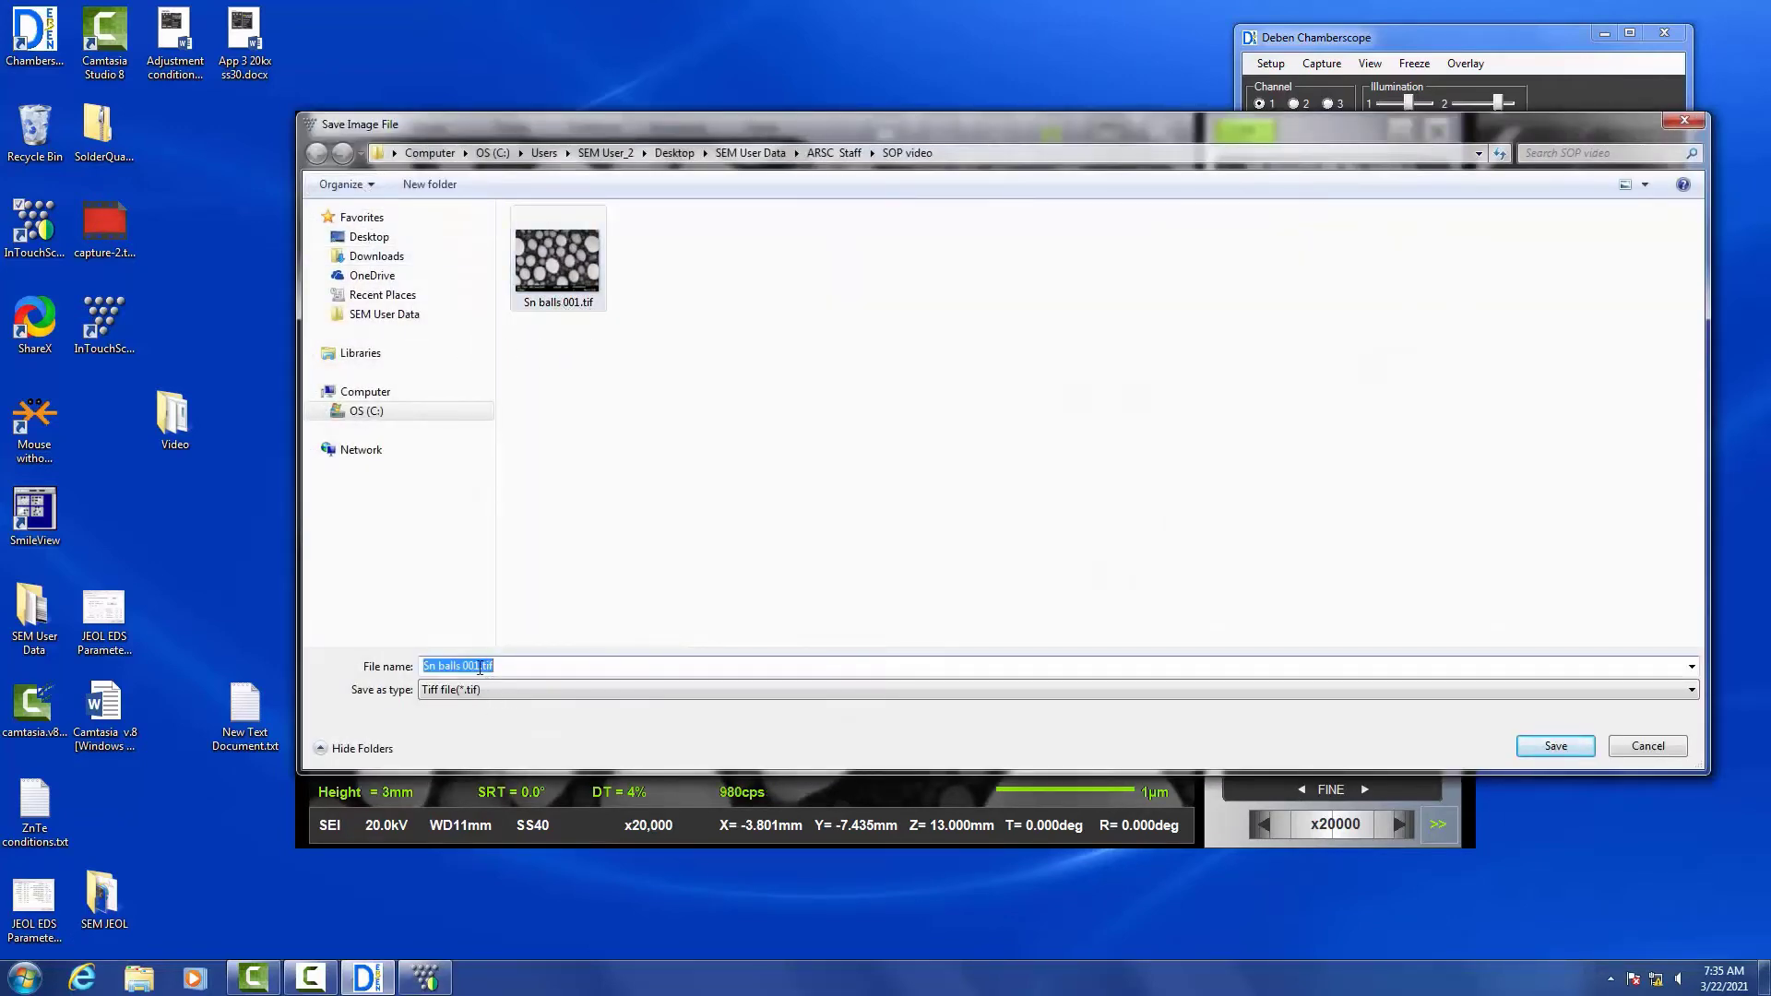
{"action": "left_click", "coordinate": [477, 666]}
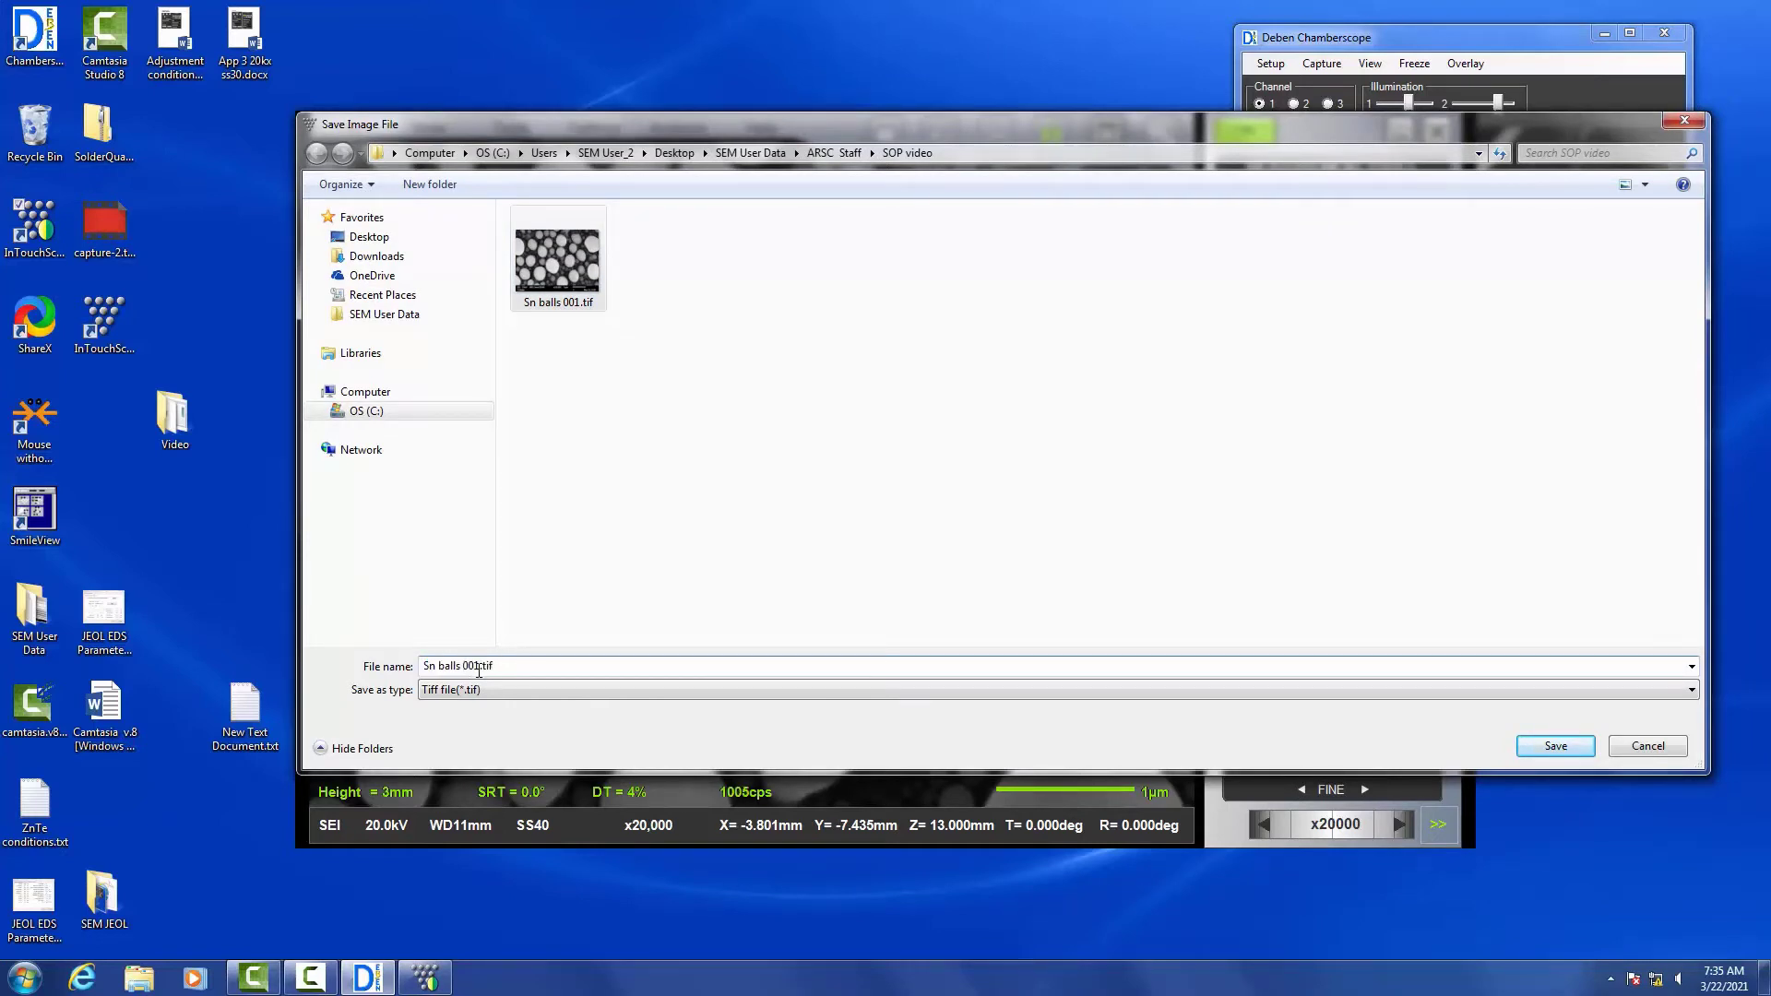
{"action": "type", "text": "measu"}
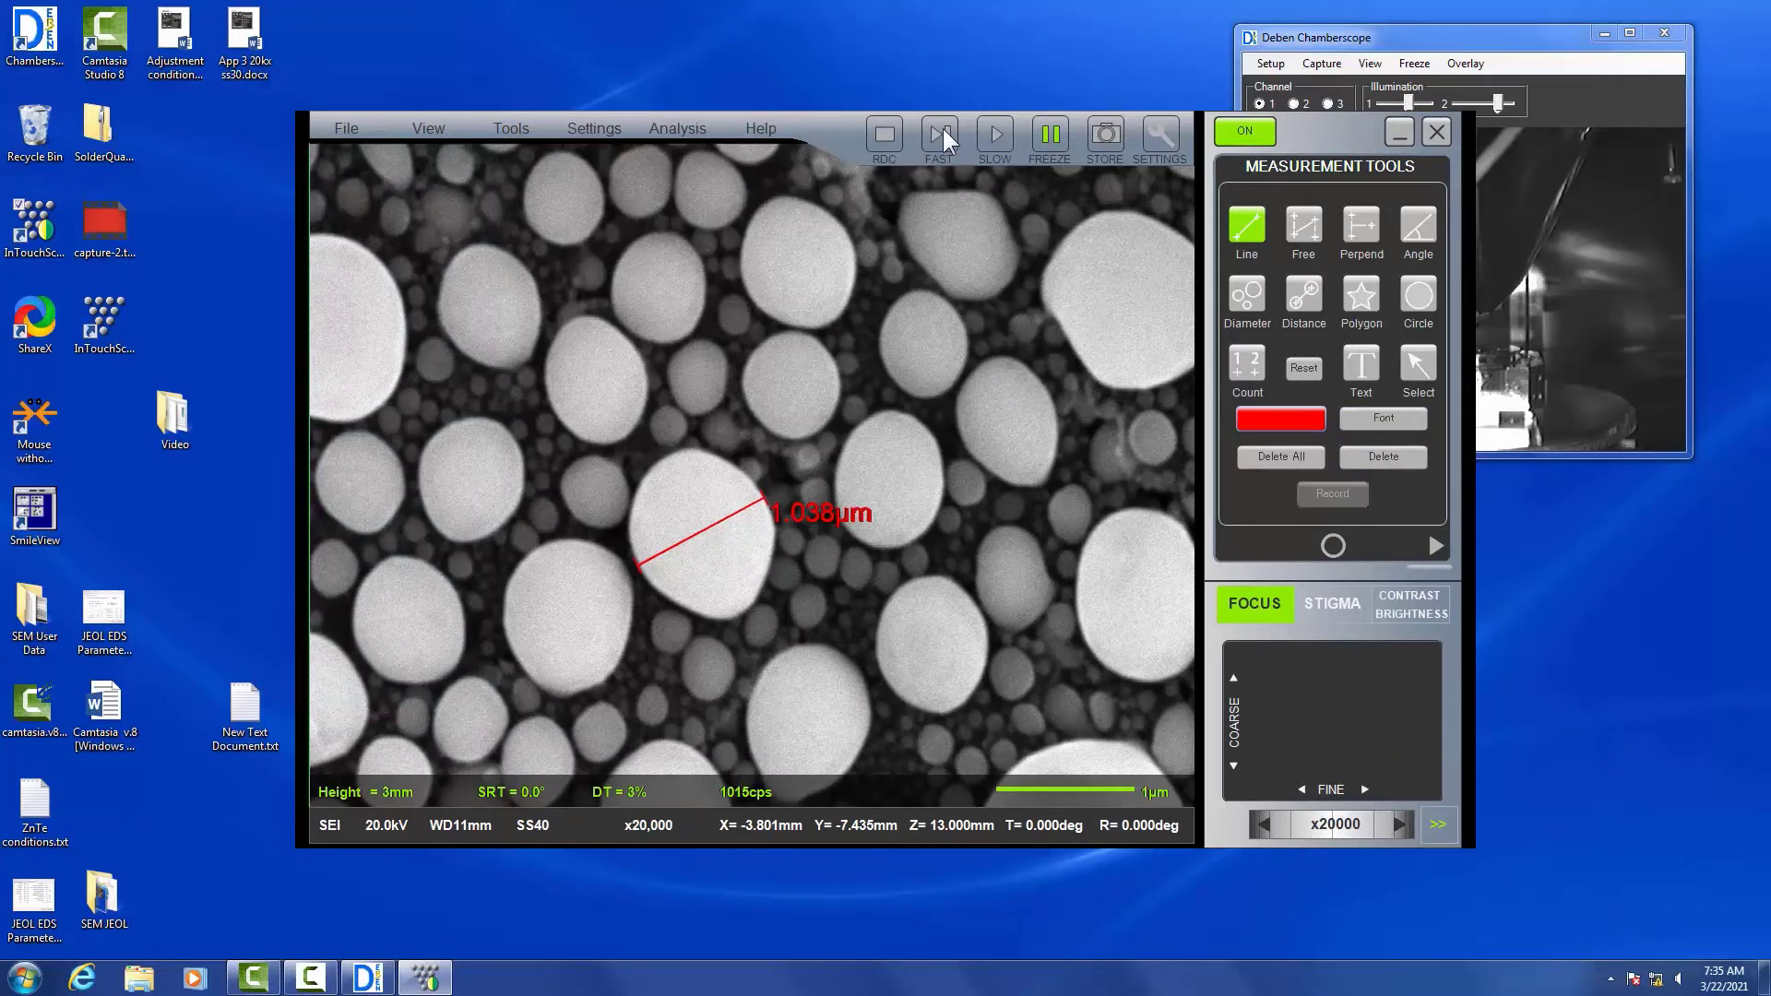
Resume live scanning, delete all measurements, drop to x30 and move stage to X 0, Y 0
{"action": "left_click", "coordinate": [940, 133]}
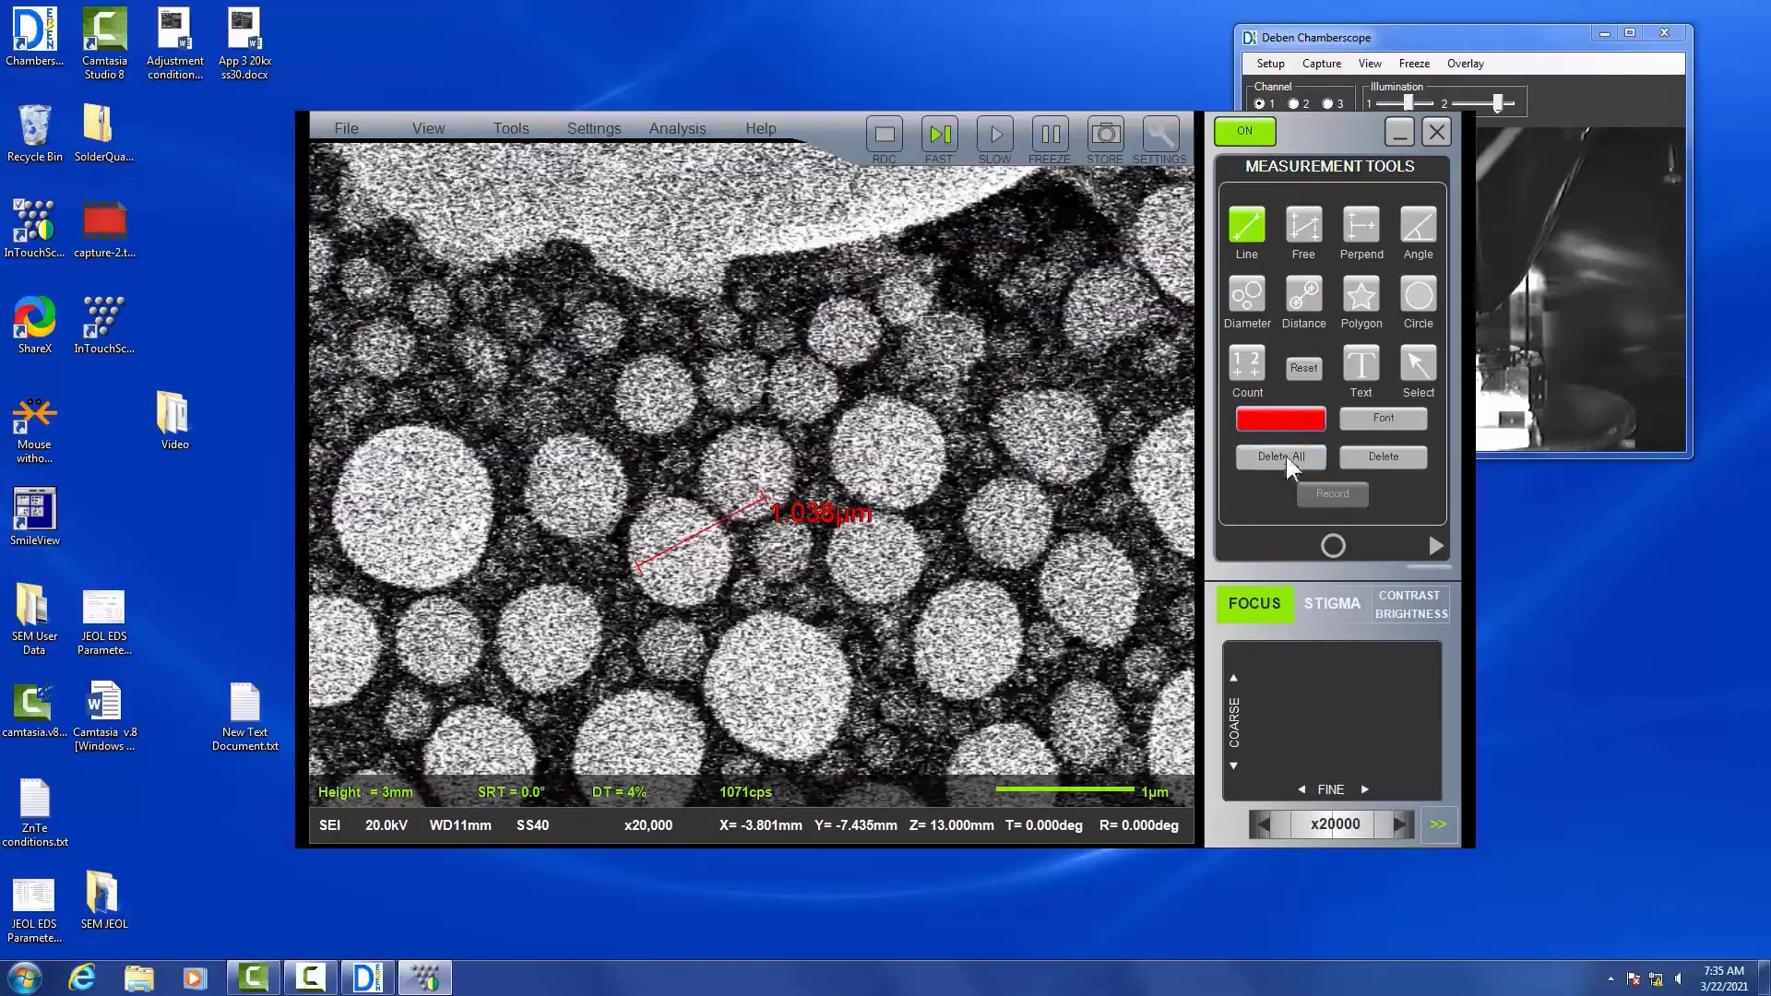
{"action": "left_click", "coordinate": [1281, 456]}
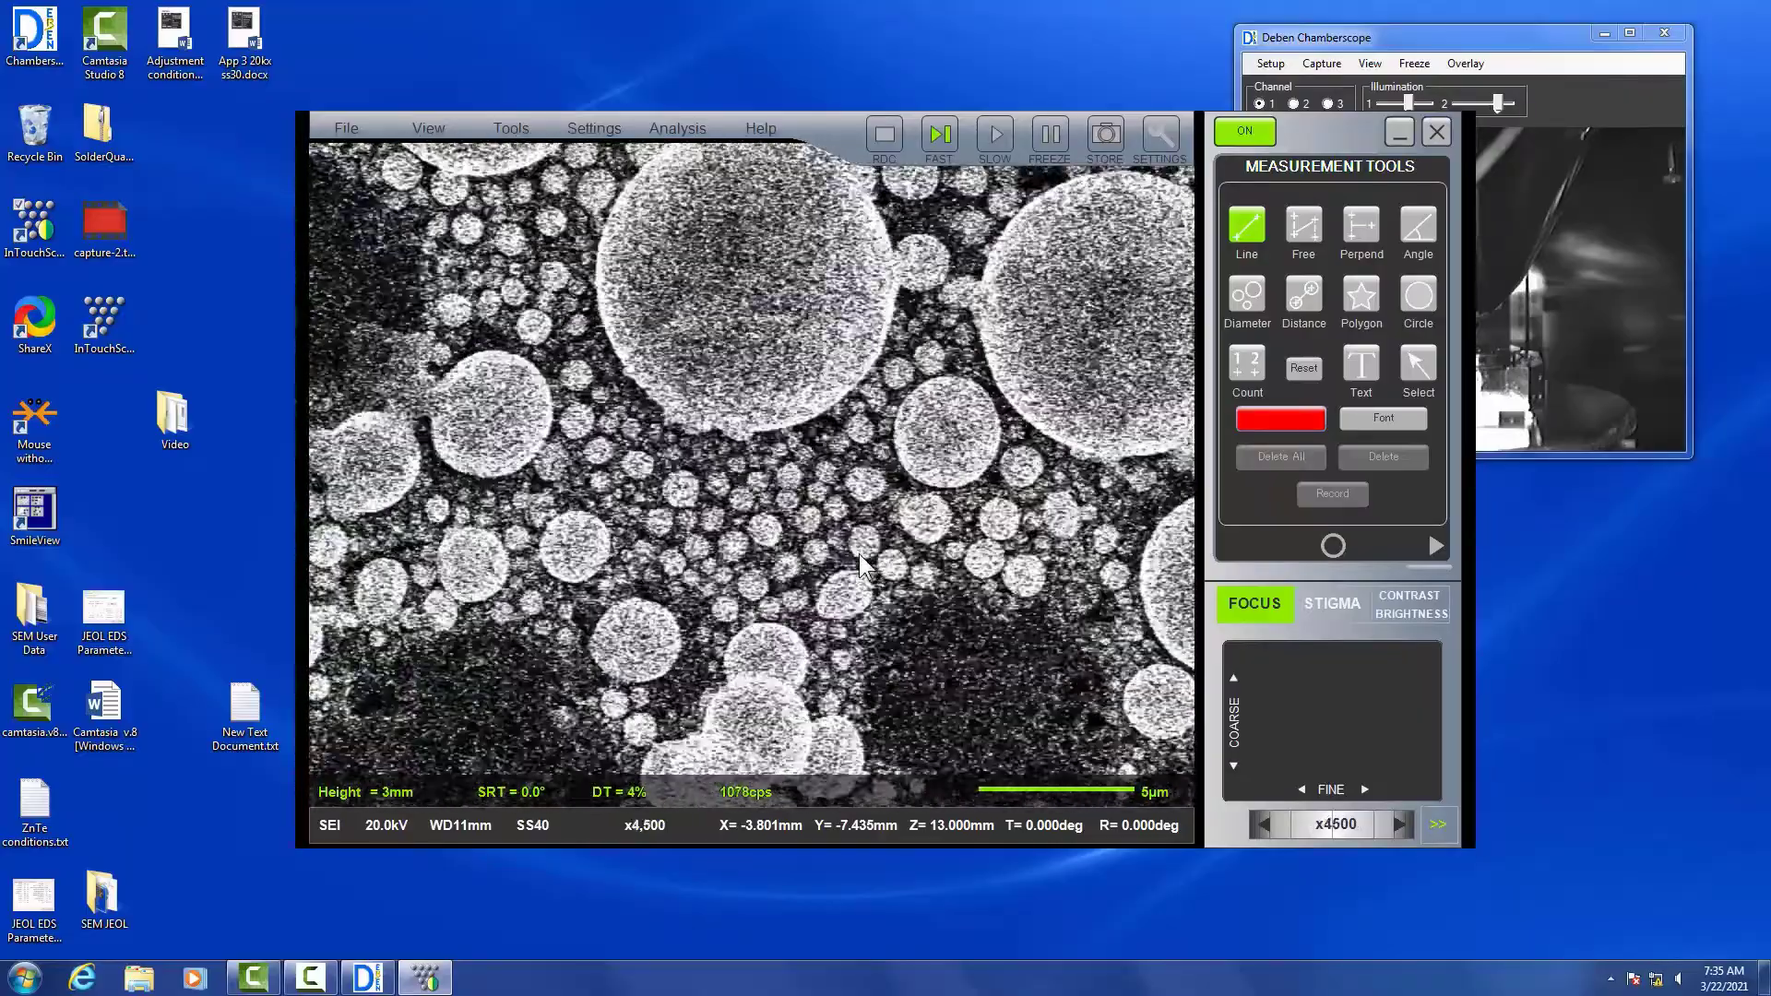
{"action": "left_click", "coordinate": [1267, 825]}
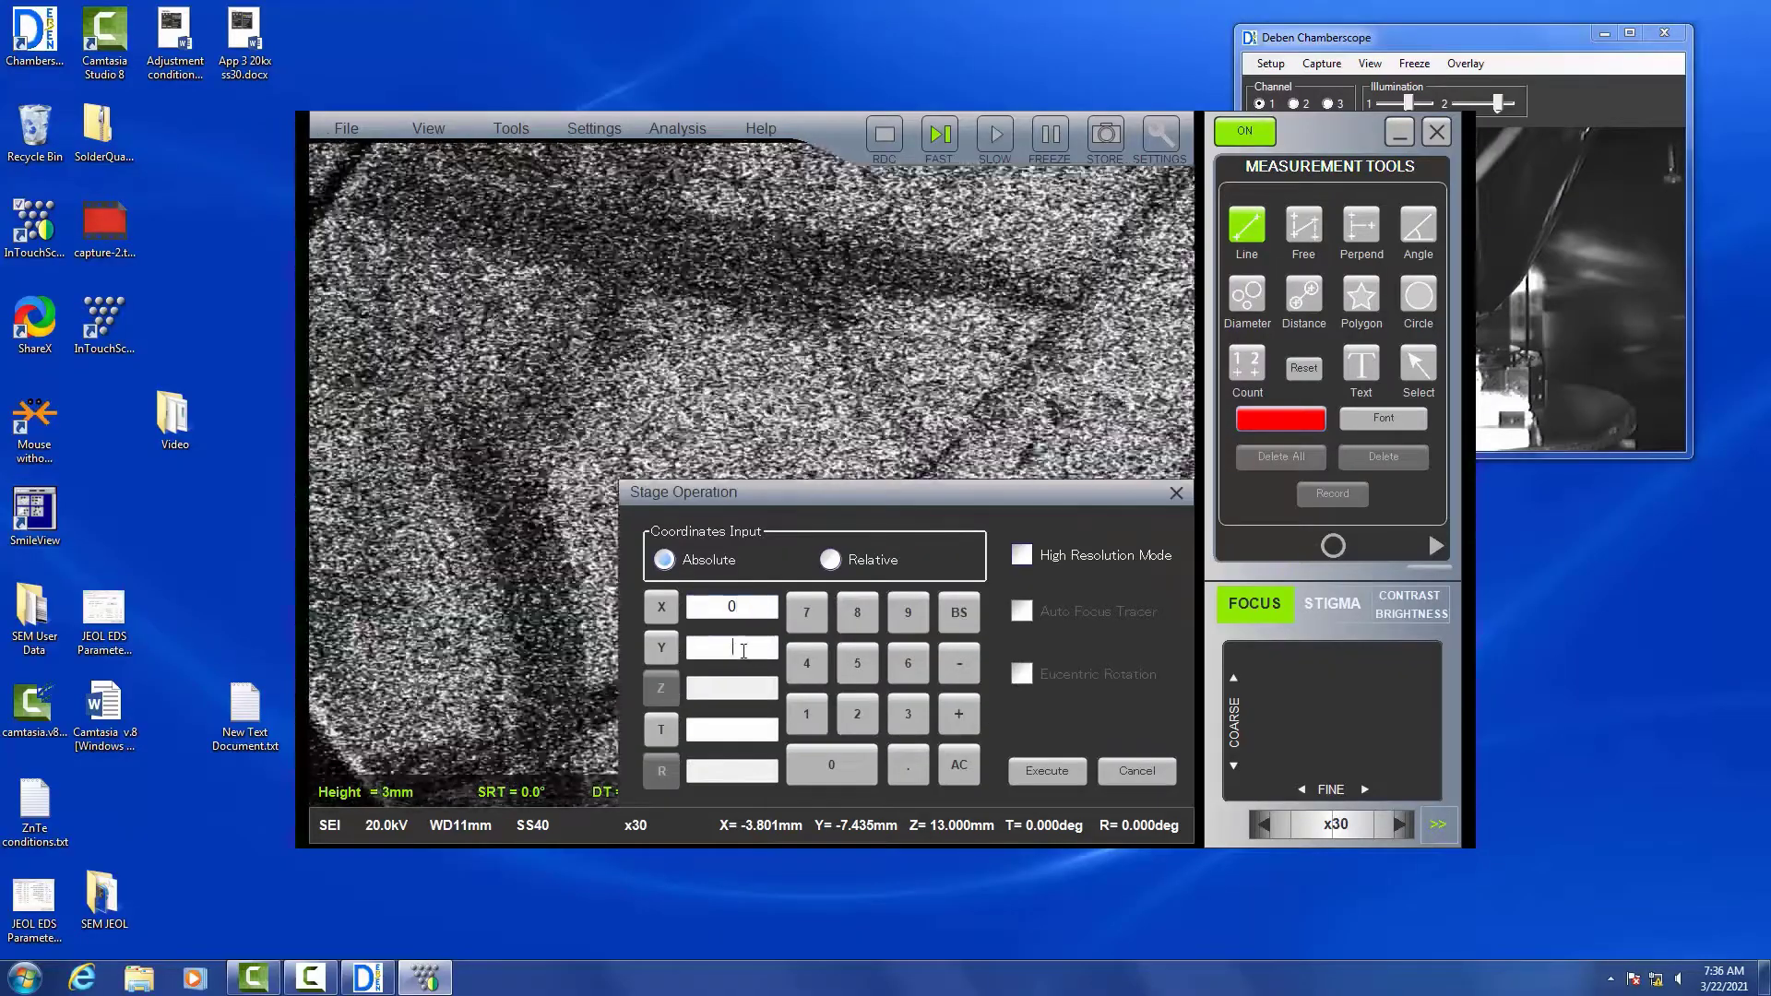
{"action": "left_click", "coordinate": [1047, 771]}
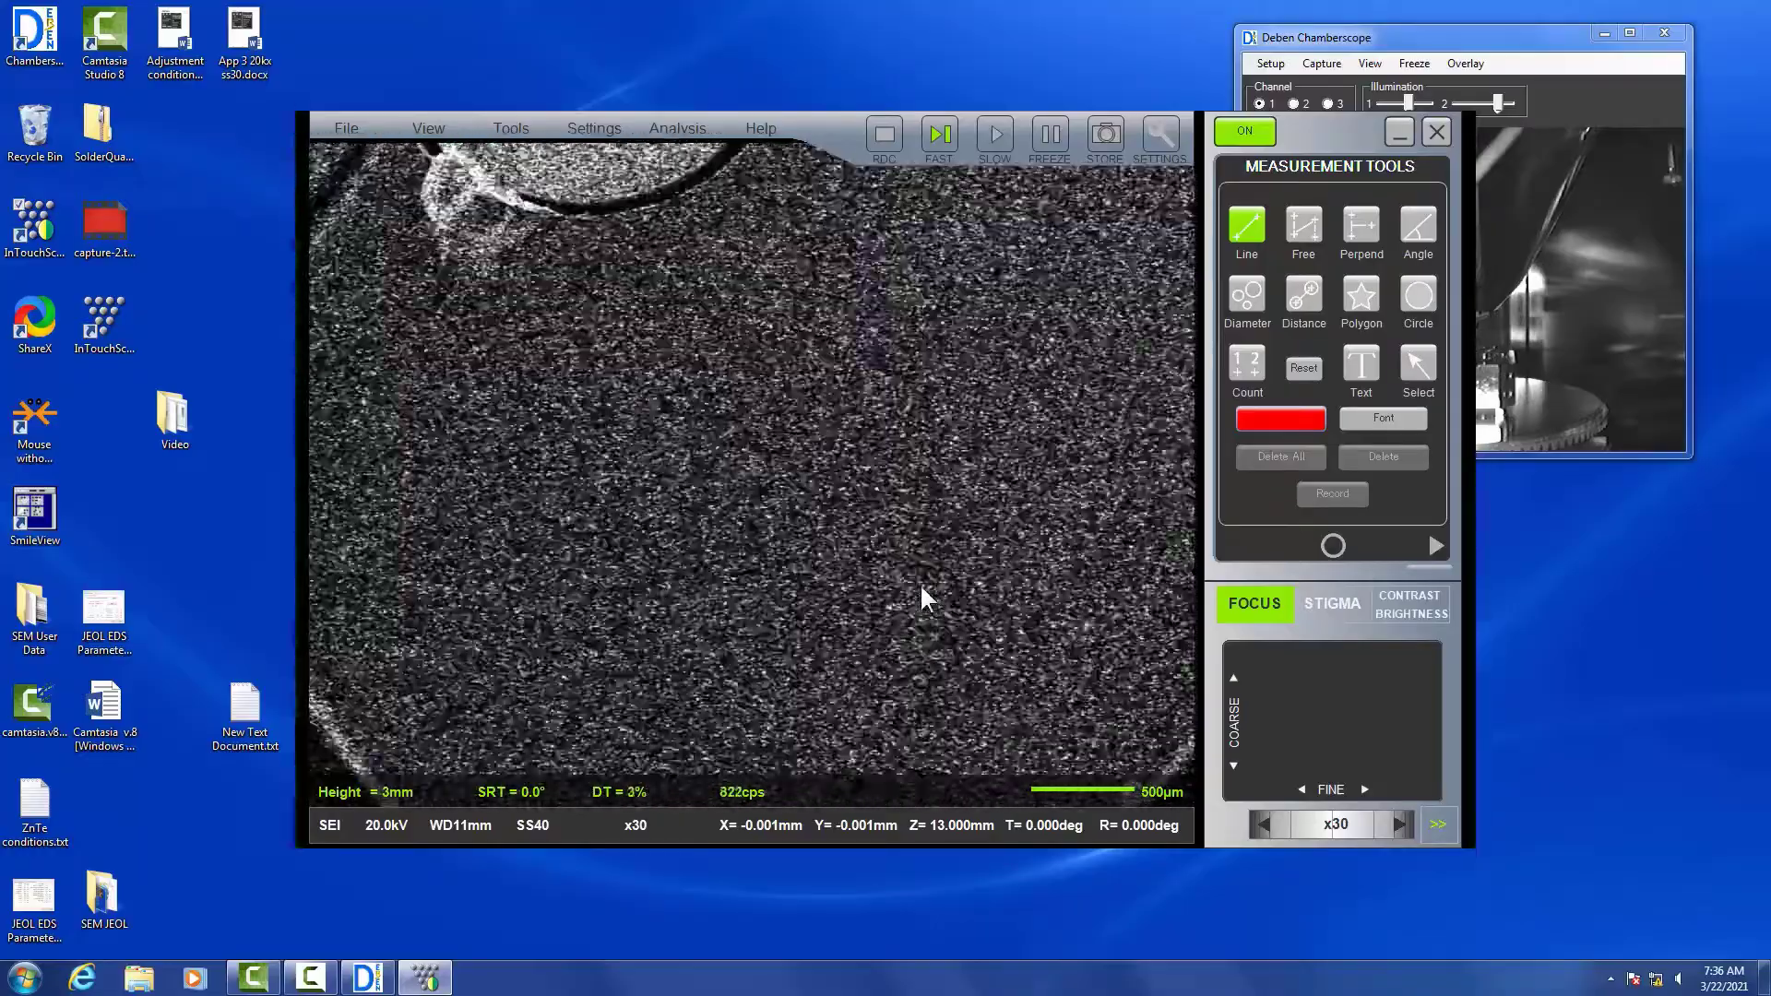
Switch the electron beam from ON to OFF, blacking out the image
{"action": "left_click", "coordinate": [1270, 63]}
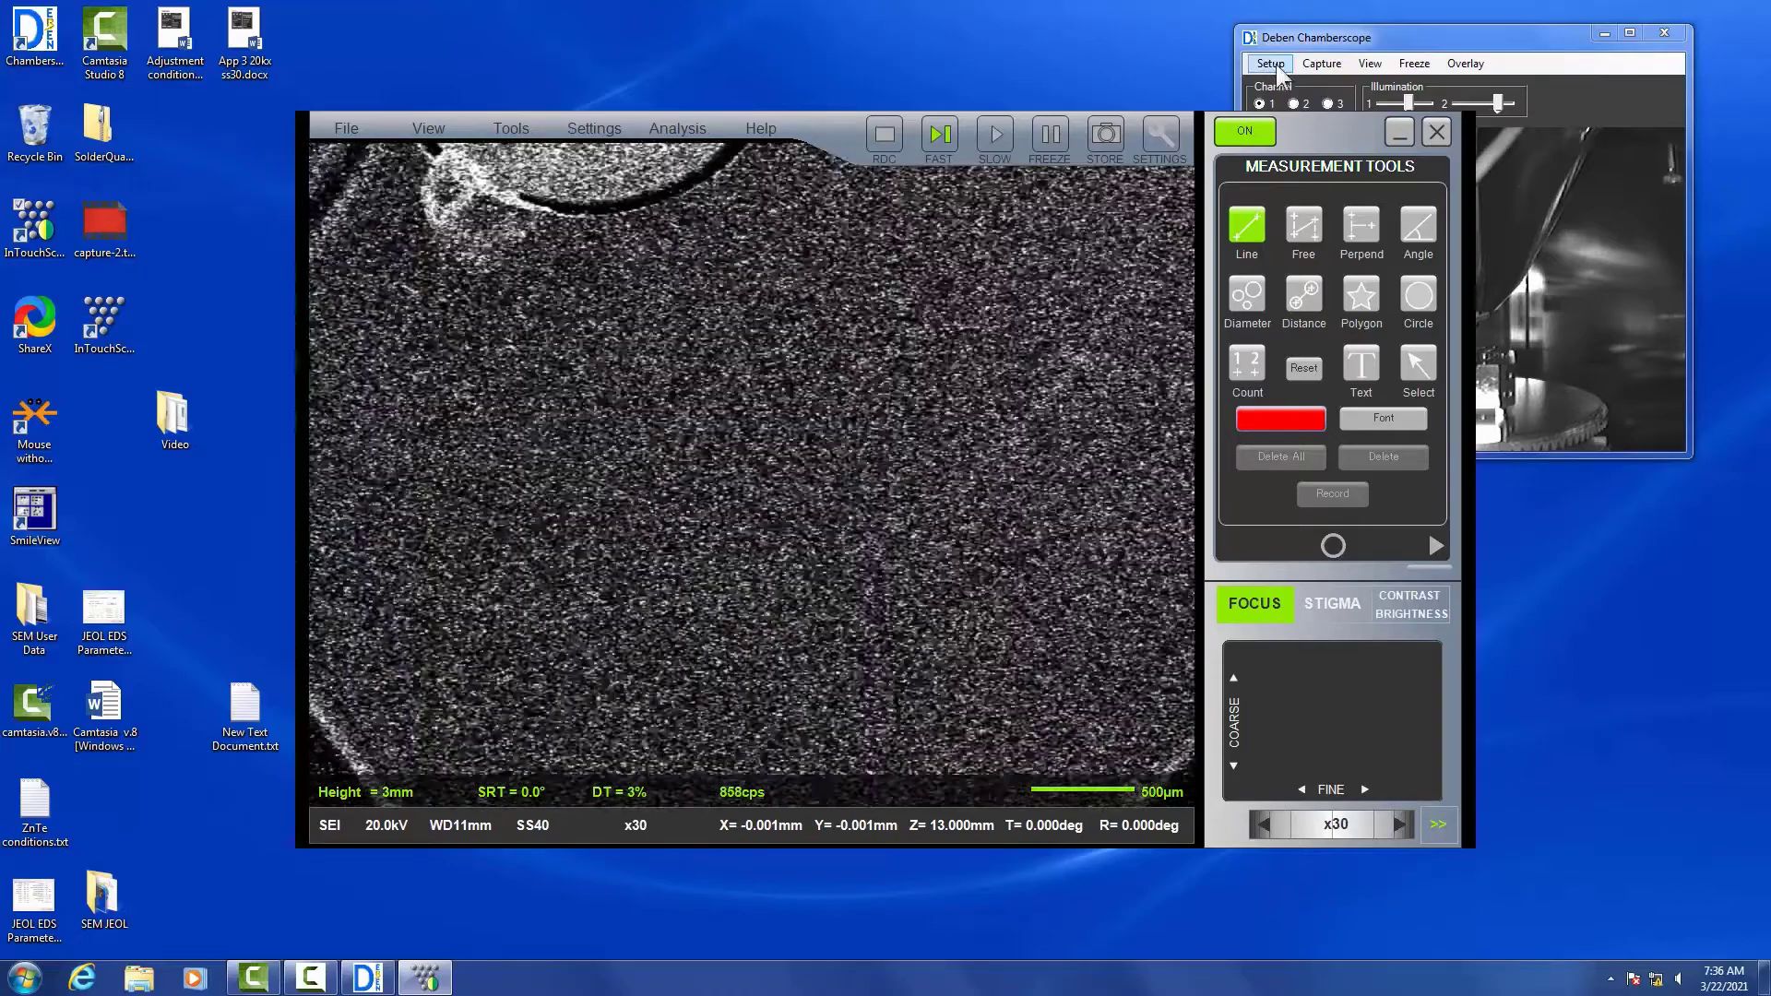
{"action": "left_click", "coordinate": [1245, 131]}
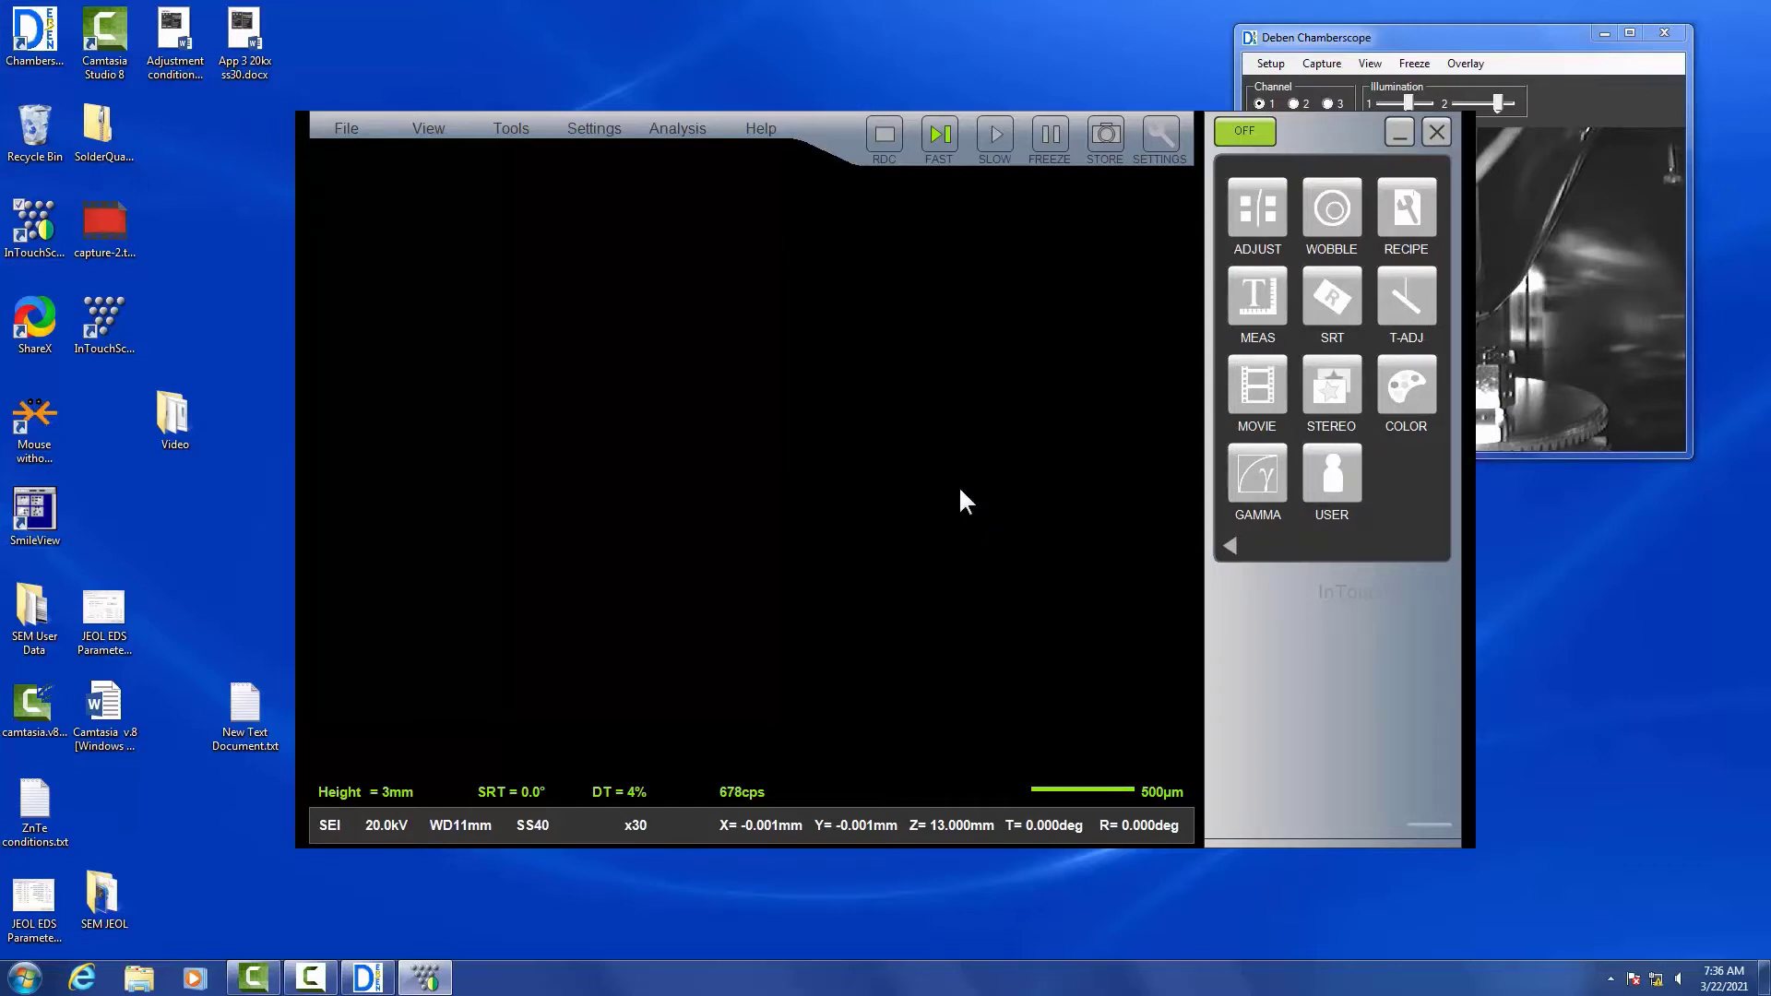
{"action": "mouse_move", "coordinate": [1005, 16]}
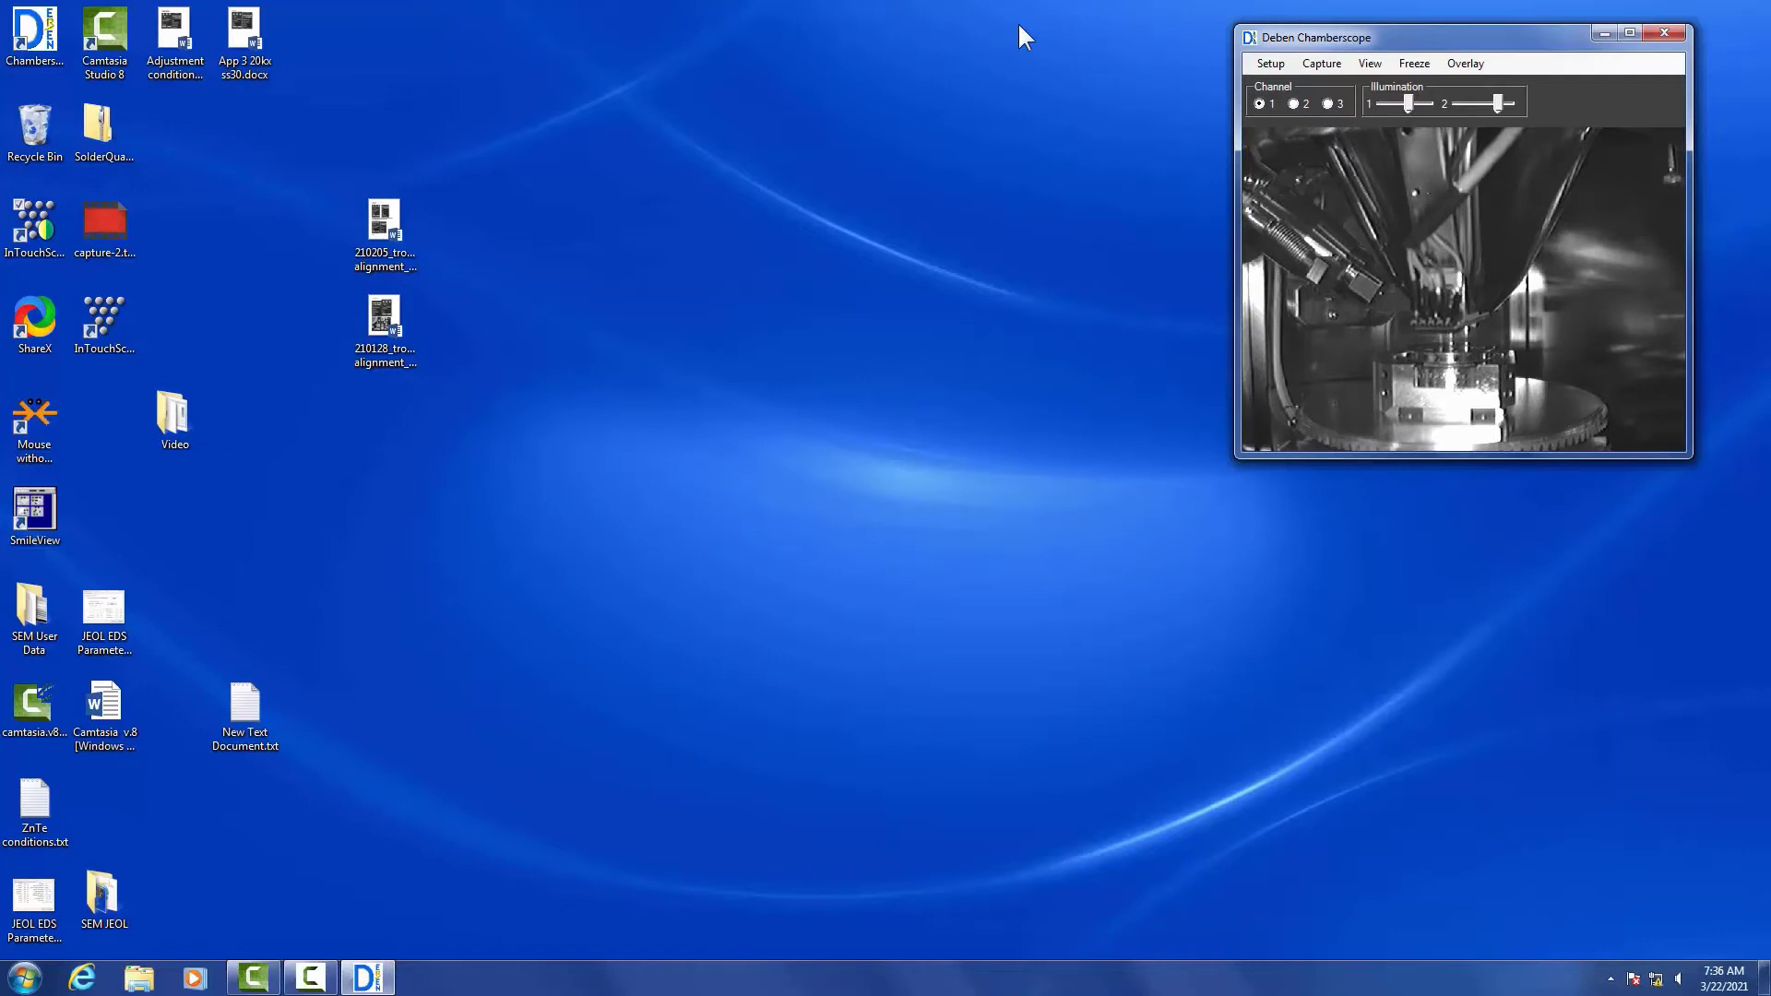
{"action": "mouse_move", "coordinate": [1152, 82]}
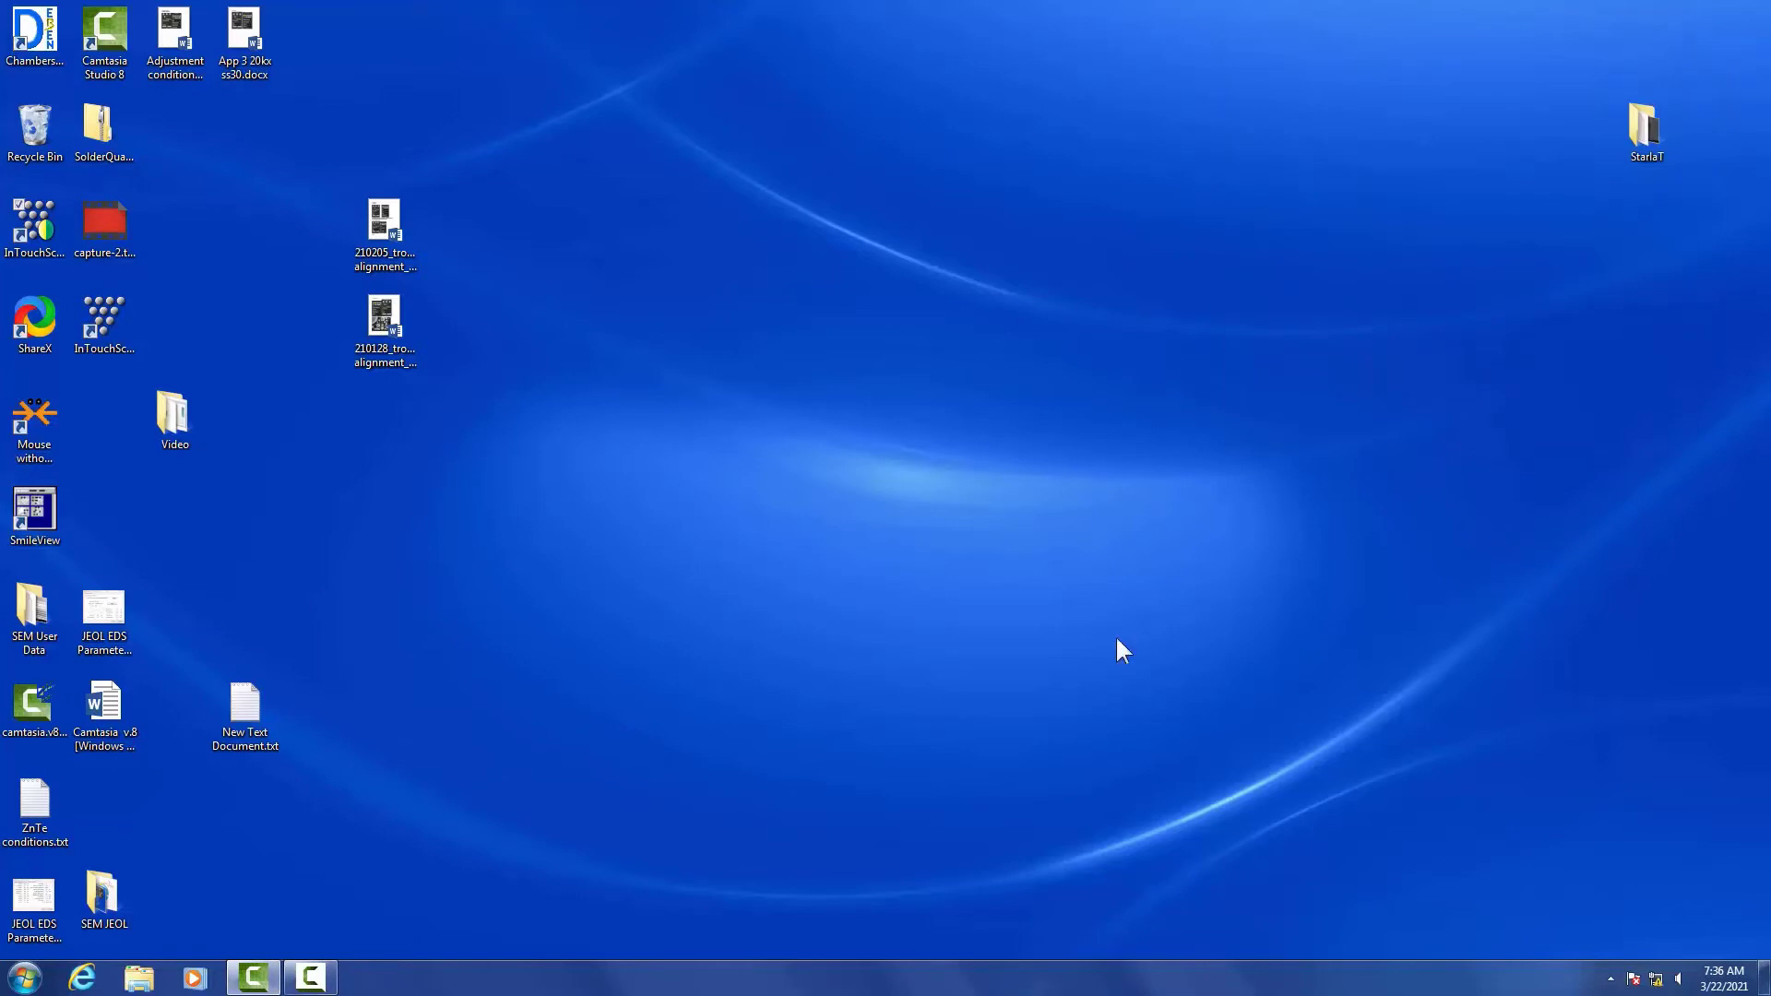
Open the Start menu and expand the Shut down power options
{"action": "left_click", "coordinate": [17, 974]}
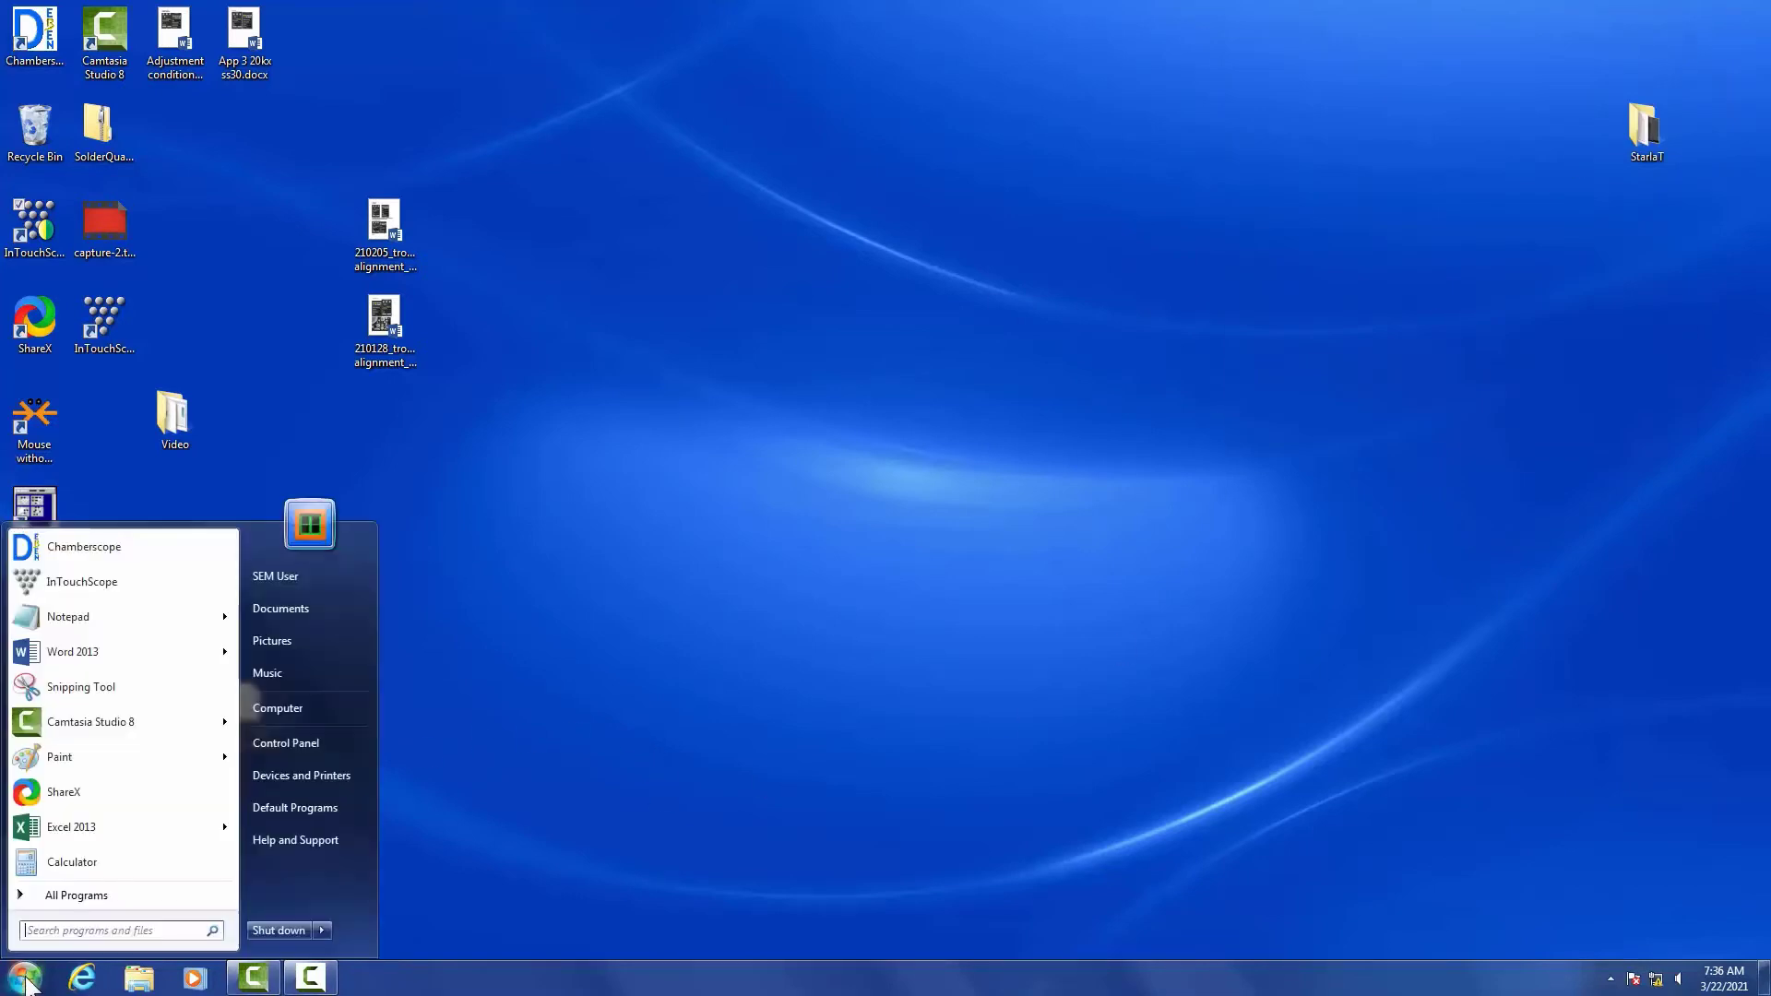
{"action": "left_click", "coordinate": [322, 929]}
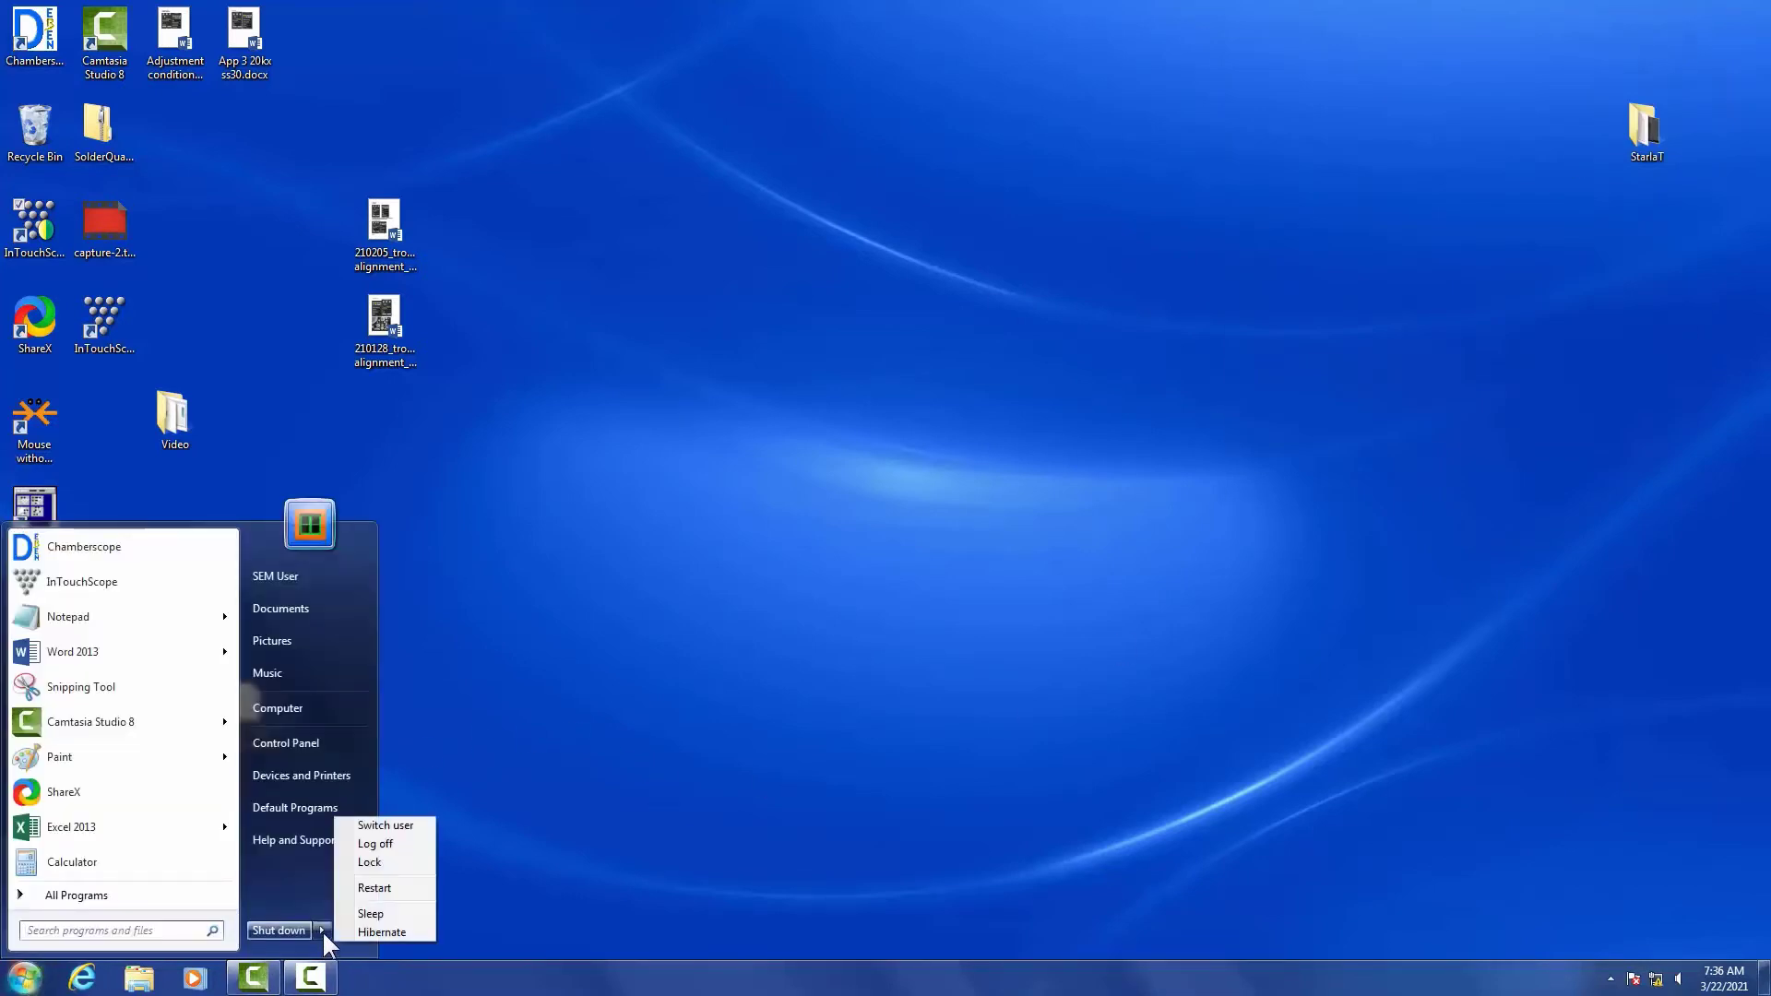